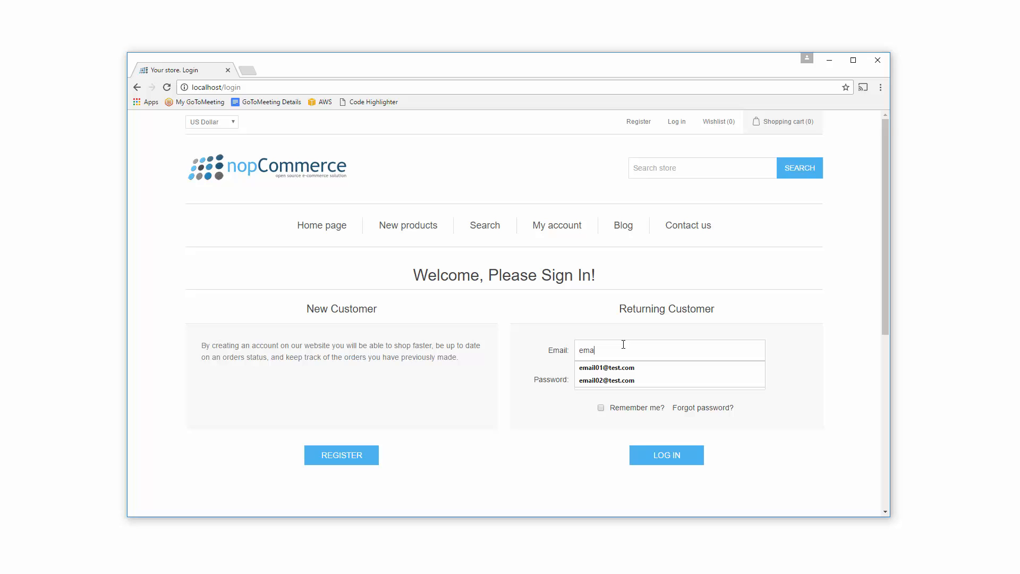
# Step: Sign in as email01 with the saved password and decline Chrome's save-password prompt
pyautogui.click(607, 368)
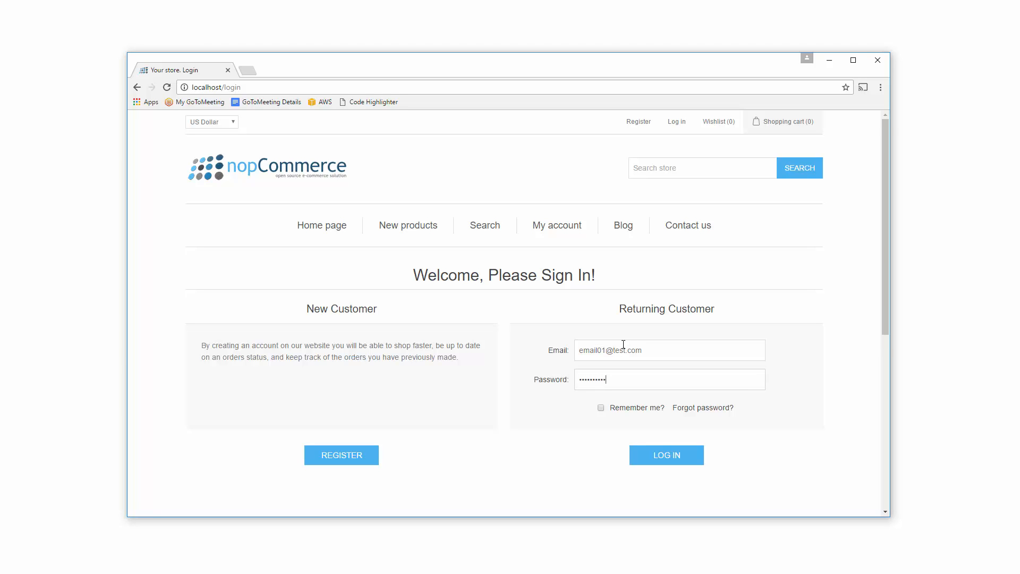
pyautogui.click(667, 454)
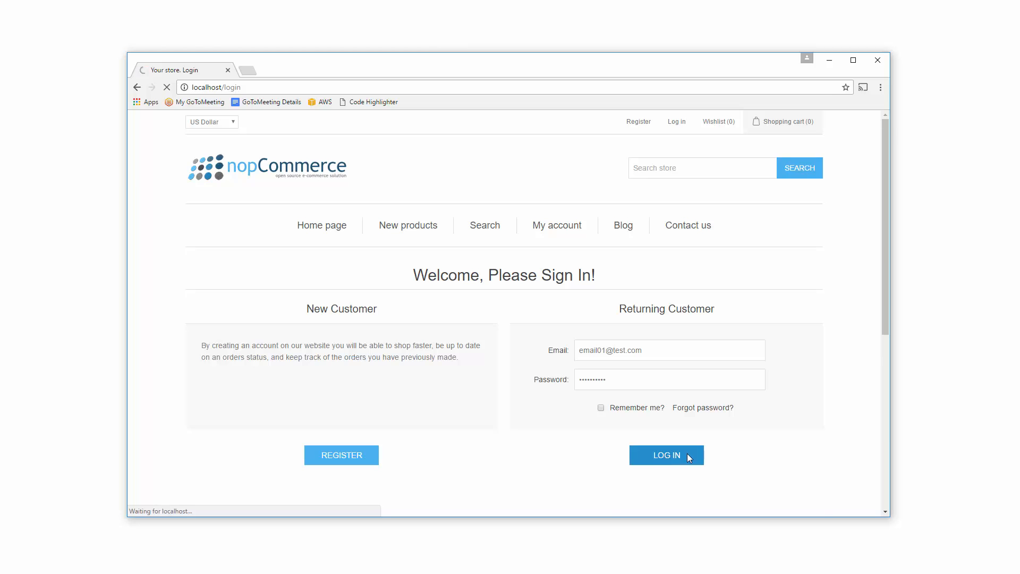
pyautogui.click(666, 454)
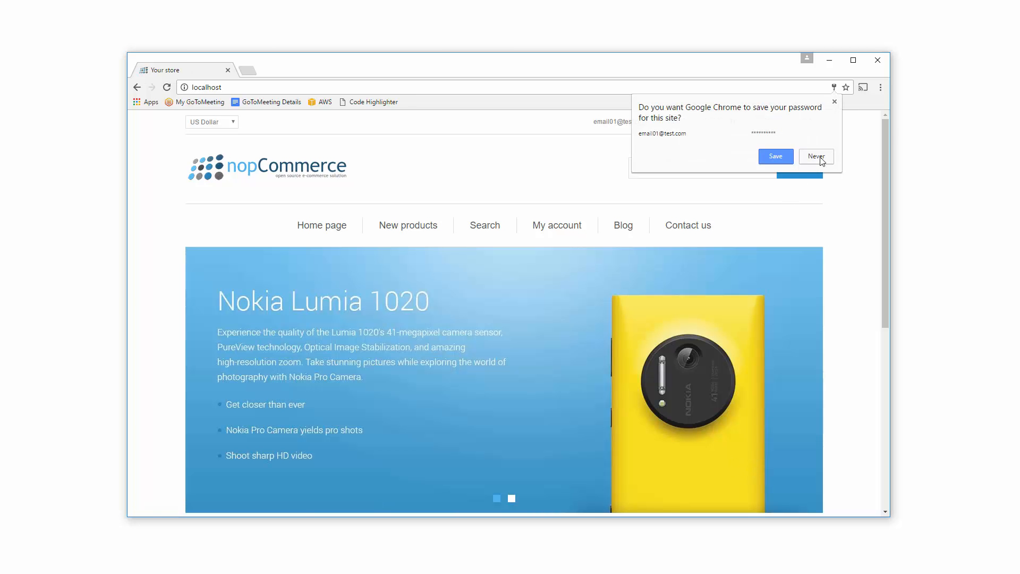
pyautogui.click(815, 156)
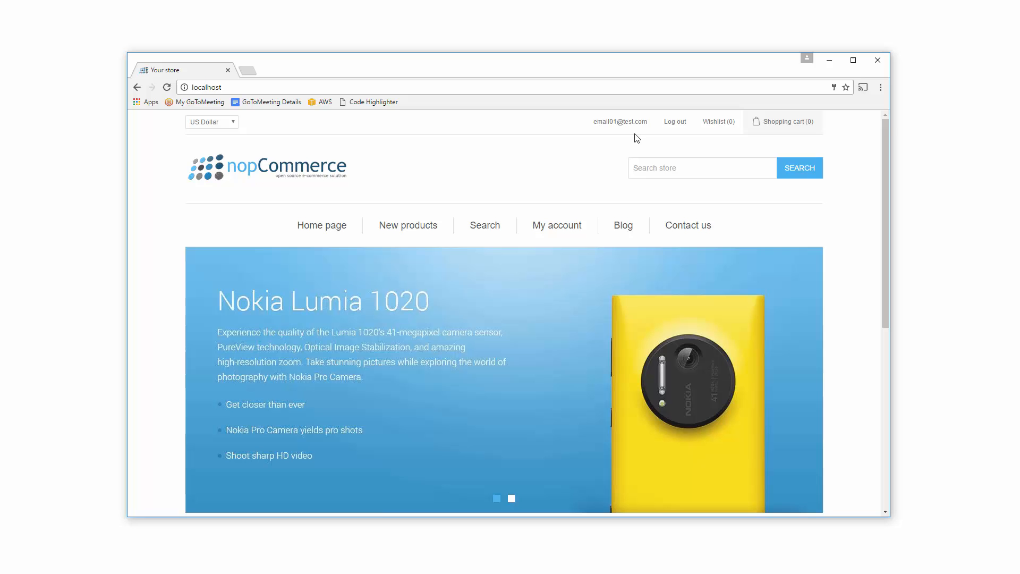
pyautogui.click(675, 121)
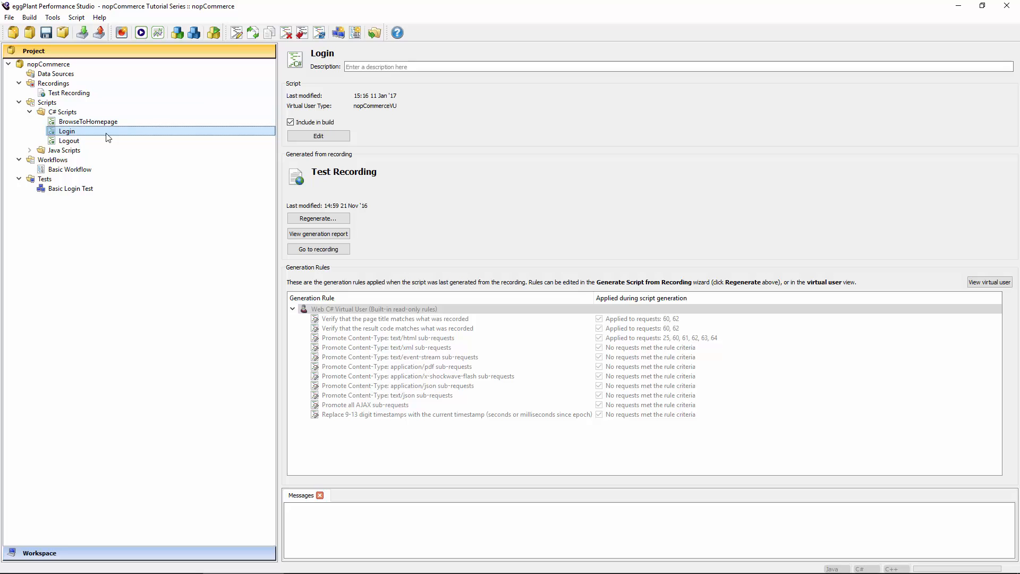
pyautogui.moveTo(631, 279)
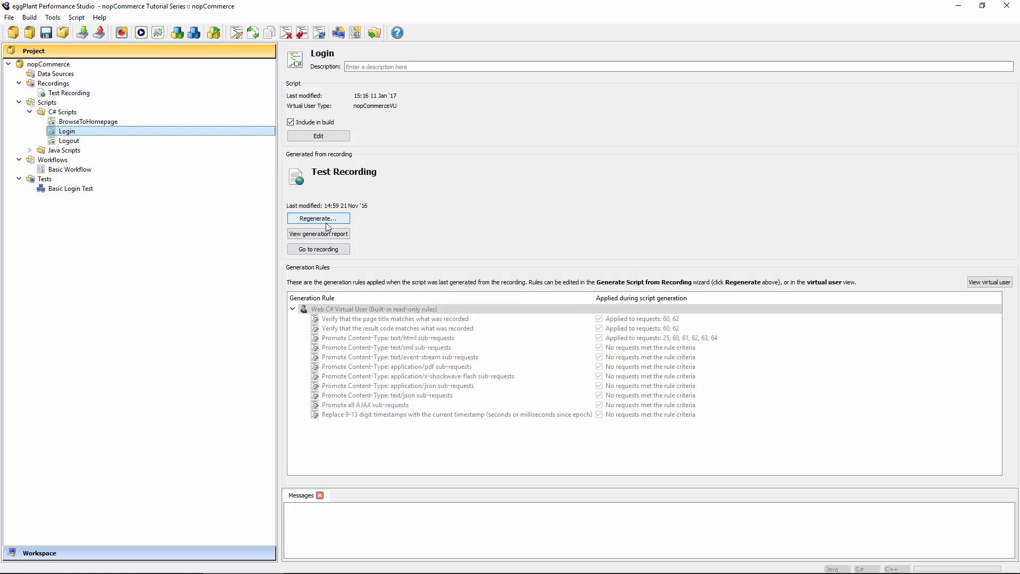
pyautogui.moveTo(345, 223)
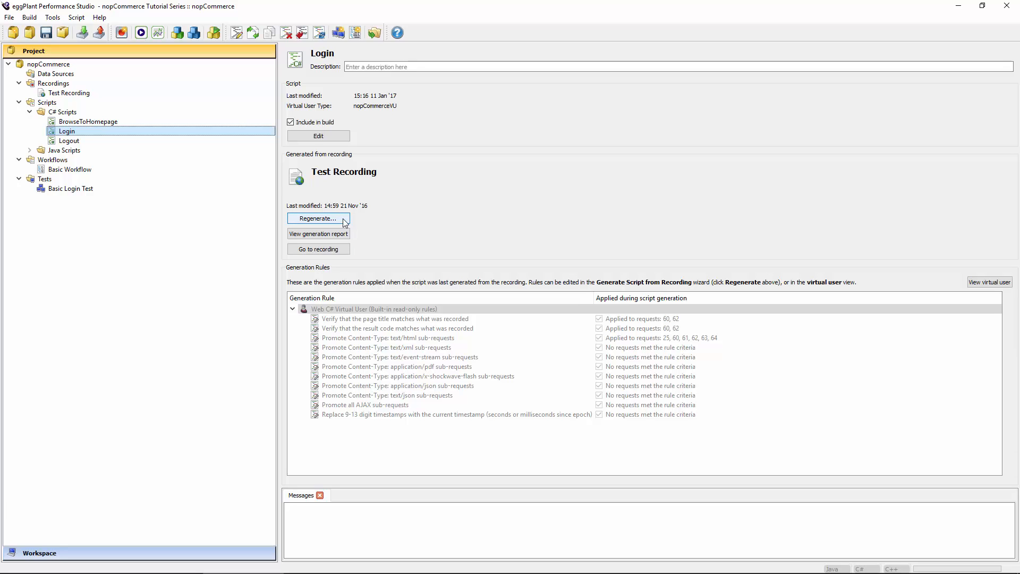
pyautogui.moveTo(357, 223)
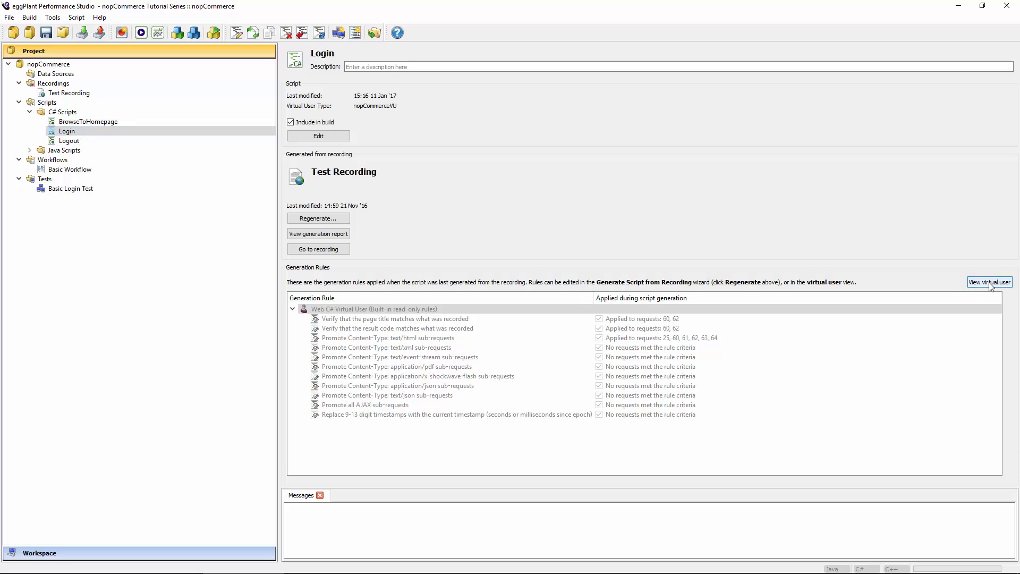
pyautogui.click(990, 281)
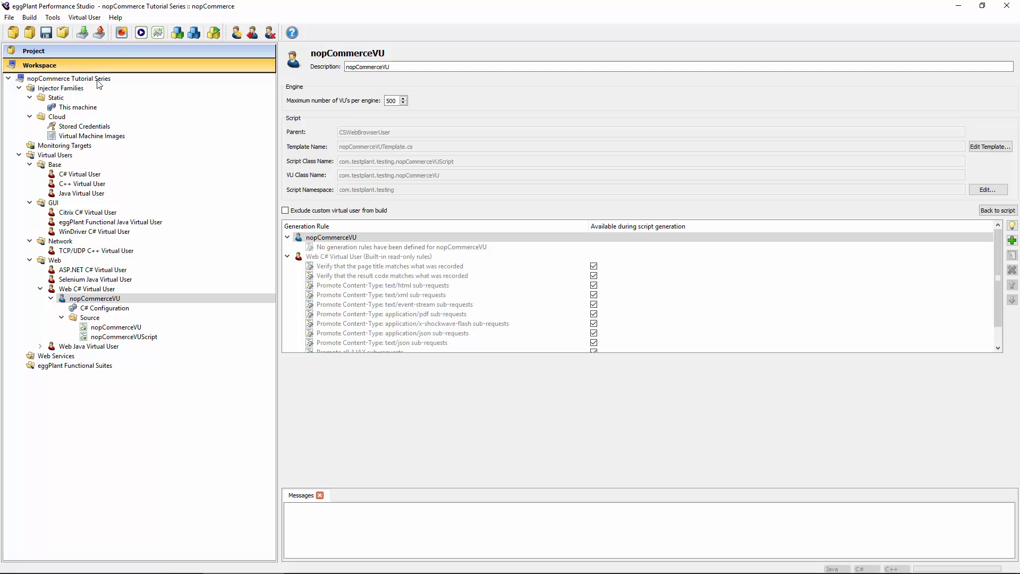
pyautogui.click(94, 298)
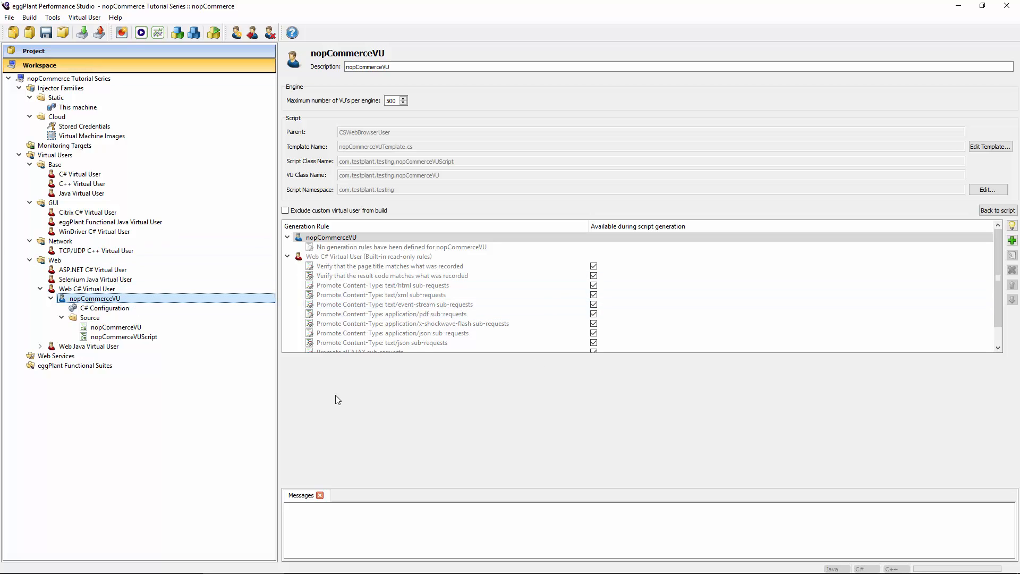
pyautogui.click(394, 304)
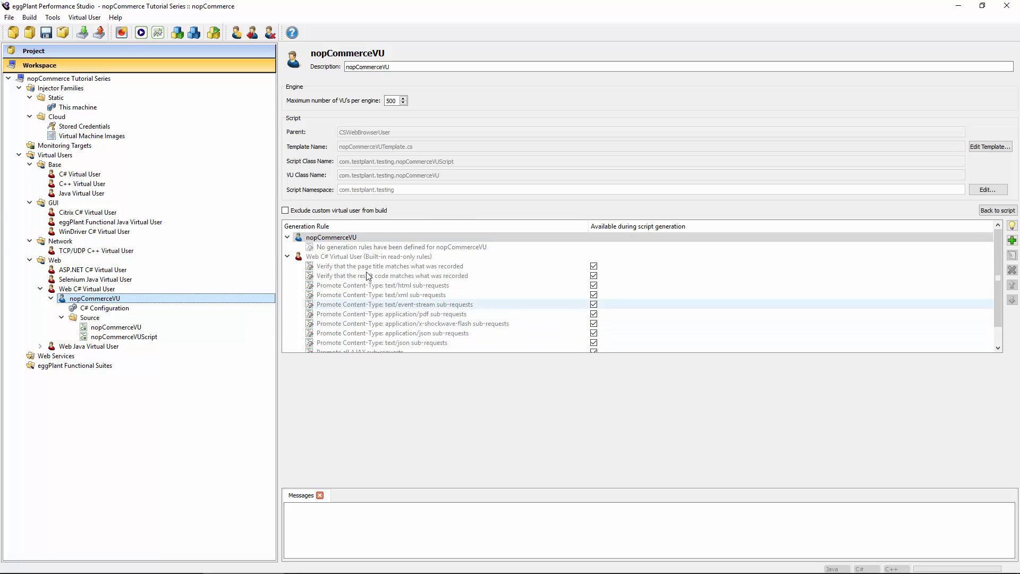
pyautogui.click(332, 237)
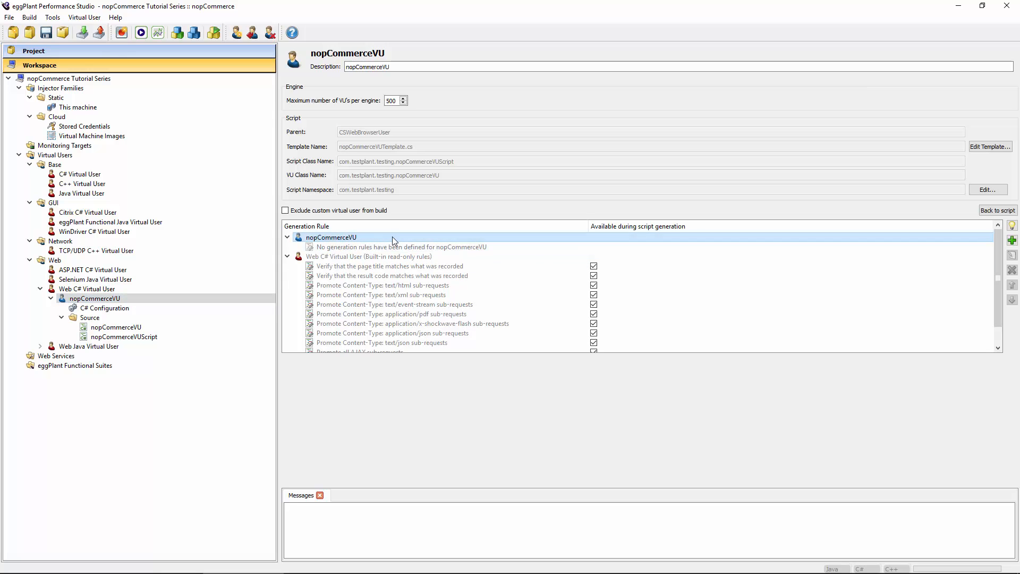
pyautogui.click(391, 267)
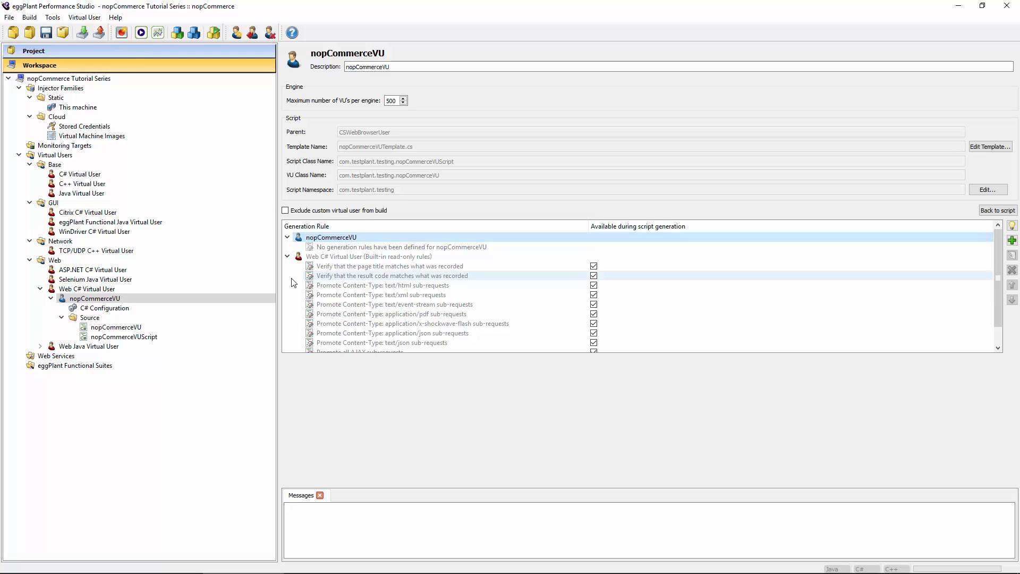
pyautogui.click(401, 247)
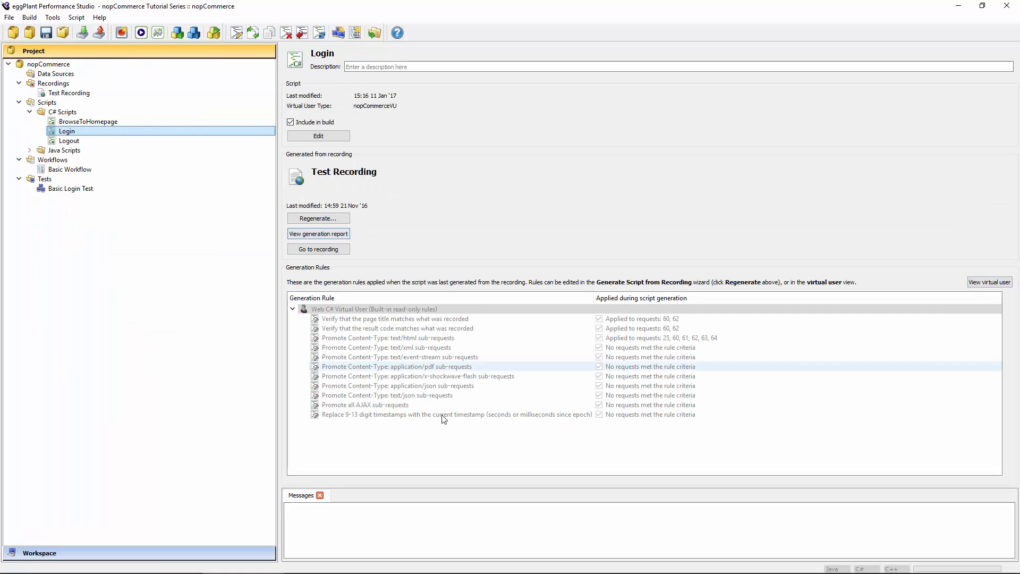
# Step: Regenerate the Login script from the recording, confirming overwrite of the existing script
pyautogui.click(318, 218)
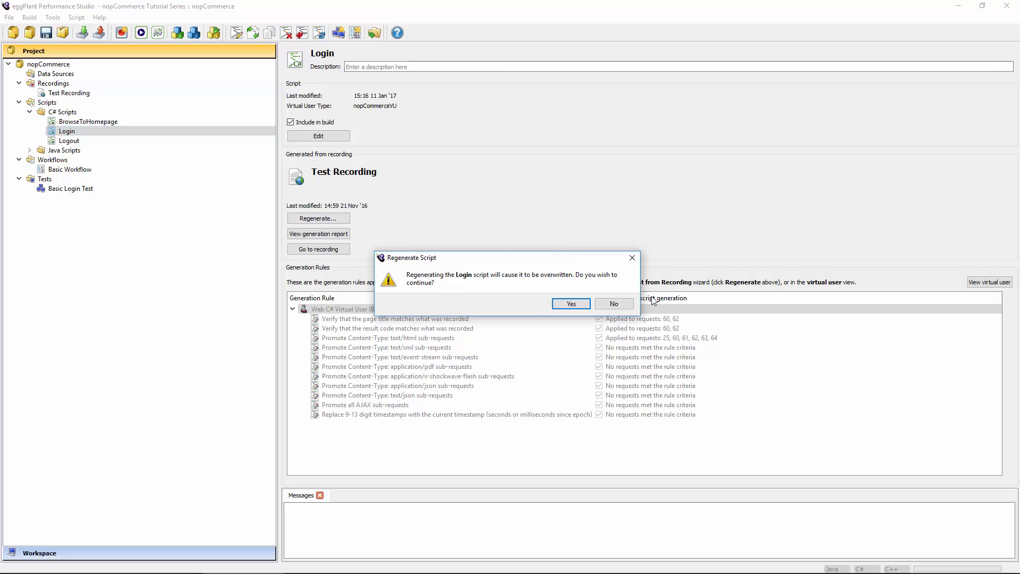
pyautogui.click(571, 304)
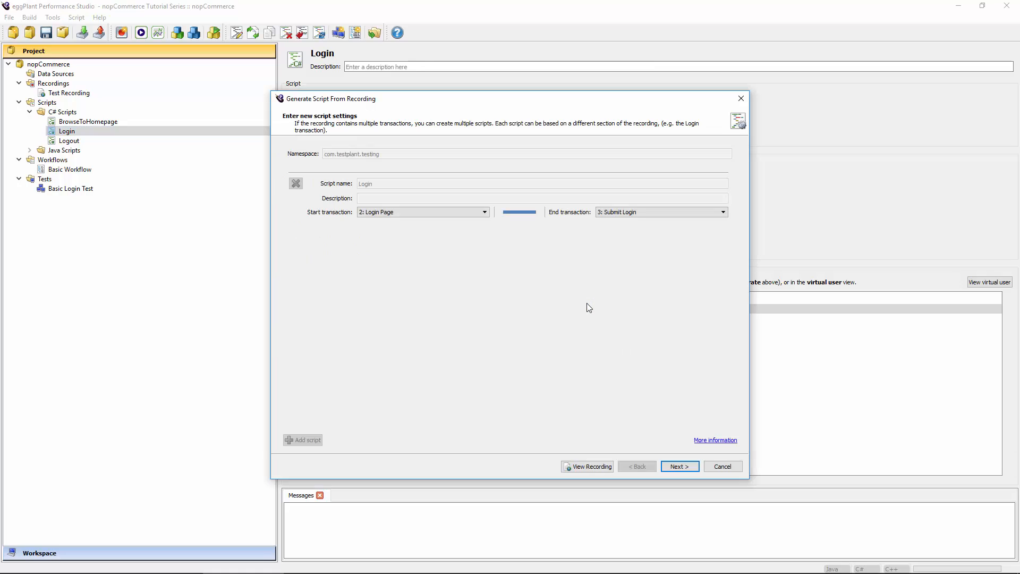
pyautogui.moveTo(528, 493)
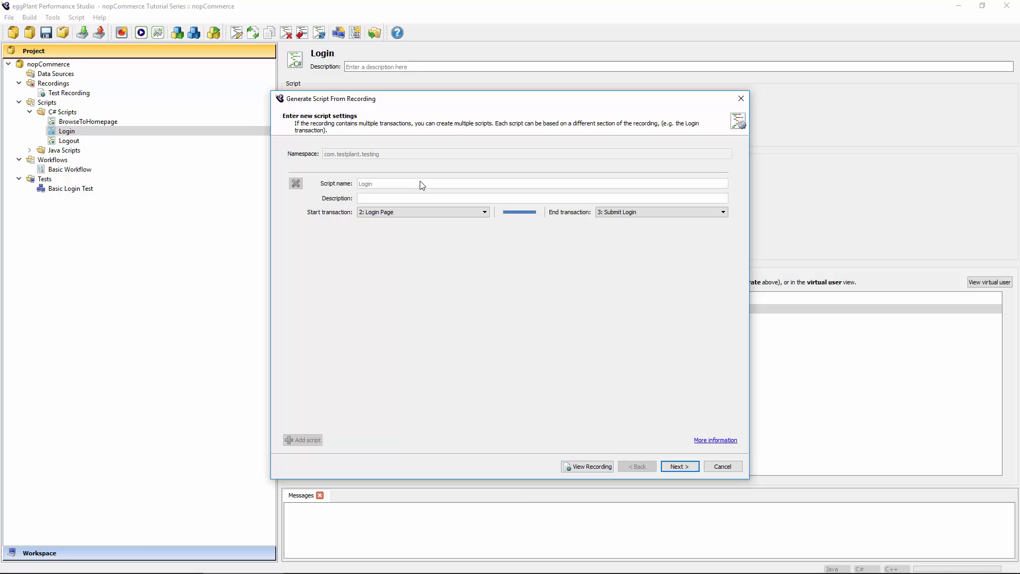
pyautogui.moveTo(531, 100)
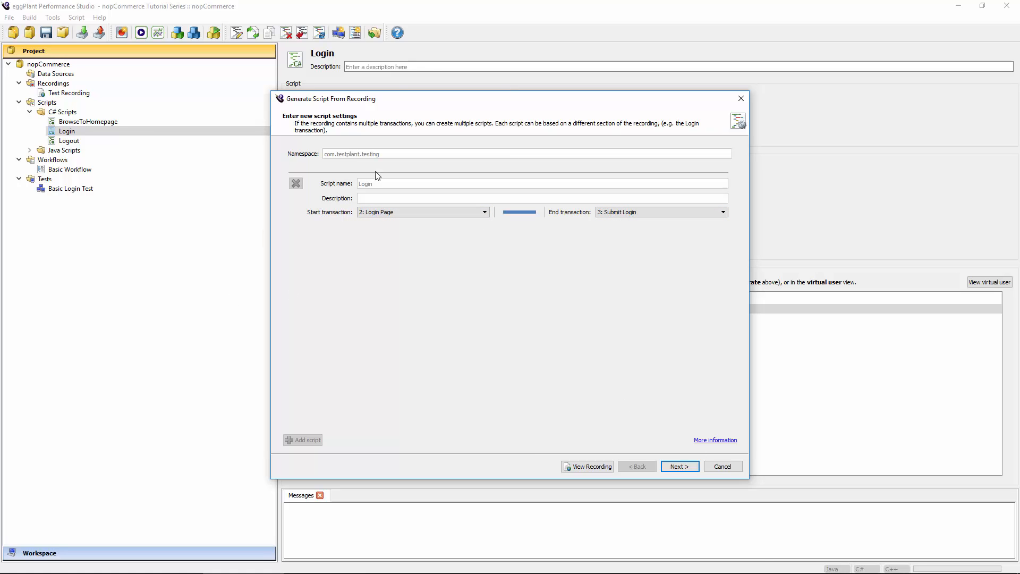
# Step: Advance the Generate Script From Recording wizard to the generation rules page
pyautogui.click(678, 466)
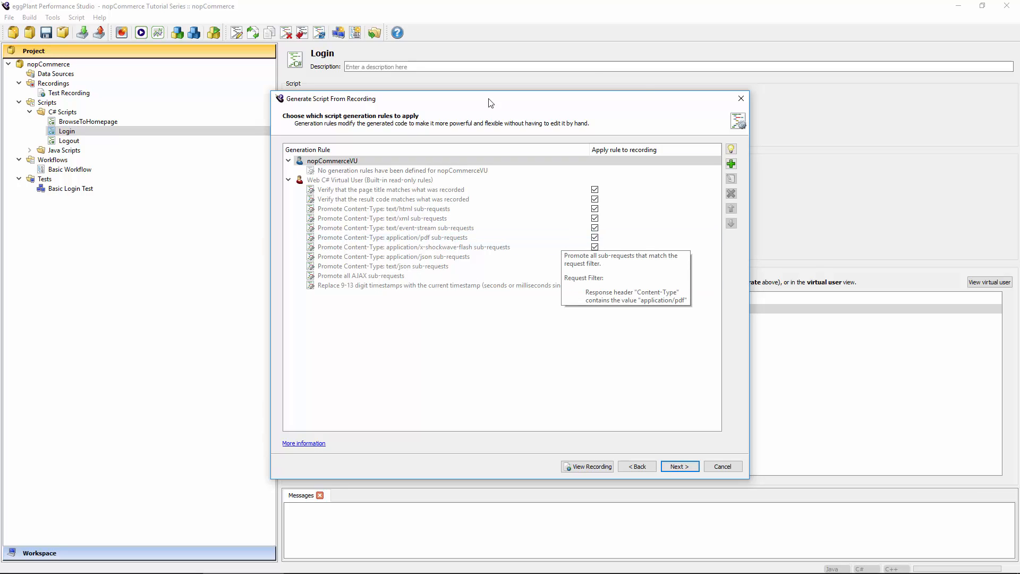
pyautogui.moveTo(849, 156)
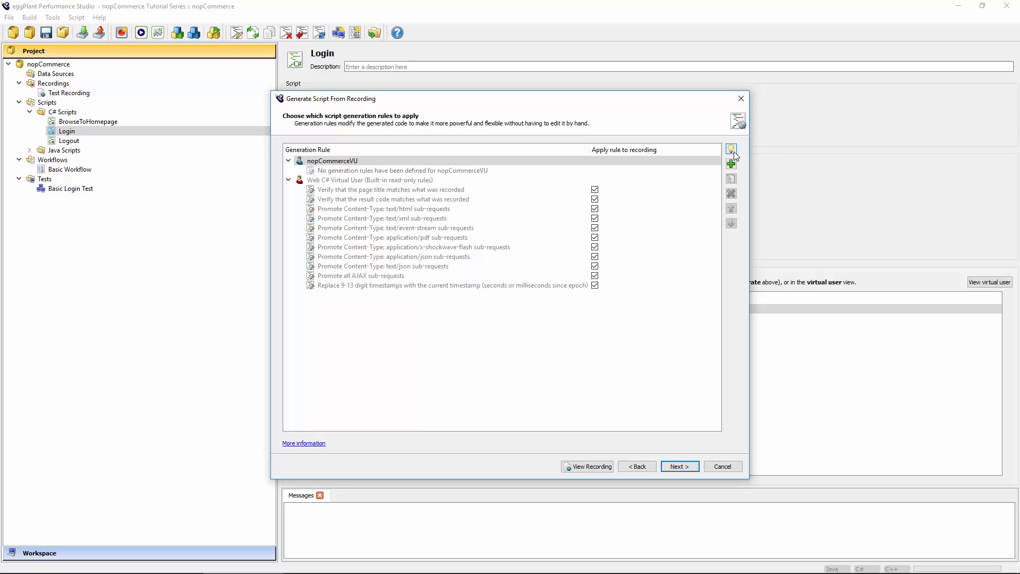
pyautogui.moveTo(731, 163)
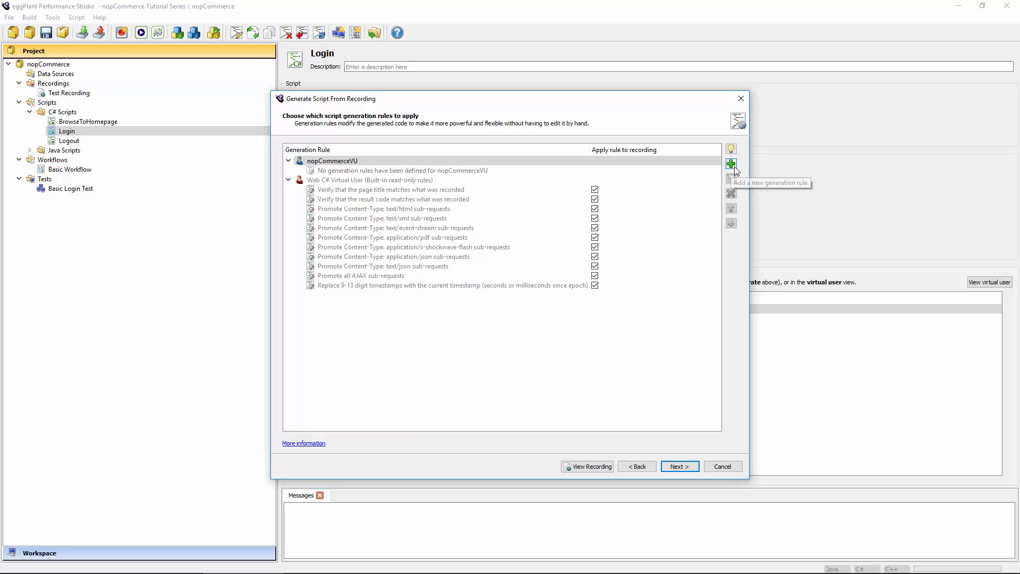
pyautogui.moveTo(731, 164)
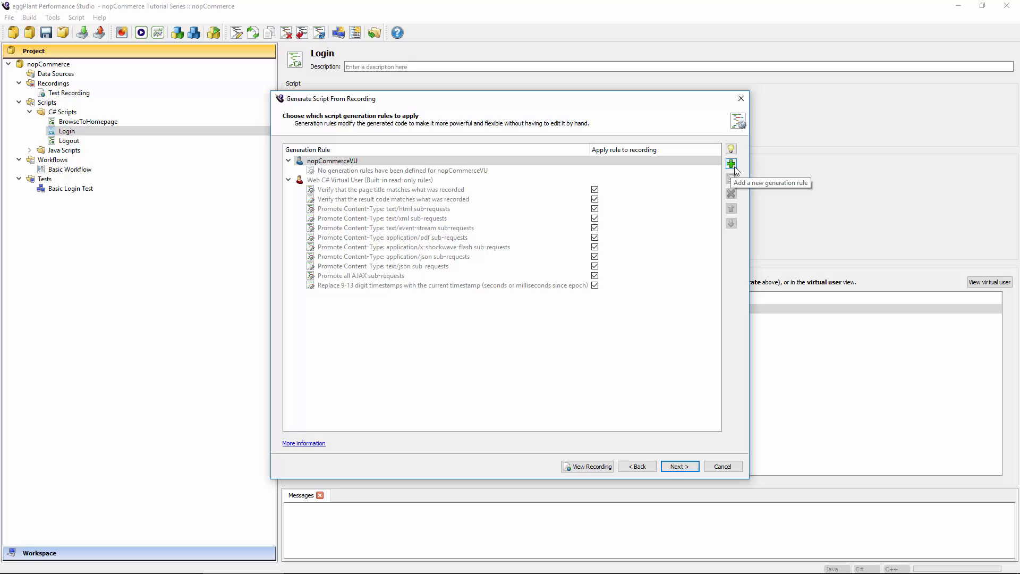
pyautogui.click(731, 164)
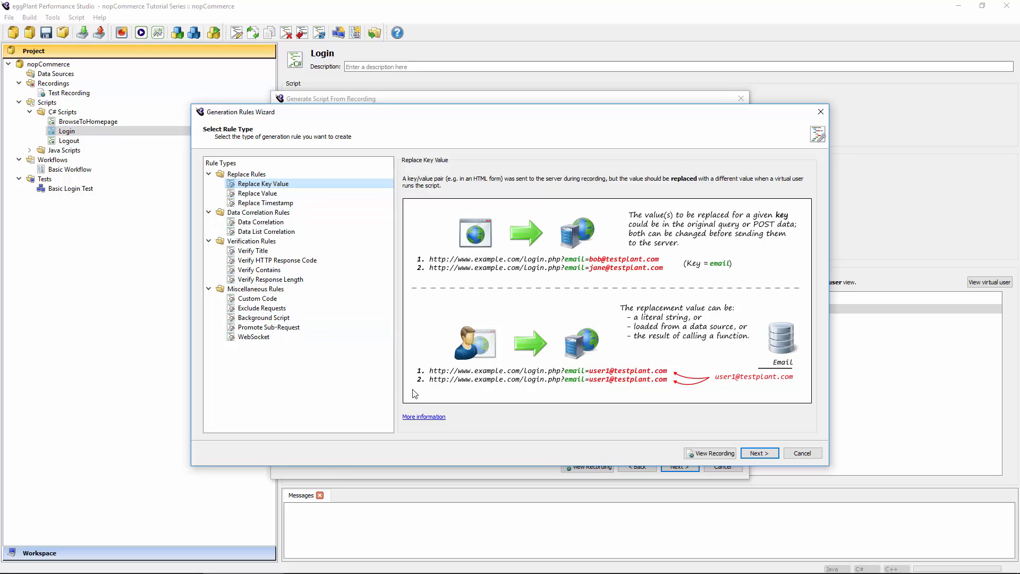
pyautogui.moveTo(417, 467)
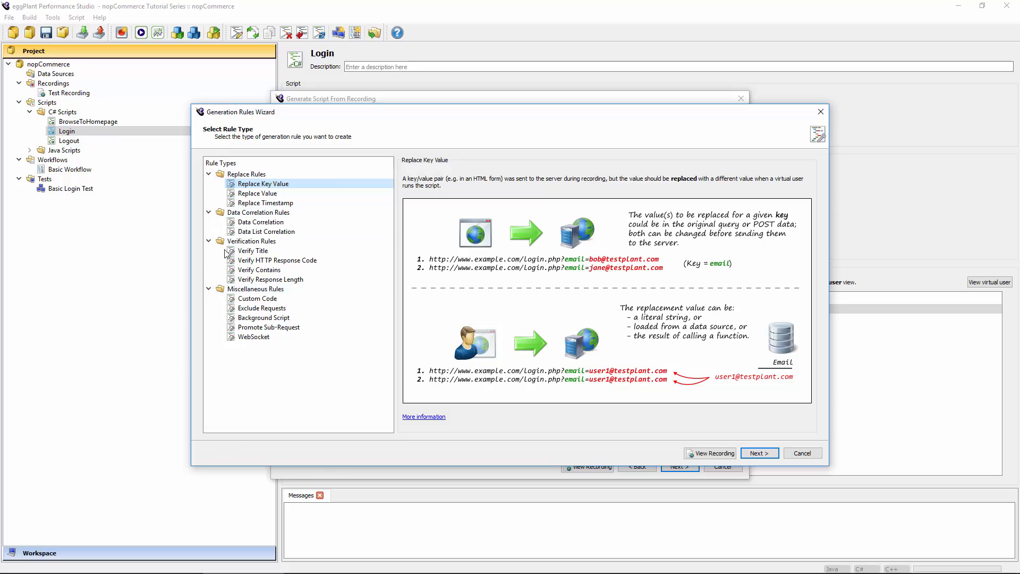
pyautogui.moveTo(828, 459)
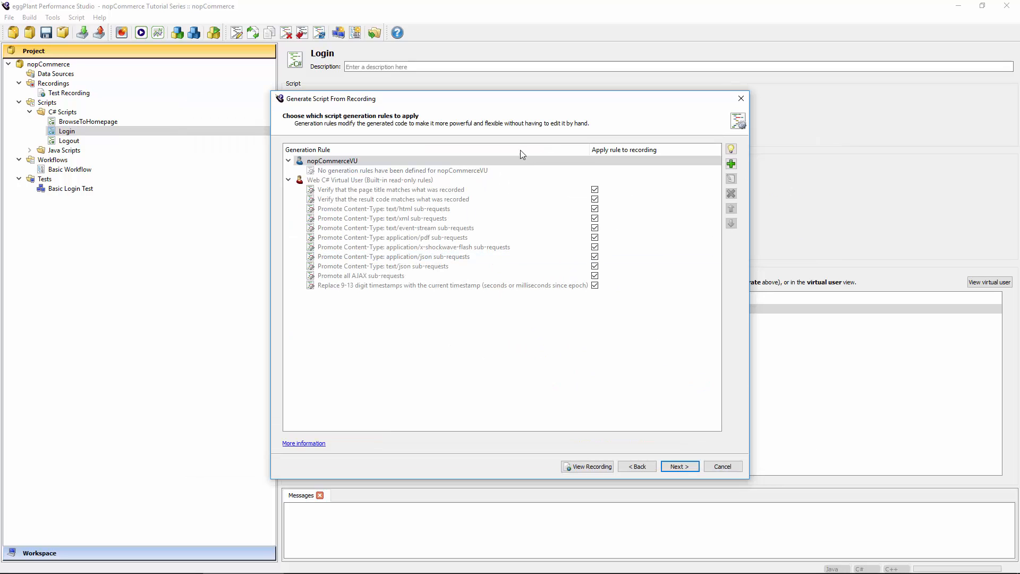
pyautogui.click(401, 170)
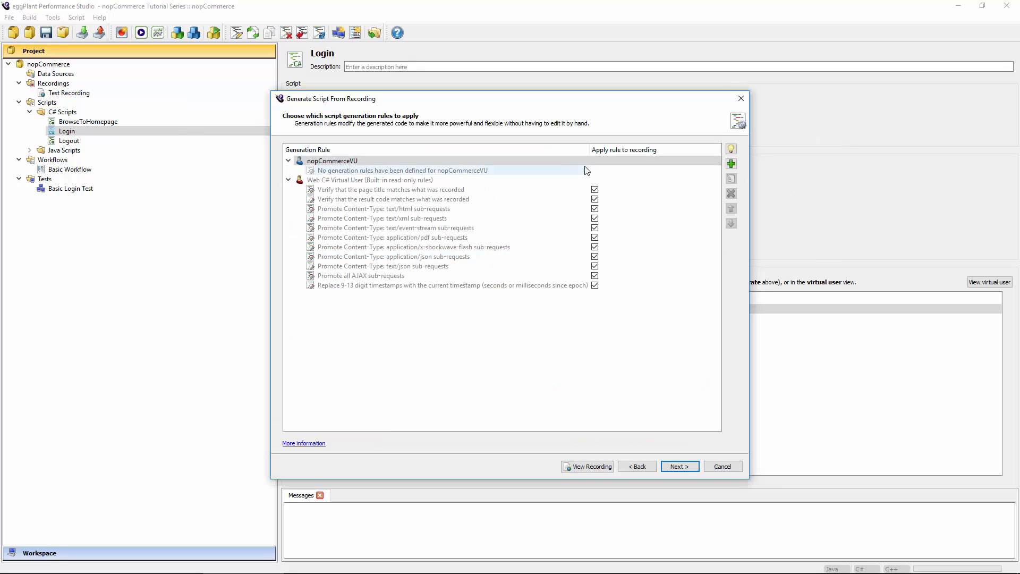
pyautogui.click(333, 160)
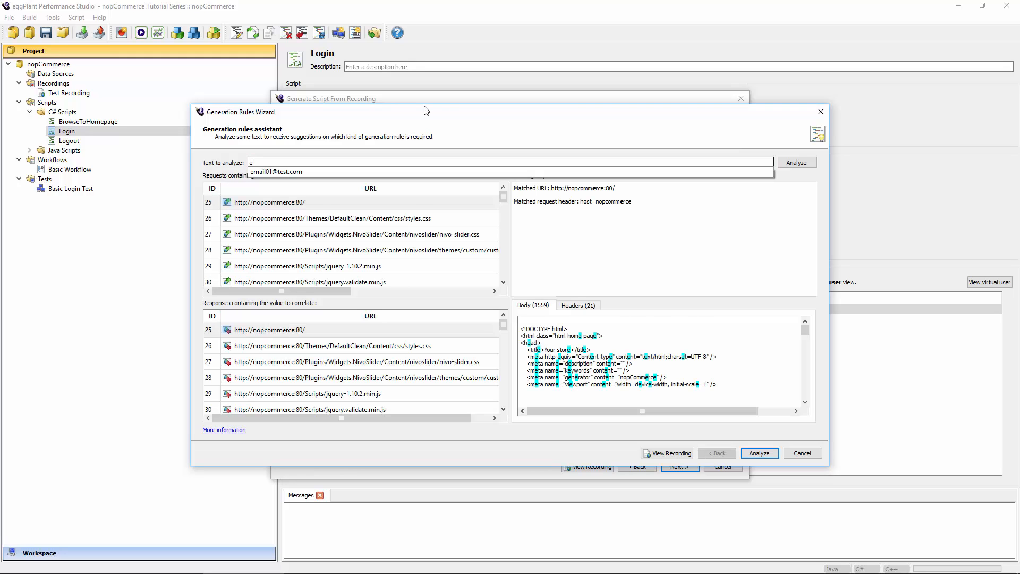
pyautogui.write('mail01@test.com')
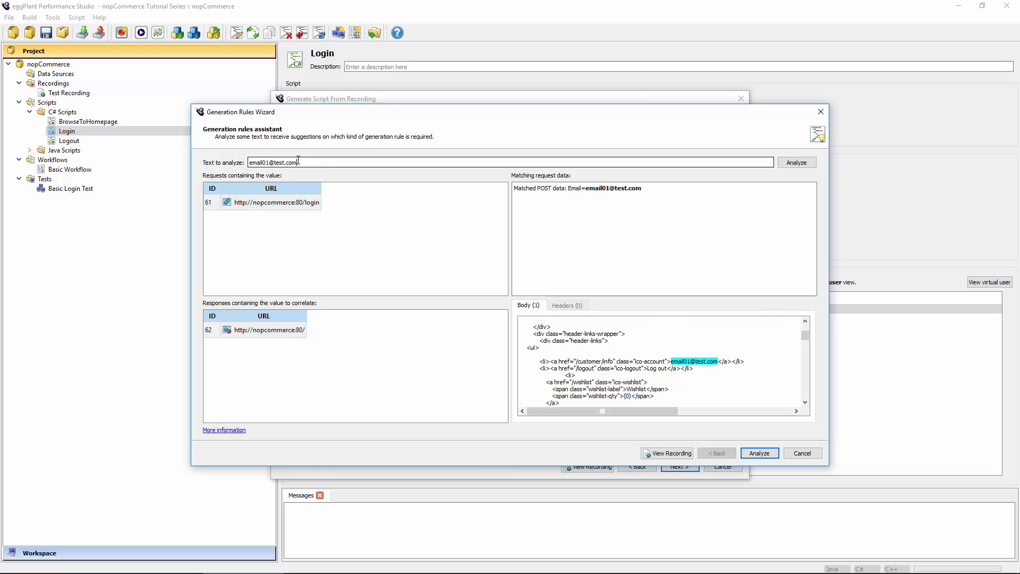
pyautogui.moveTo(306, 162)
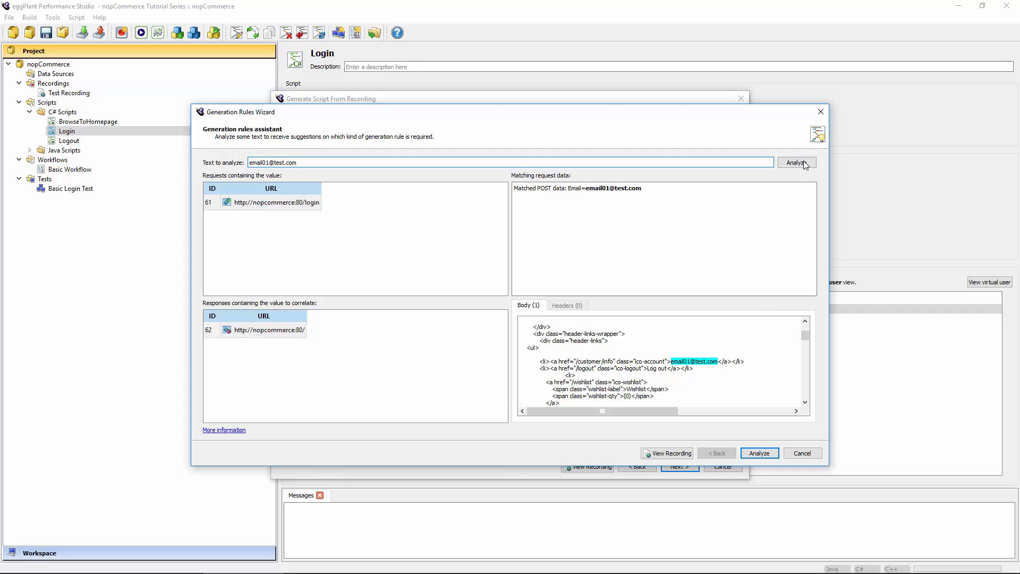
pyautogui.click(796, 162)
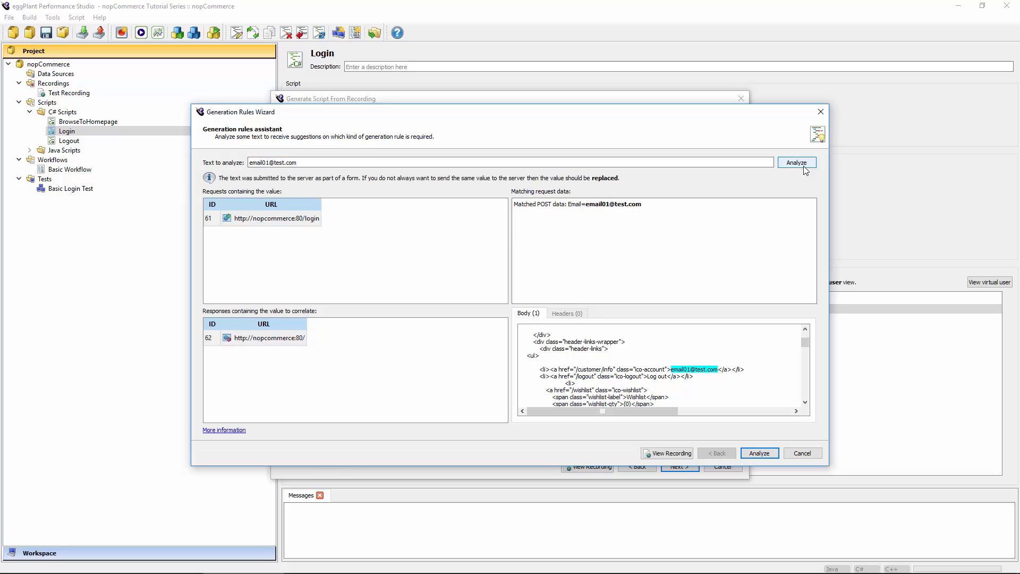
pyautogui.moveTo(654, 187)
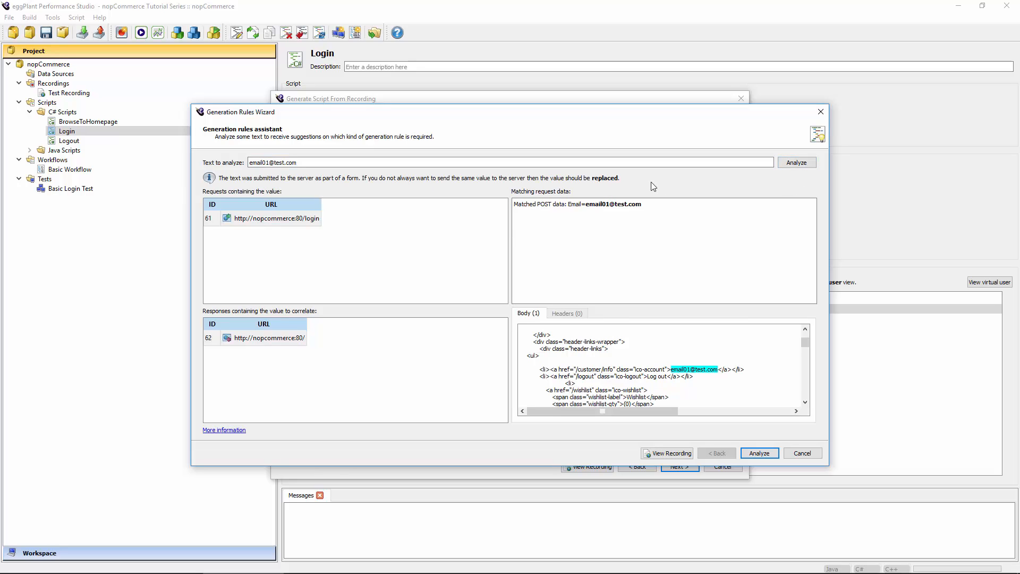
pyautogui.moveTo(471, 280)
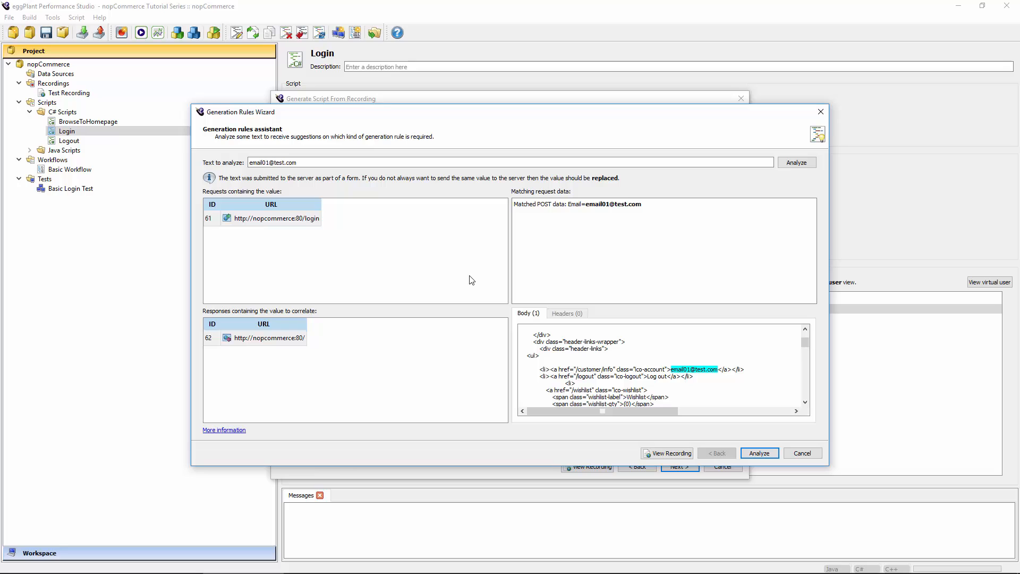
pyautogui.click(275, 218)
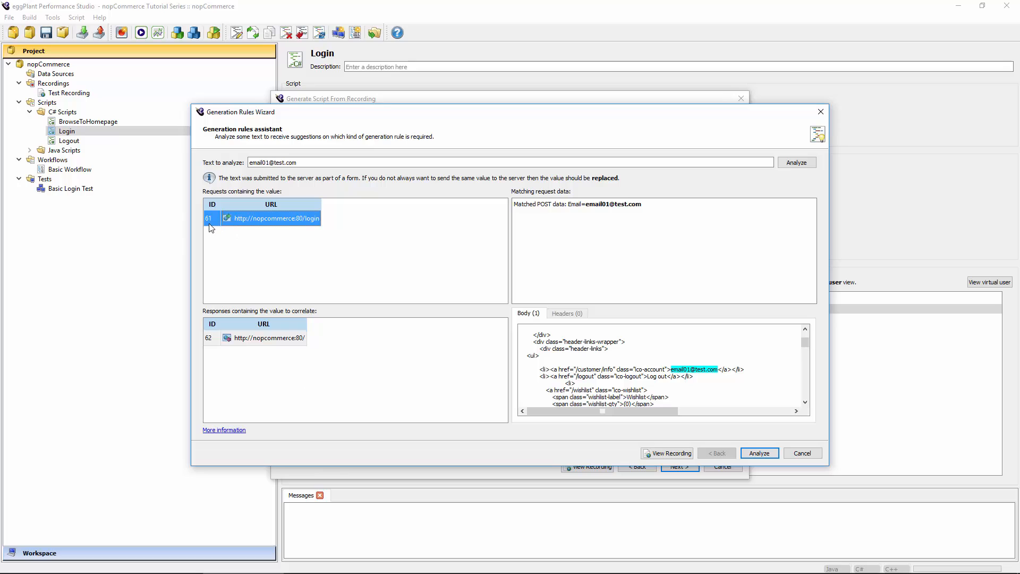
pyautogui.moveTo(217, 218)
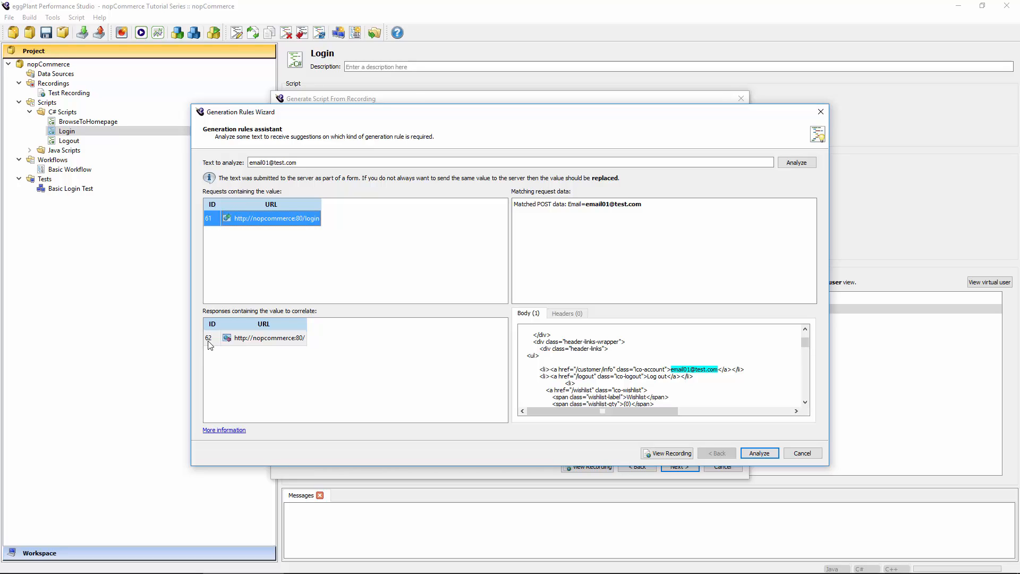
pyautogui.moveTo(237, 341)
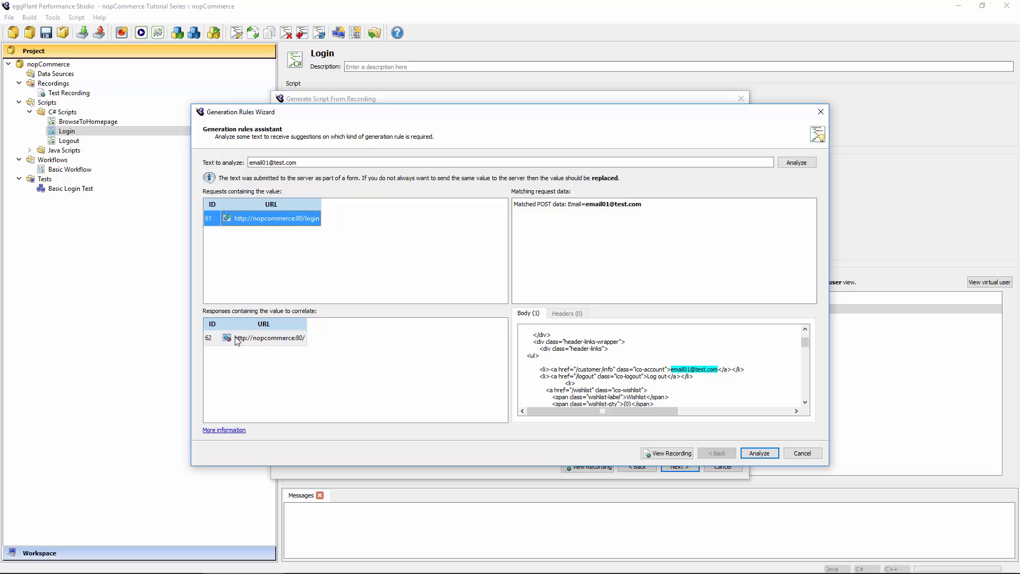
pyautogui.moveTo(272, 229)
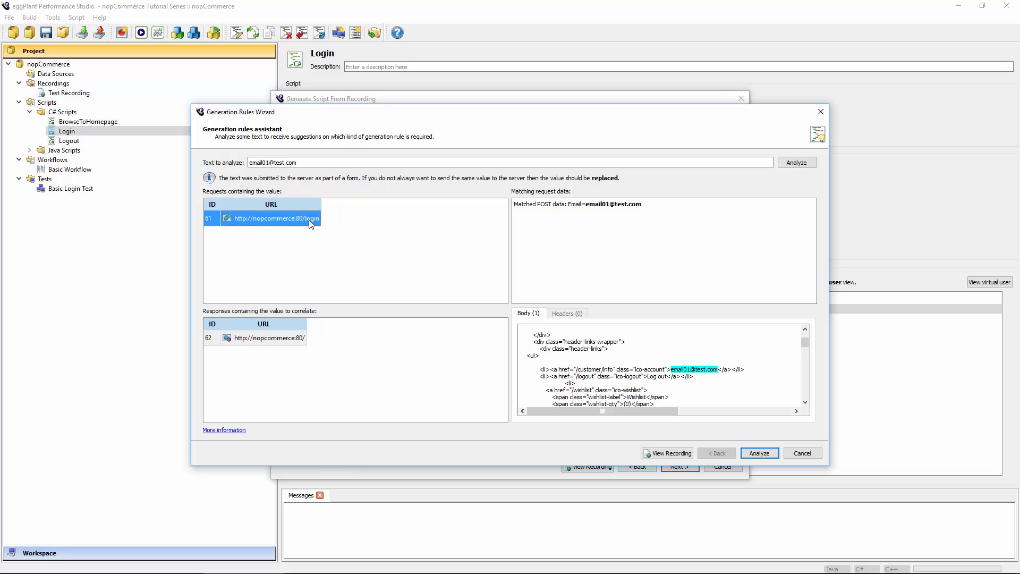
pyautogui.moveTo(363, 423)
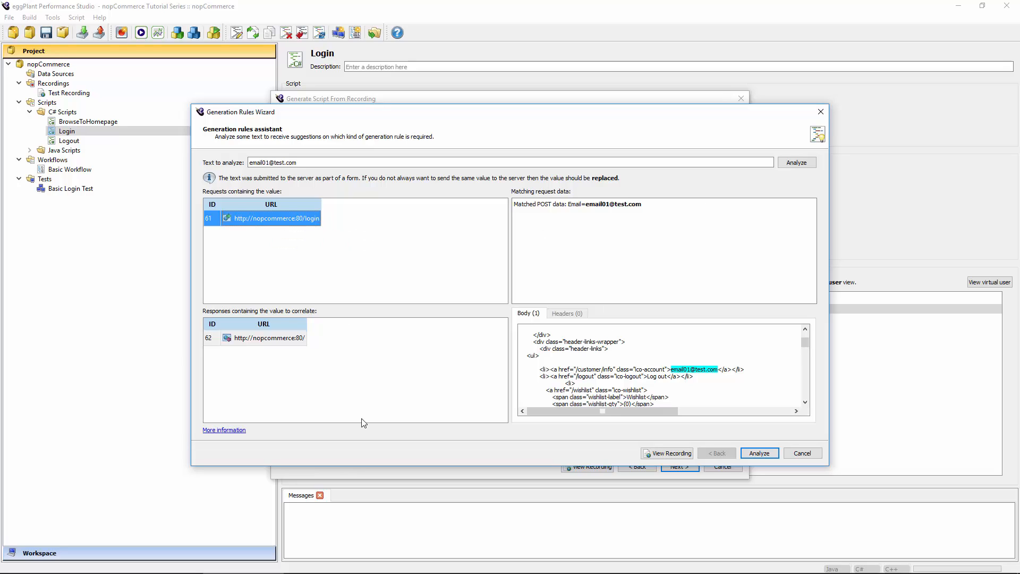
pyautogui.moveTo(484, 377)
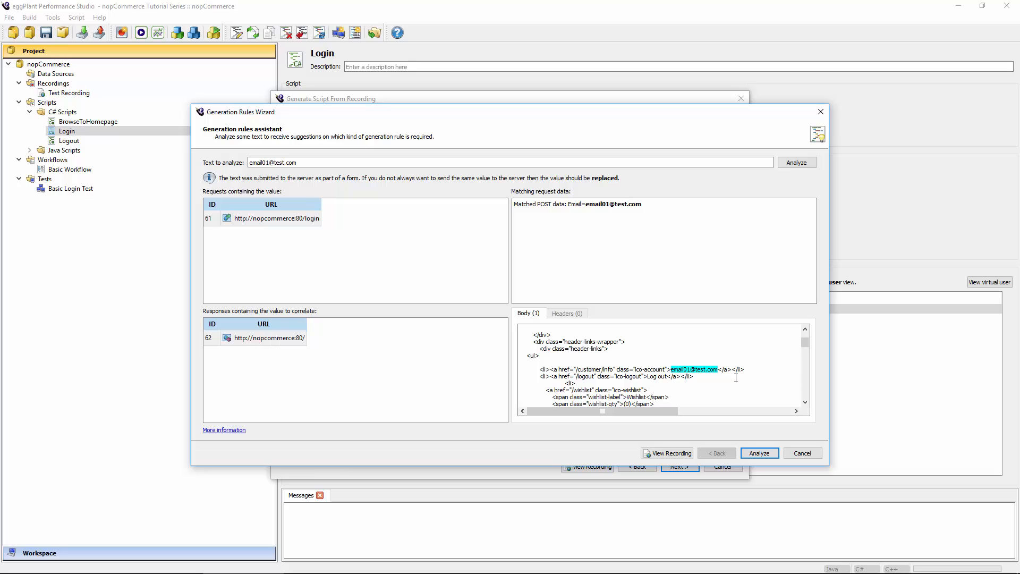
pyautogui.moveTo(647, 356)
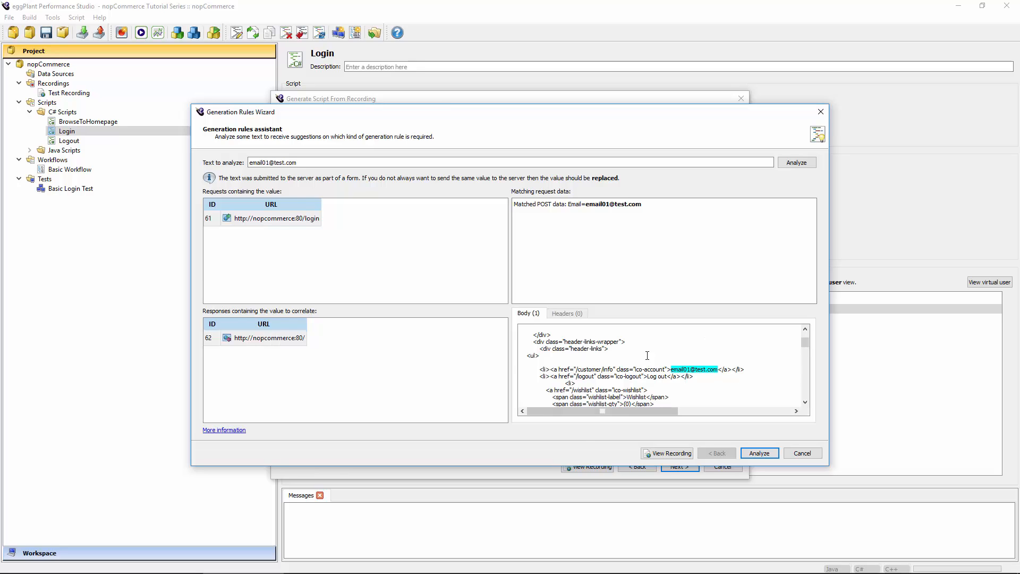
pyautogui.click(275, 218)
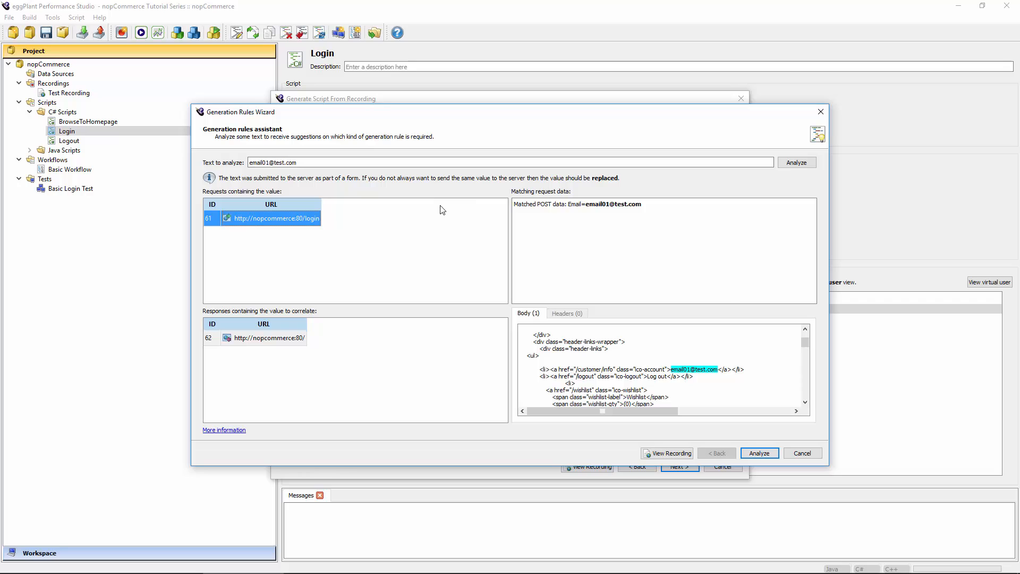
pyautogui.moveTo(684, 202)
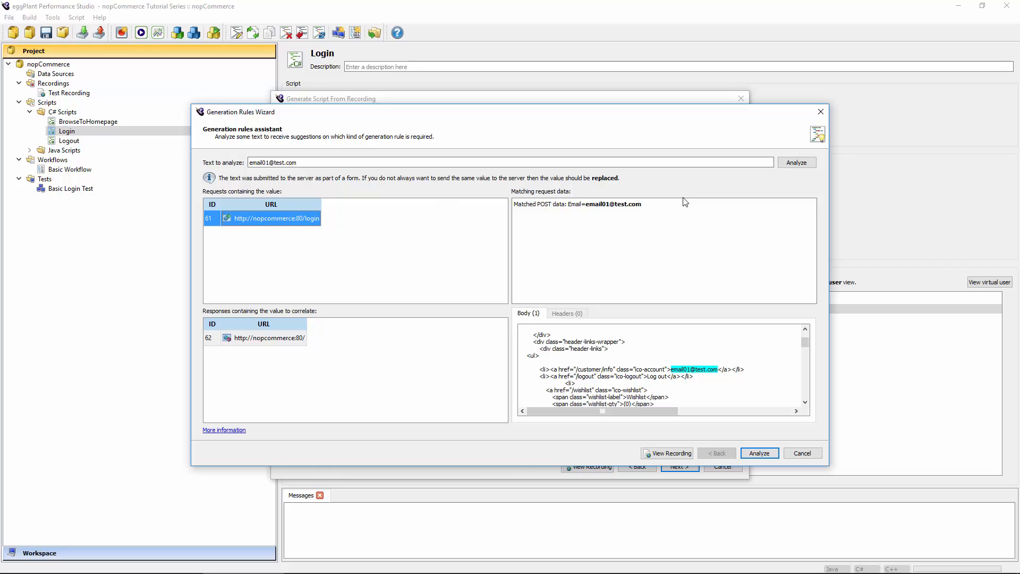
pyautogui.moveTo(689, 202)
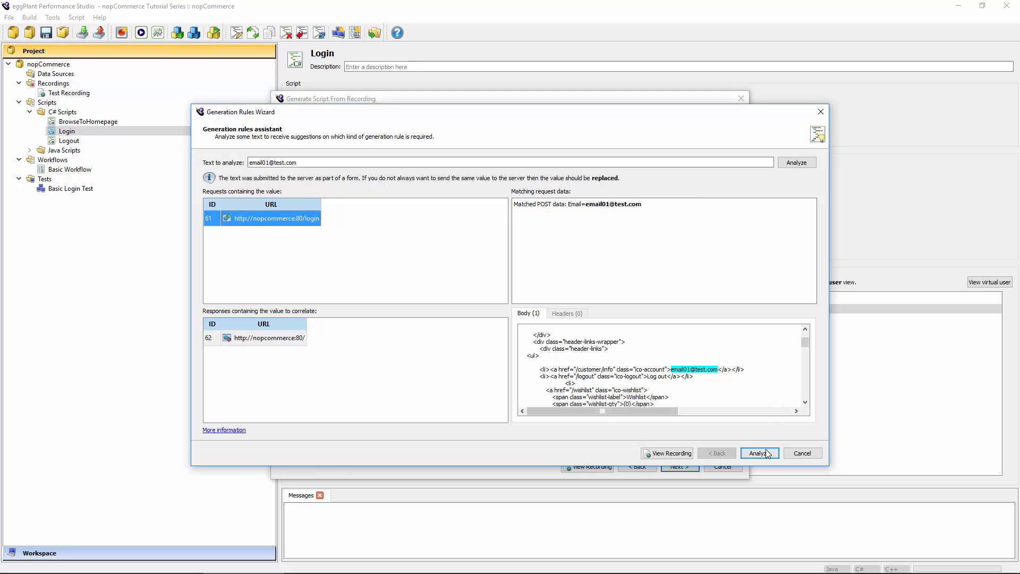
# Step: Proceed to the Select Rule Type page with Replace Key Value recommended
pyautogui.click(758, 453)
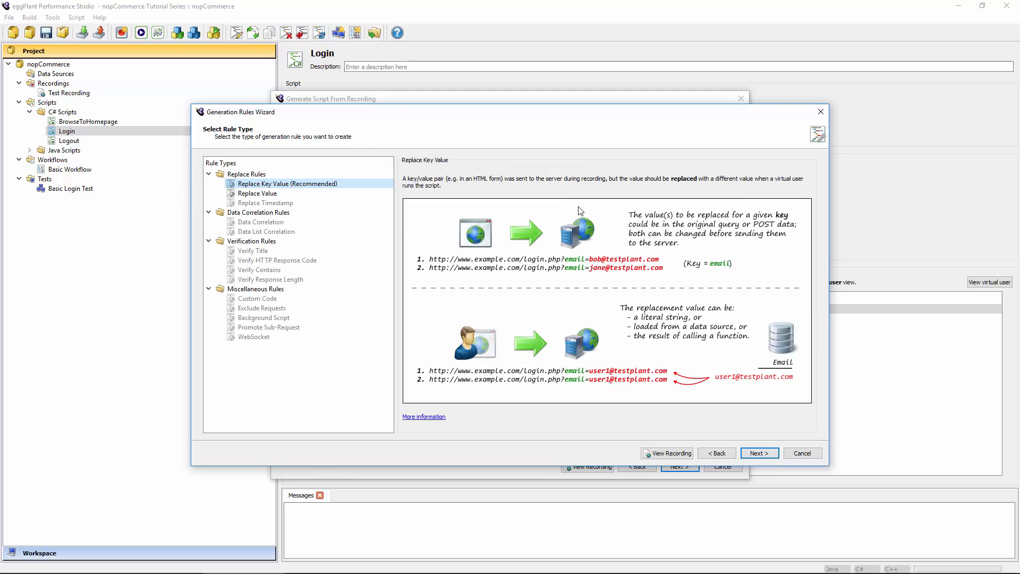
pyautogui.moveTo(134, 282)
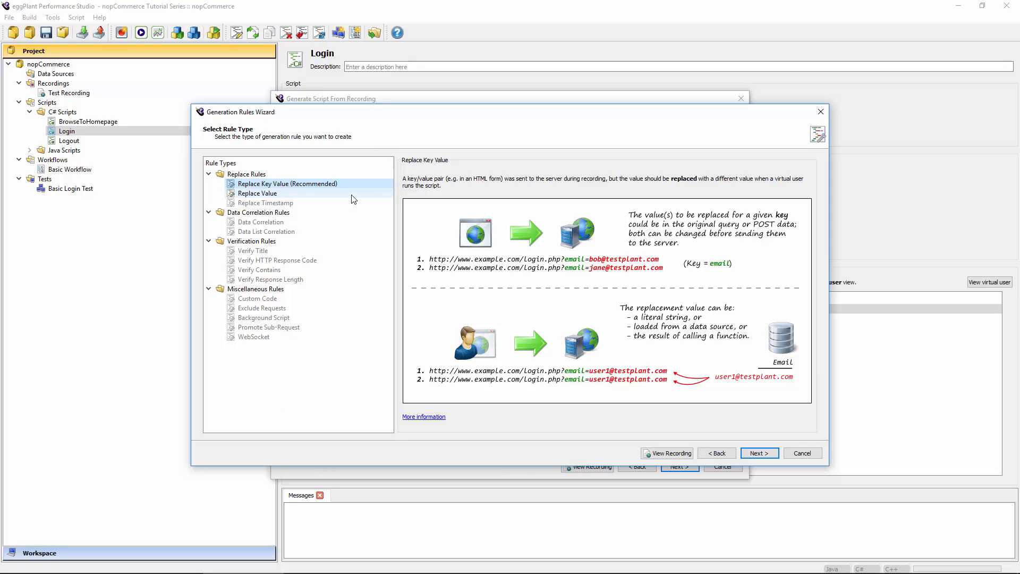
pyautogui.moveTo(392, 194)
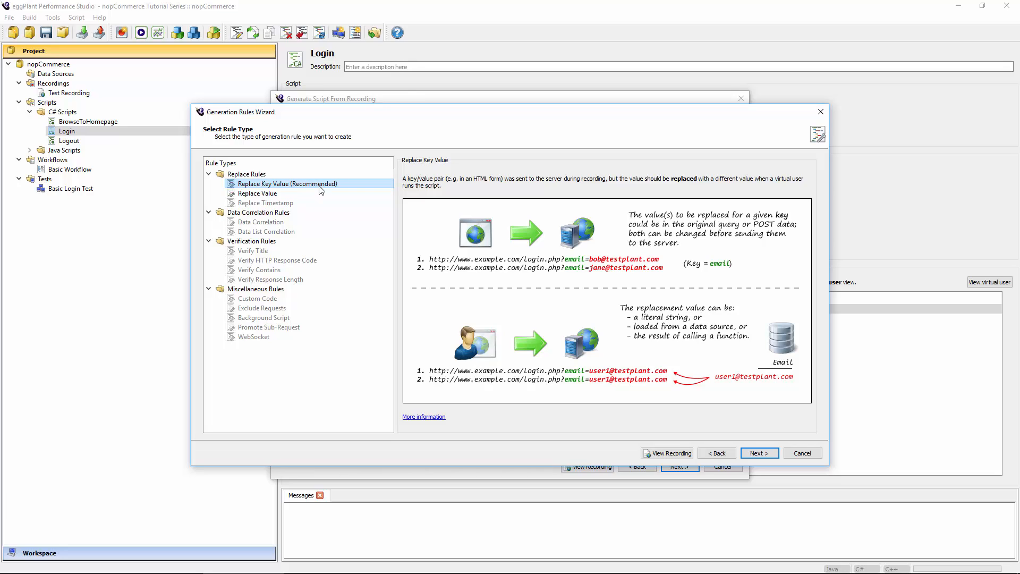
pyautogui.moveTo(316, 200)
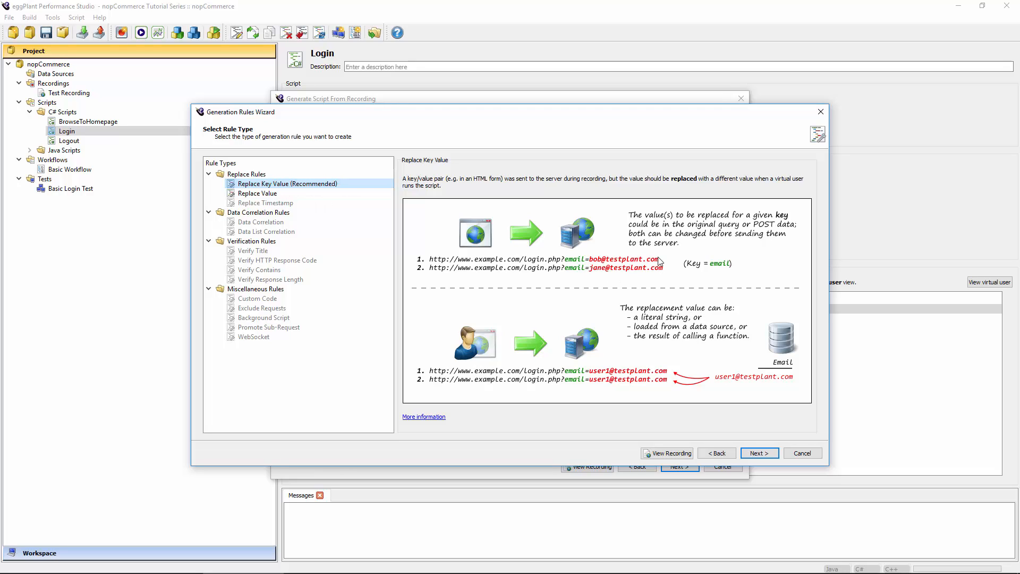
pyautogui.moveTo(591, 259)
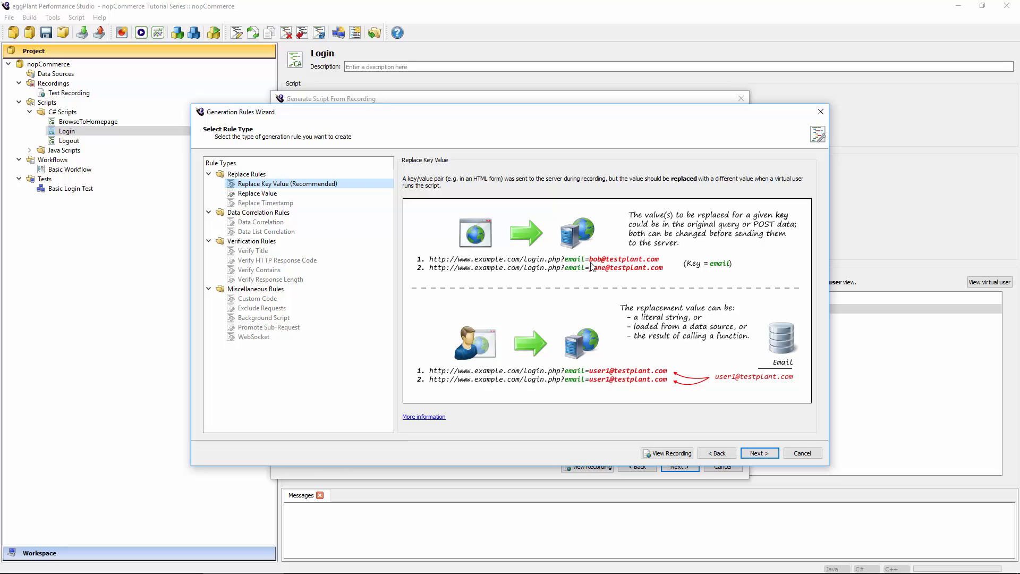
pyautogui.moveTo(574, 261)
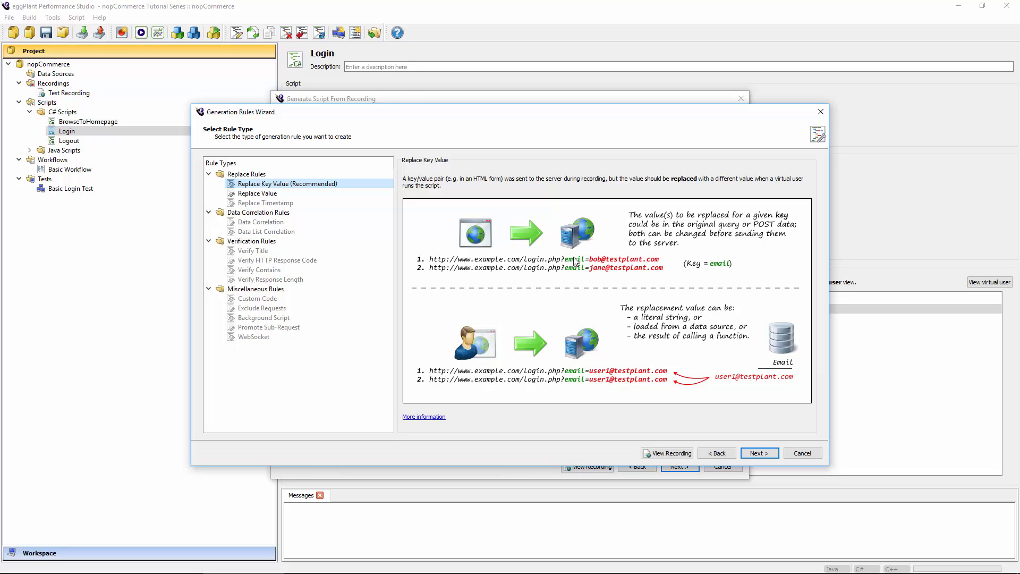
pyautogui.moveTo(571, 263)
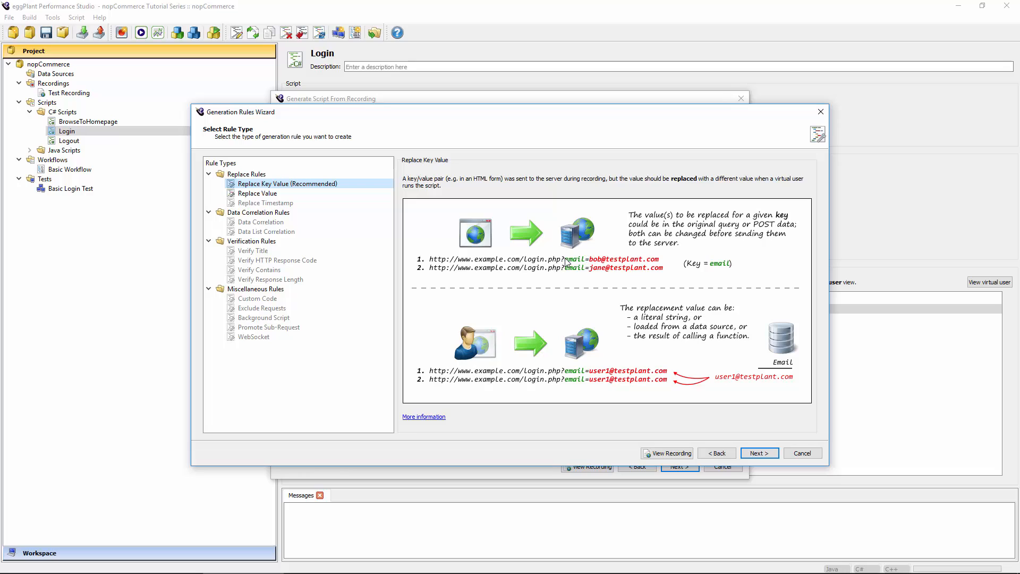
pyautogui.moveTo(587, 272)
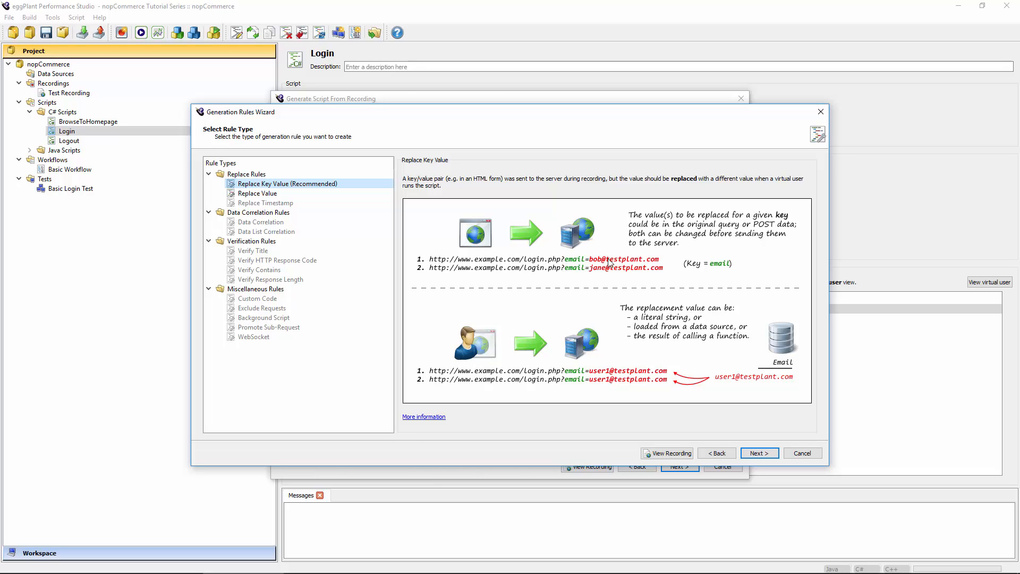
pyautogui.moveTo(584, 281)
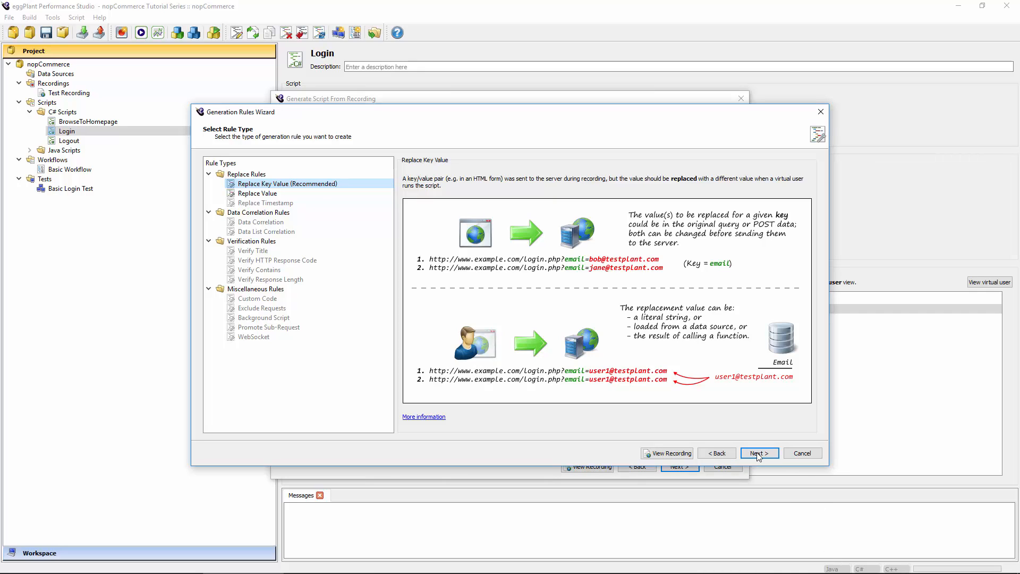
# Step: Use data dictionary key 'username' as the replacement value and apply the rule to all requests
pyautogui.click(760, 453)
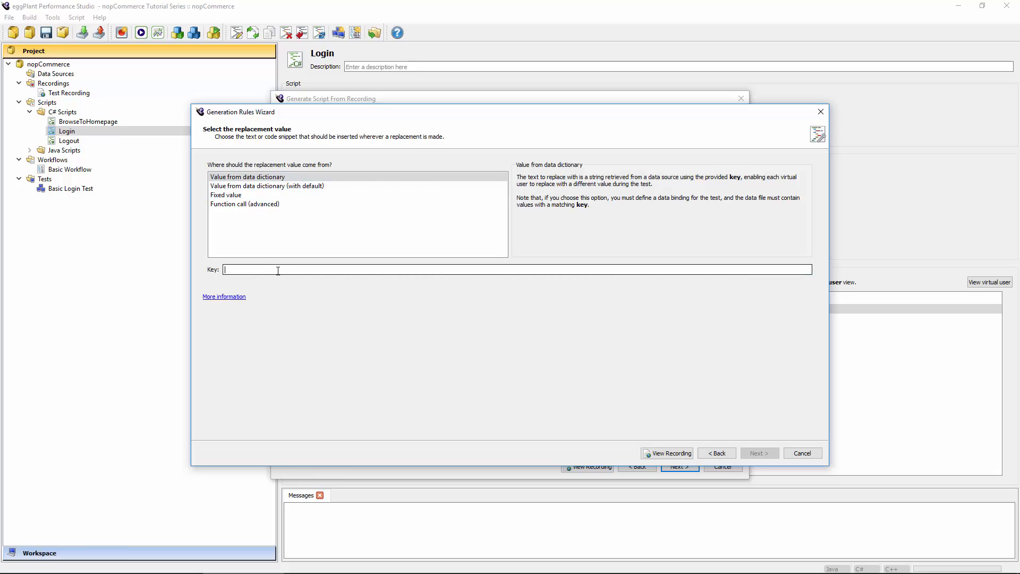
pyautogui.write('username')
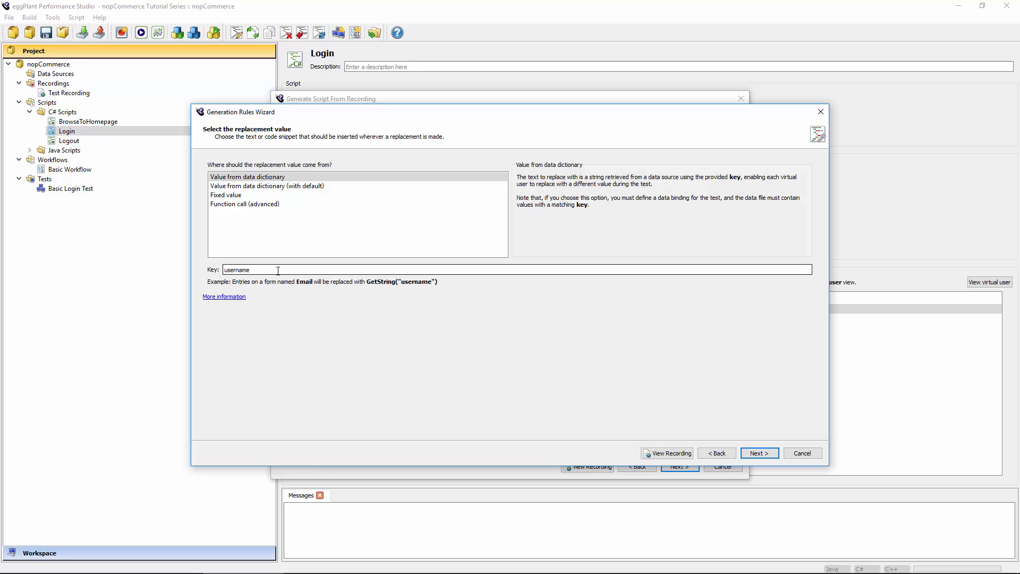
pyautogui.moveTo(711, 340)
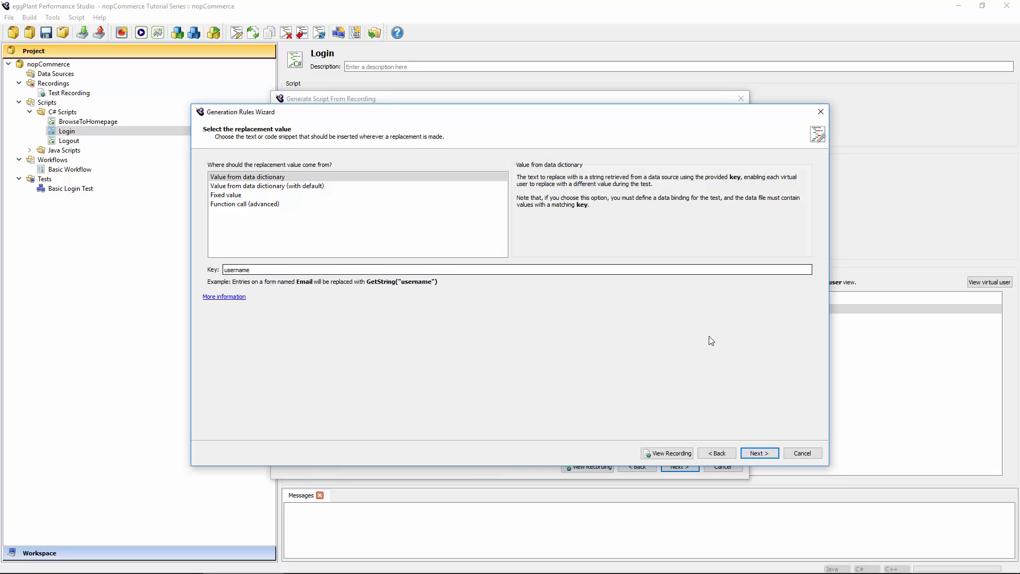
pyautogui.click(759, 452)
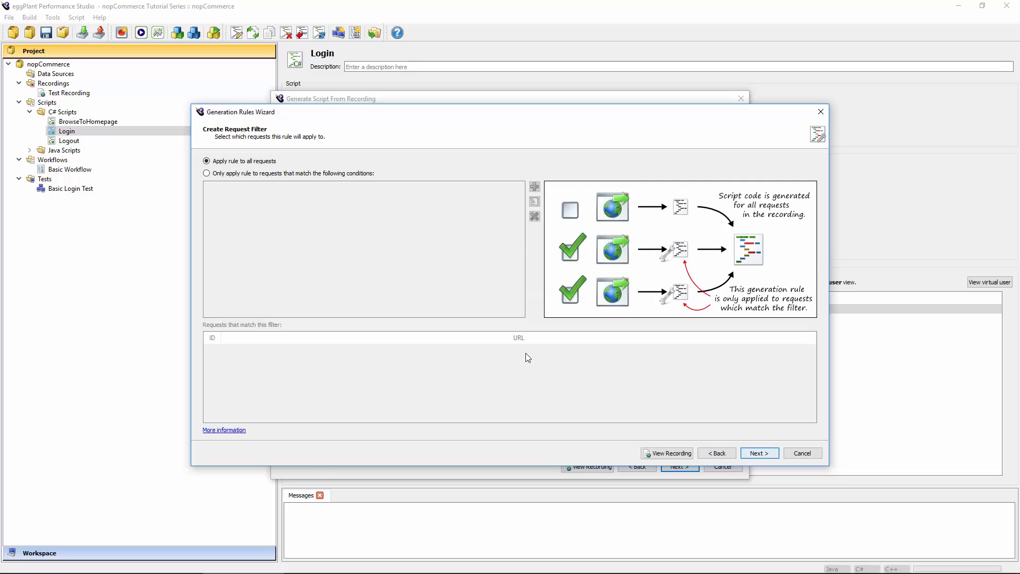
pyautogui.moveTo(420, 181)
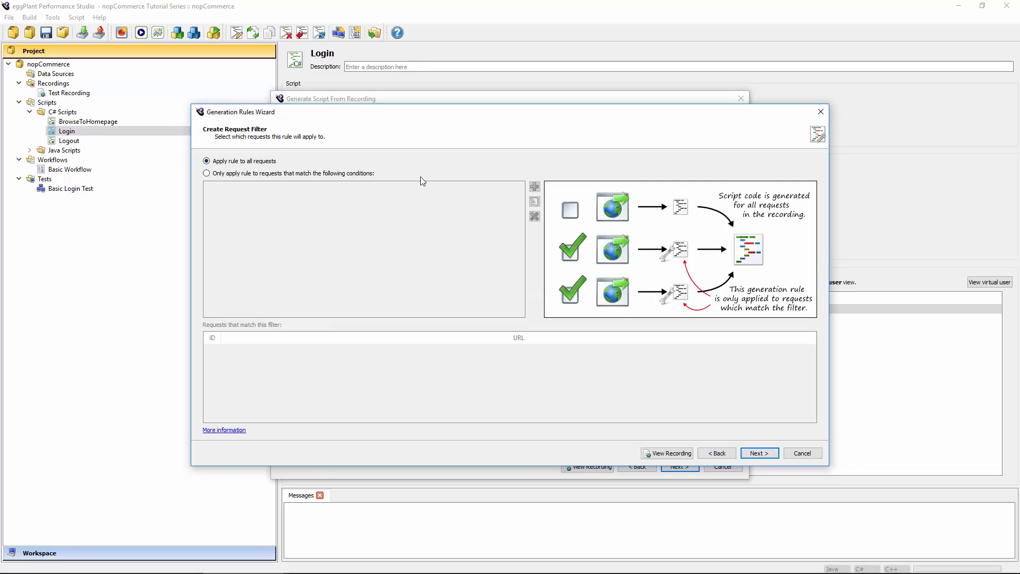
pyautogui.moveTo(165, 176)
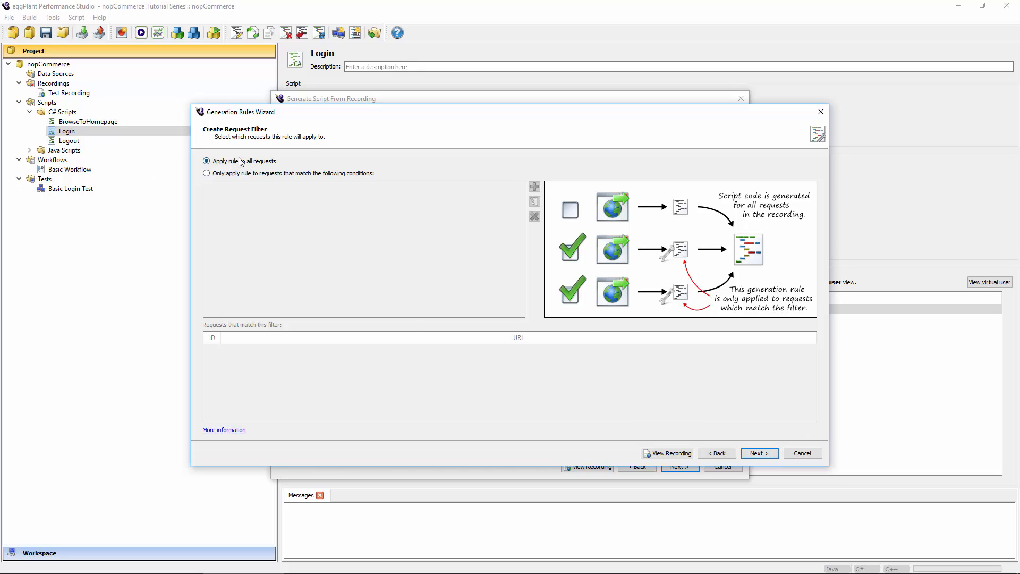
# Step: Save the Replace Email with GetString("username") rule, select it, and generate the Login script
pyautogui.click(759, 452)
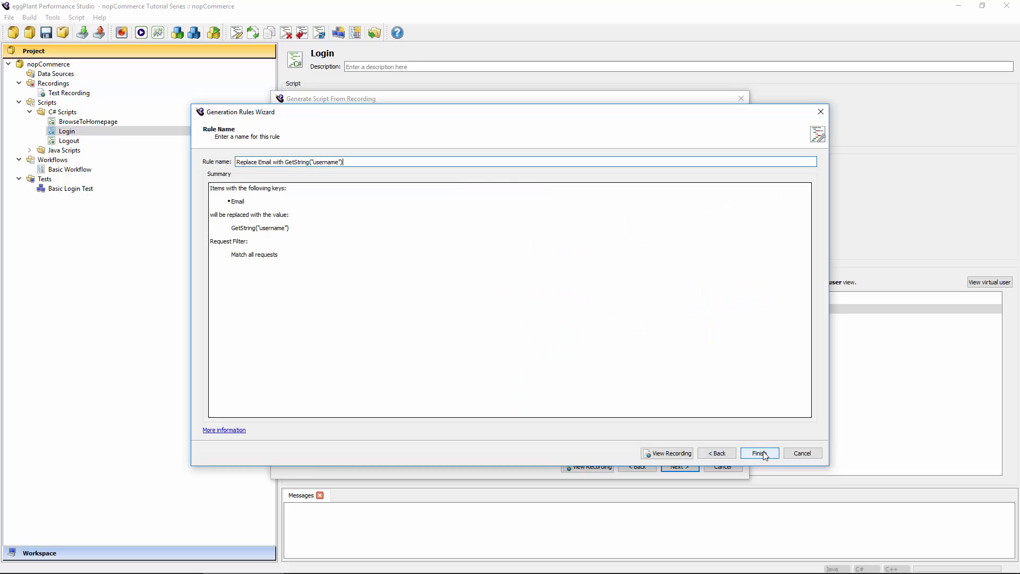
pyautogui.click(759, 453)
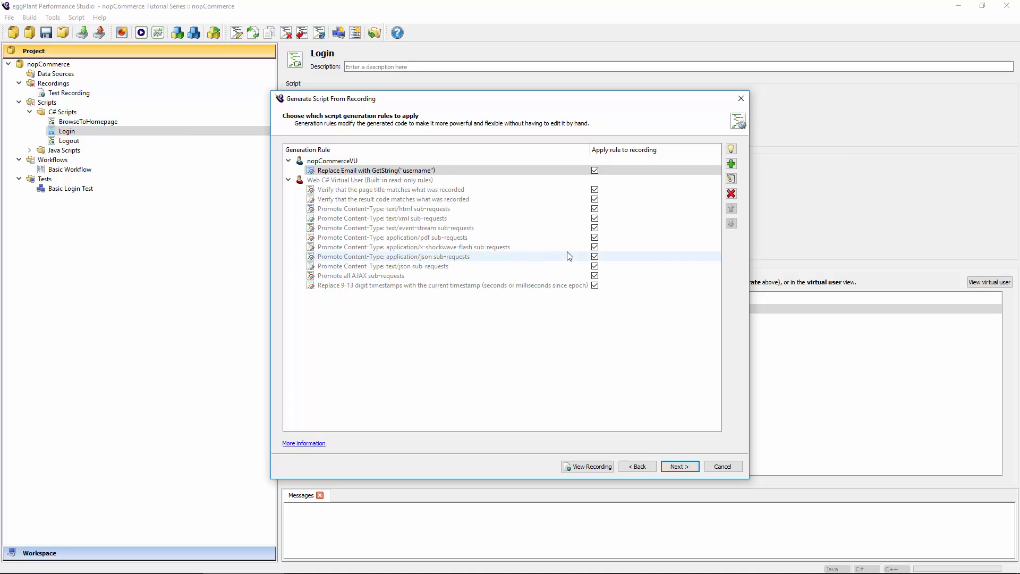
pyautogui.click(375, 170)
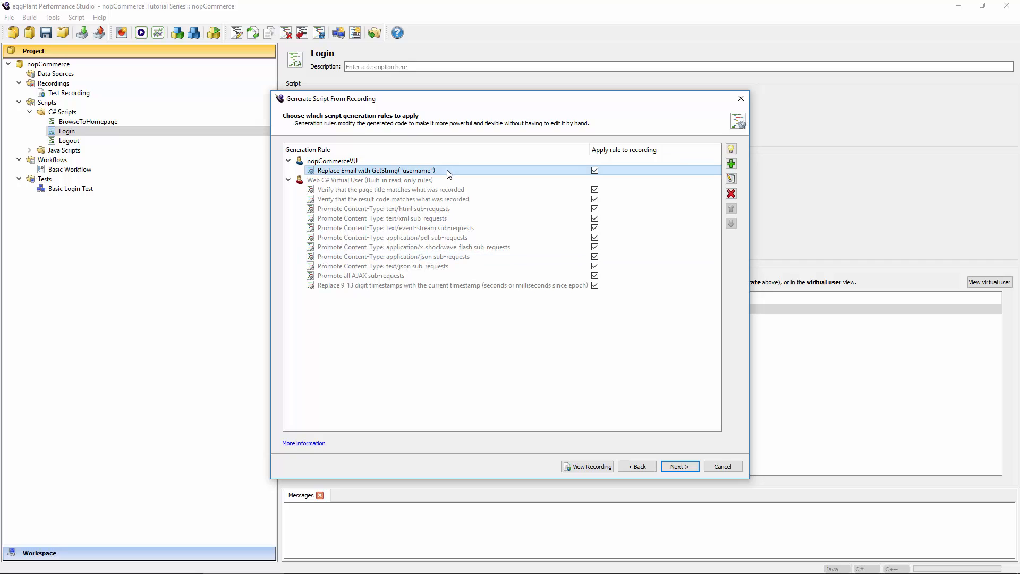
pyautogui.moveTo(358, 177)
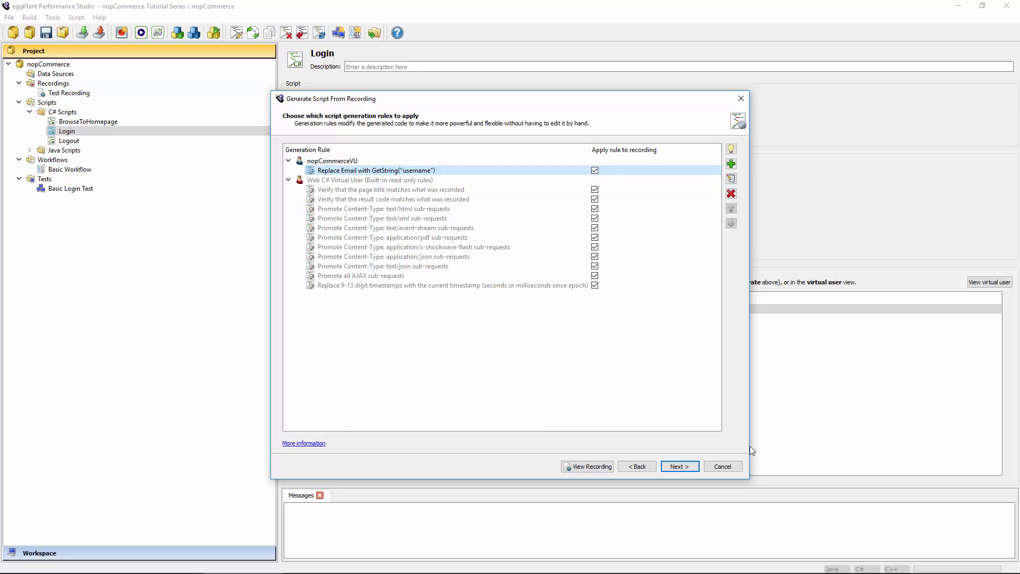
pyautogui.click(678, 467)
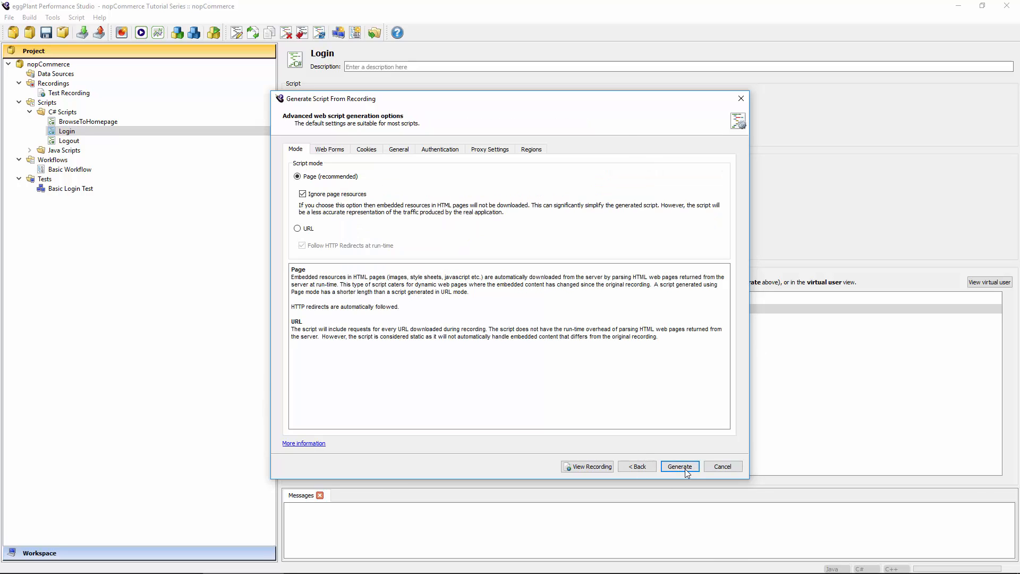
pyautogui.click(679, 467)
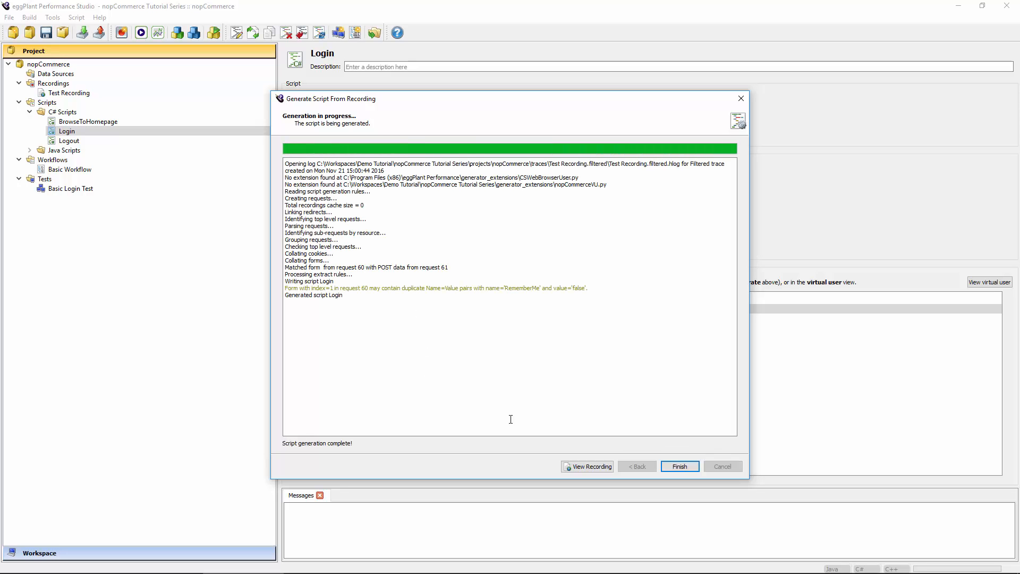
# Step: Close the completed script generation wizard with Finish
pyautogui.click(678, 466)
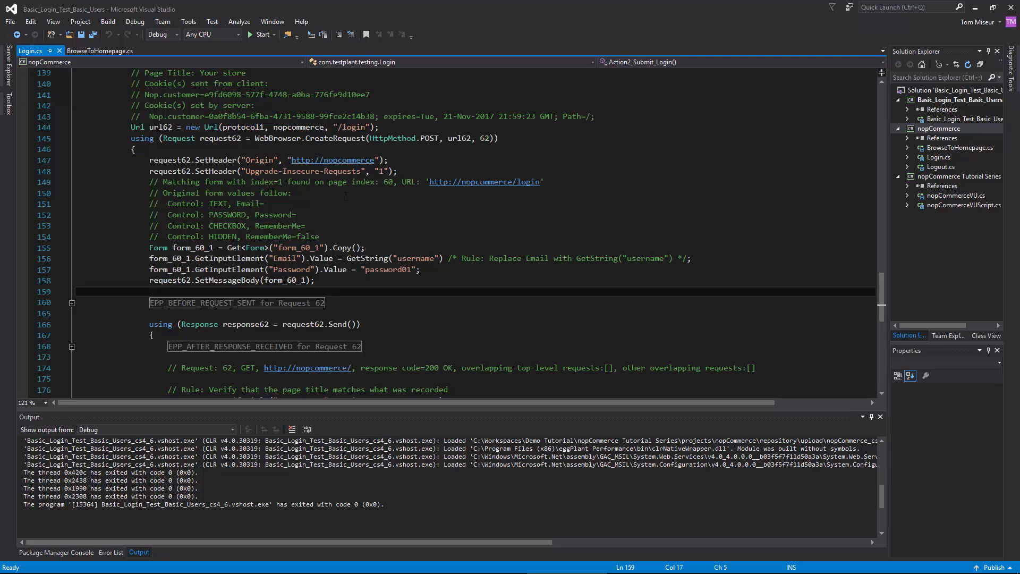
pyautogui.moveTo(410, 258)
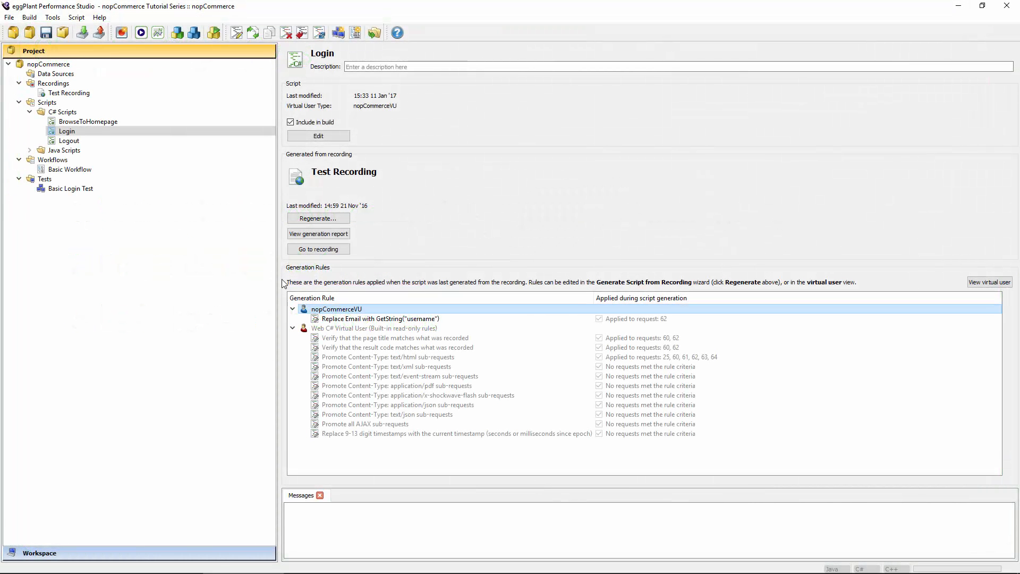
# Step: Start a new data source from the project's Data Sources node
pyautogui.click(56, 73)
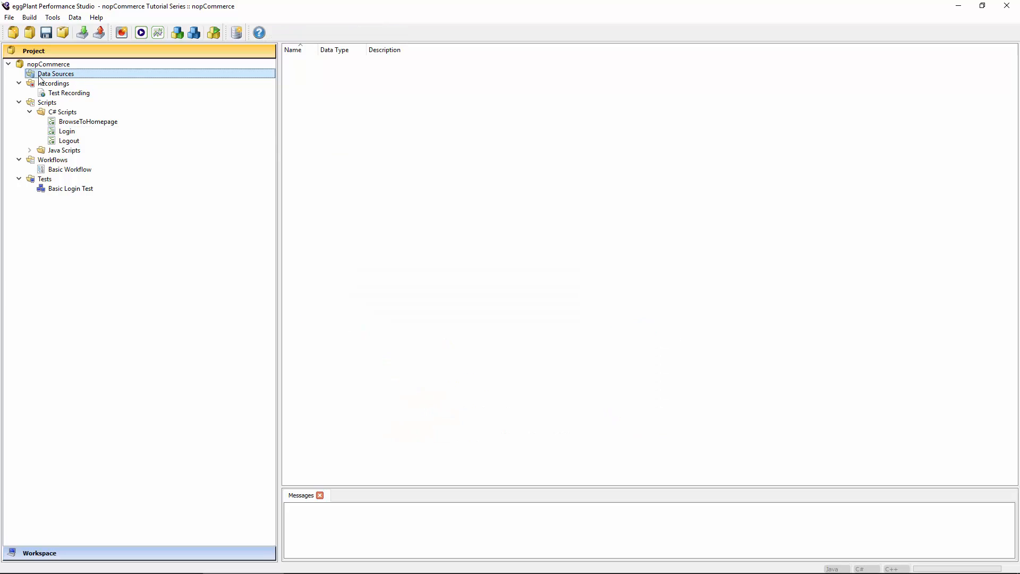
pyautogui.rightClick(56, 73)
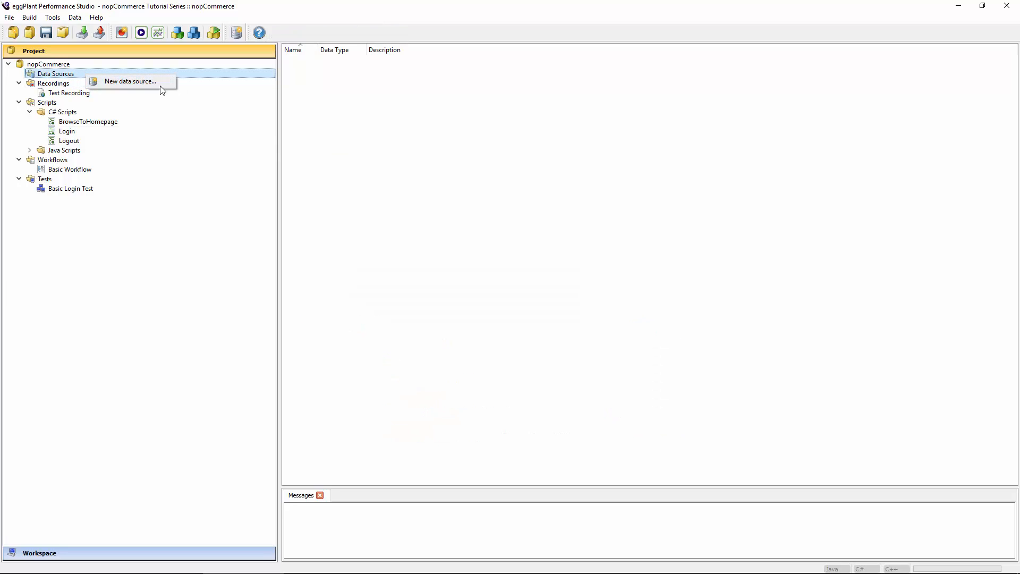
pyautogui.click(128, 80)
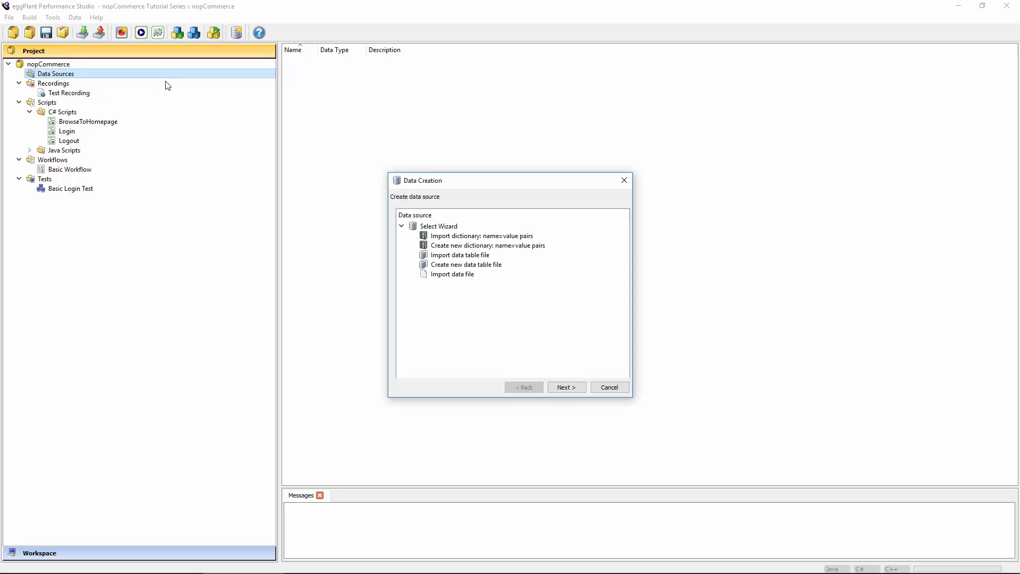
pyautogui.moveTo(542, 325)
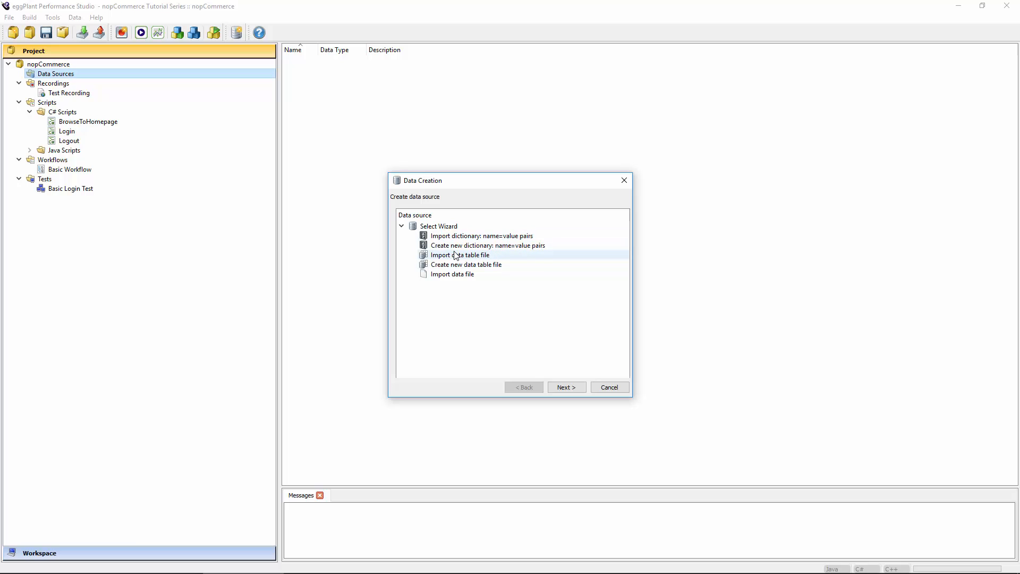
pyautogui.moveTo(484, 288)
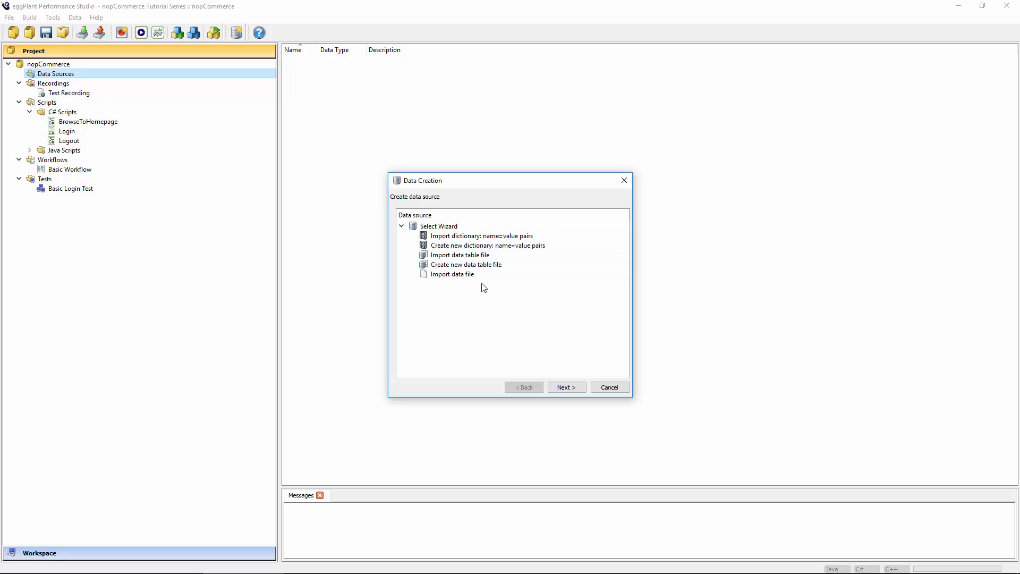
# Step: Select 'Create new data table file' in the Data Creation wizard
pyautogui.click(452, 274)
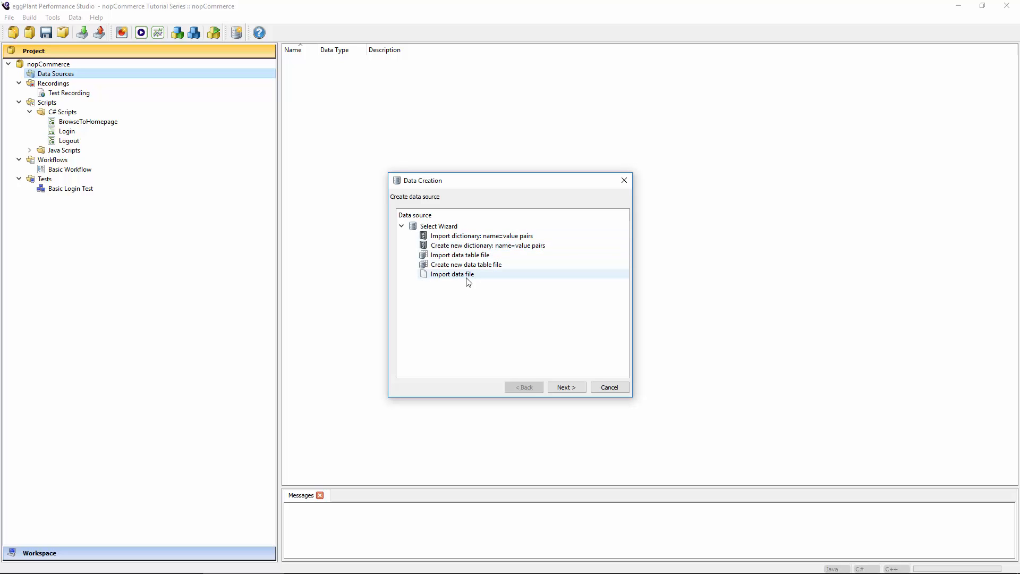
pyautogui.moveTo(502, 275)
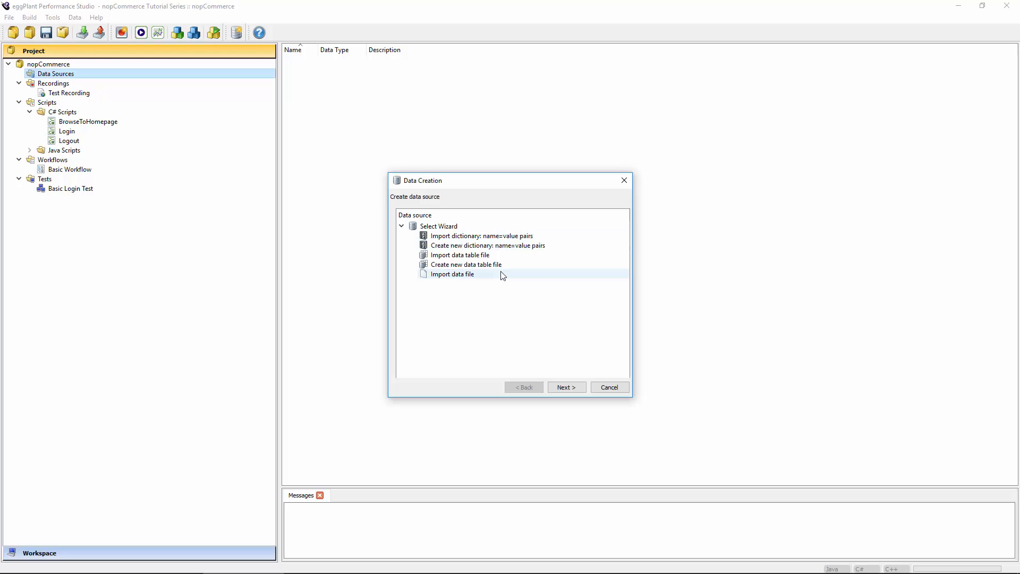
pyautogui.click(487, 246)
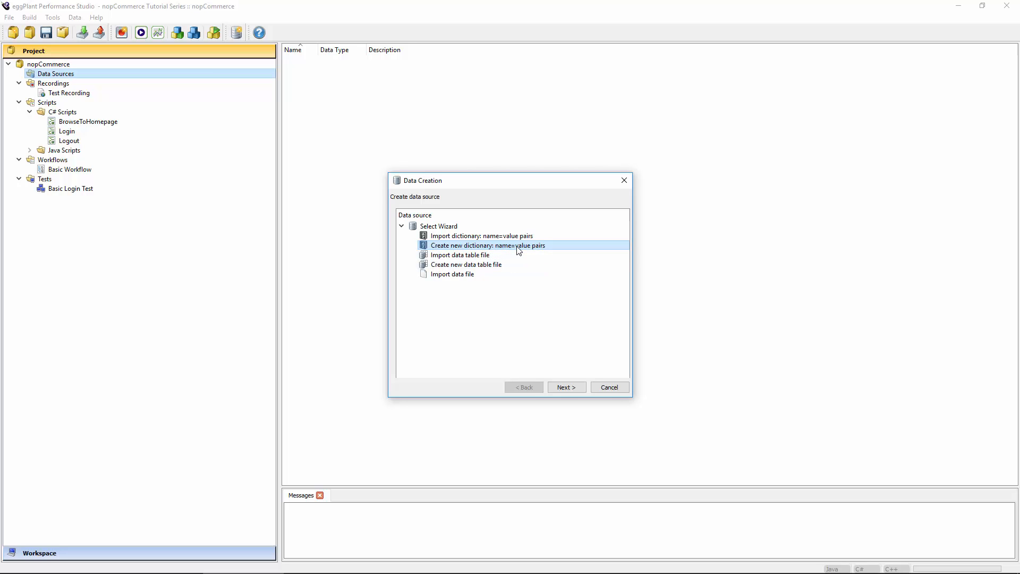
pyautogui.click(487, 245)
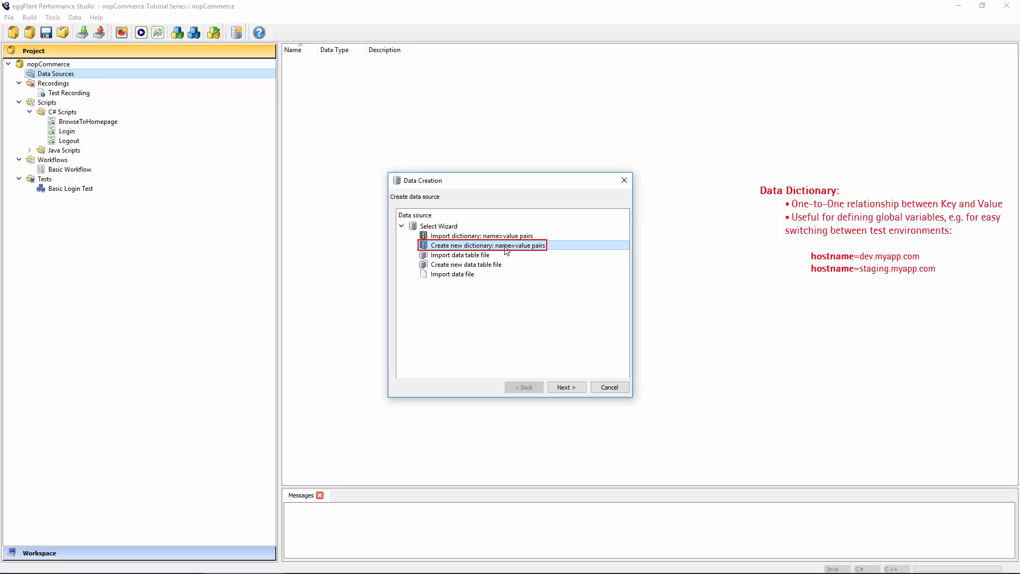
pyautogui.moveTo(551, 253)
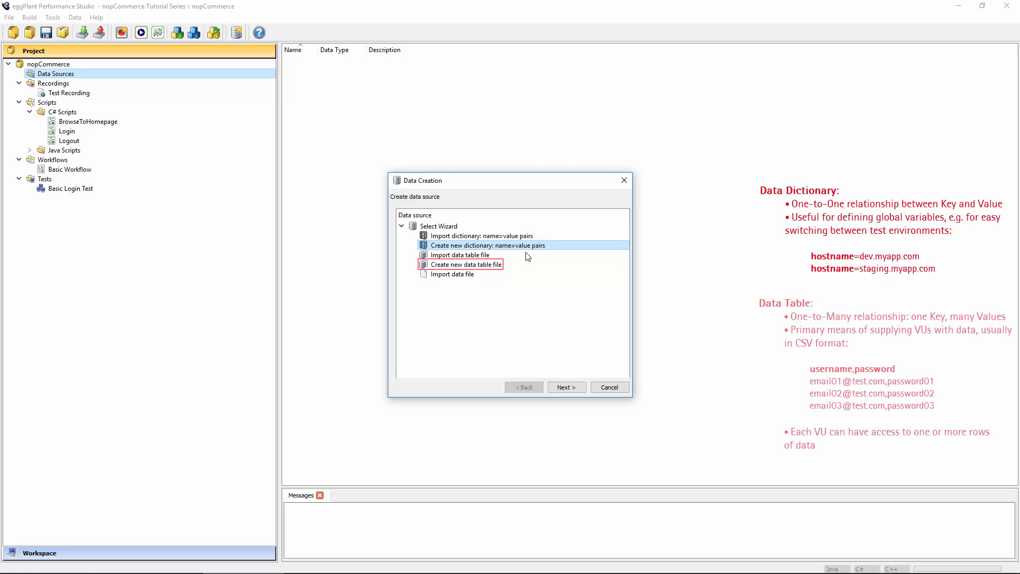
pyautogui.click(466, 264)
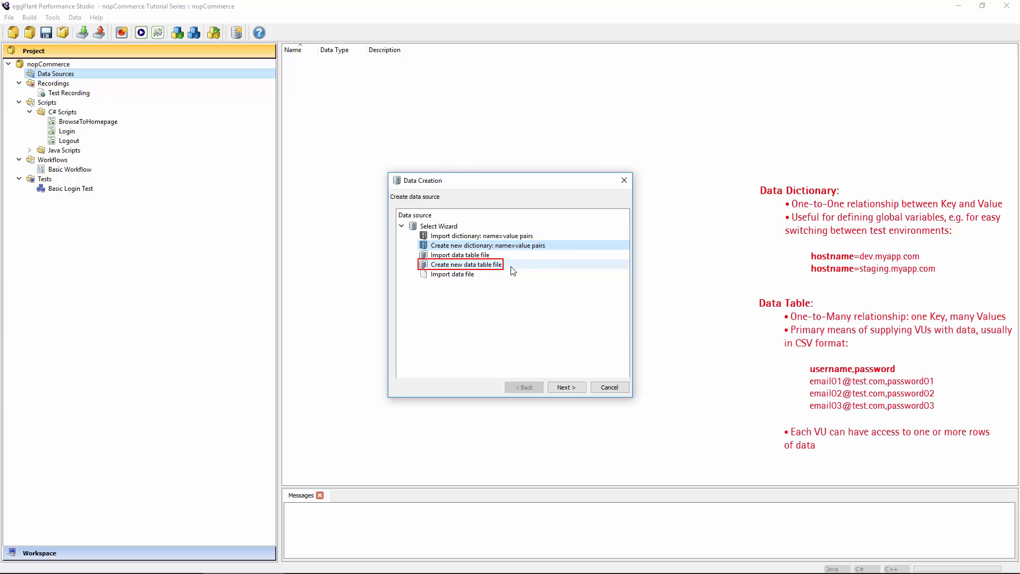
pyautogui.click(466, 264)
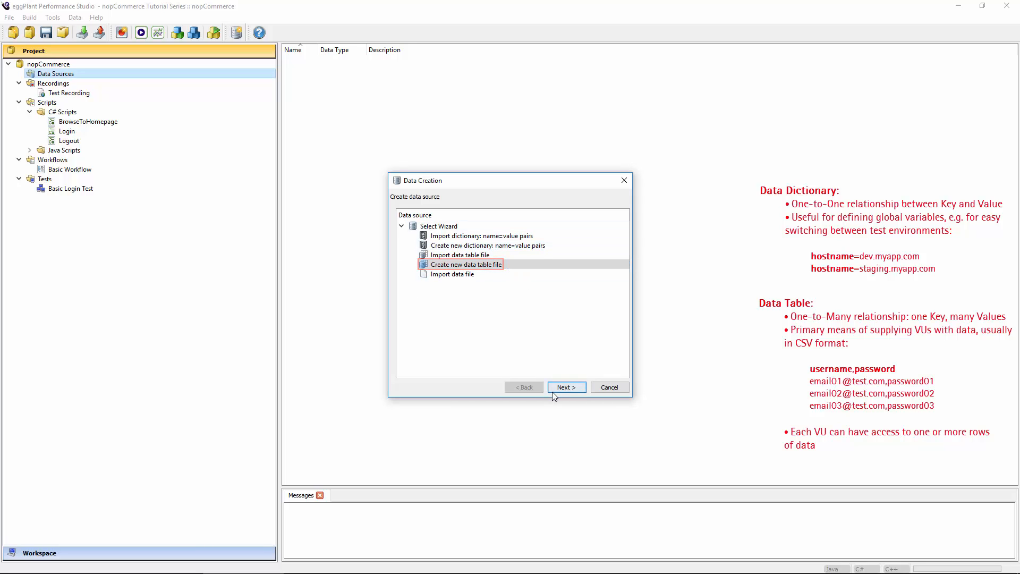
# Step: Create a new data table named 'credentials' and open its file for editing
pyautogui.click(565, 387)
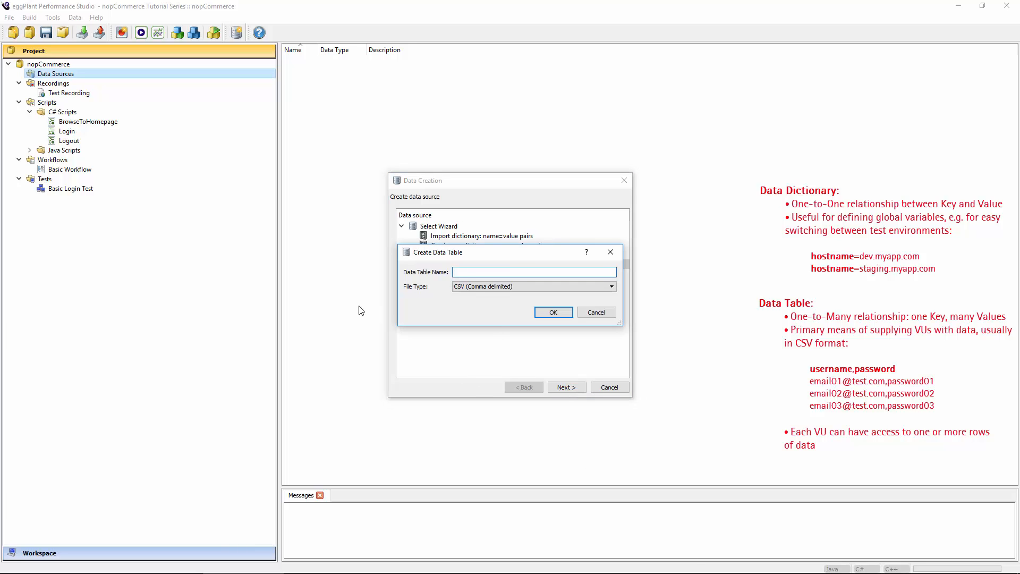
pyautogui.write('credentials')
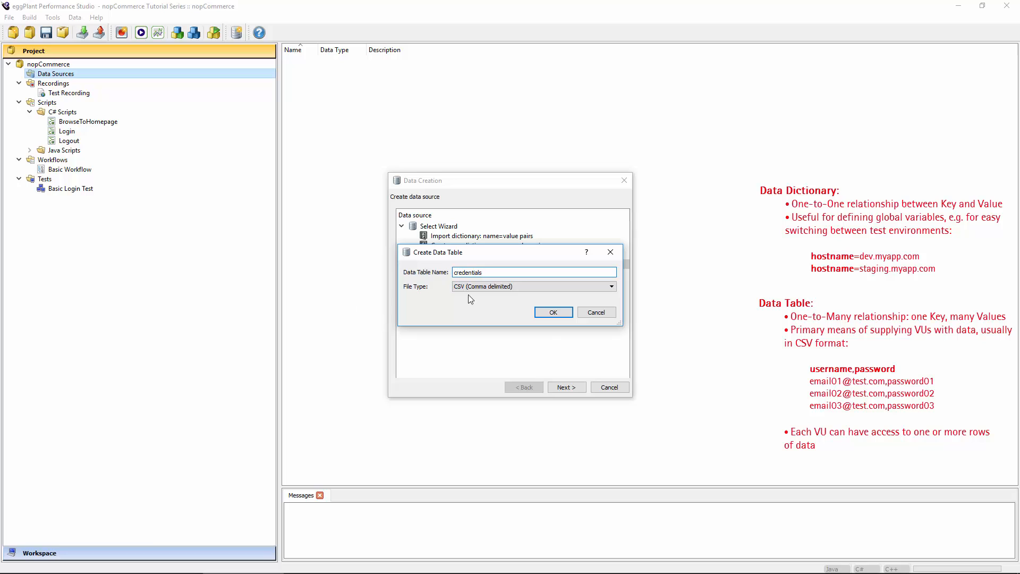
pyautogui.click(553, 312)
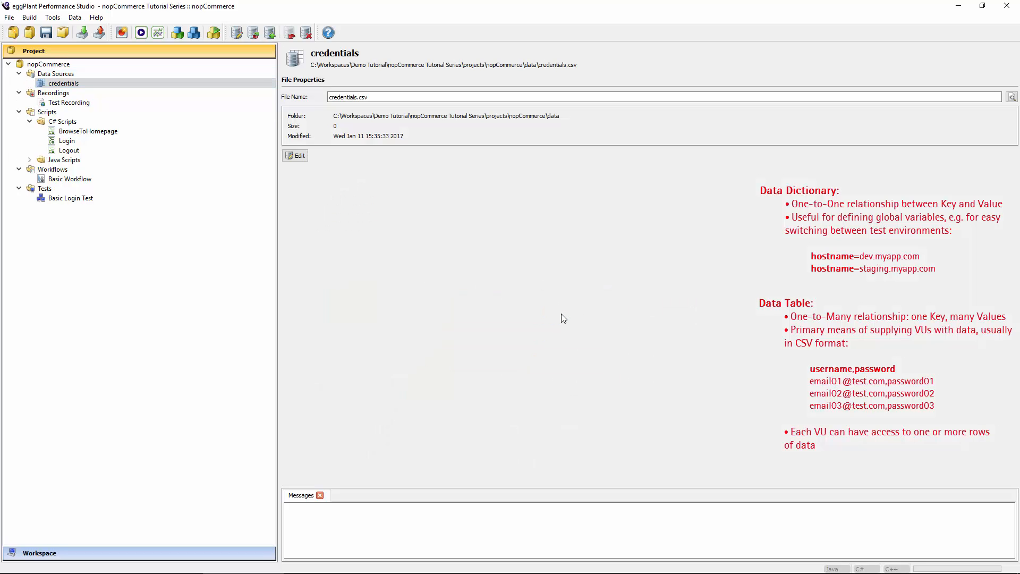
pyautogui.click(63, 83)
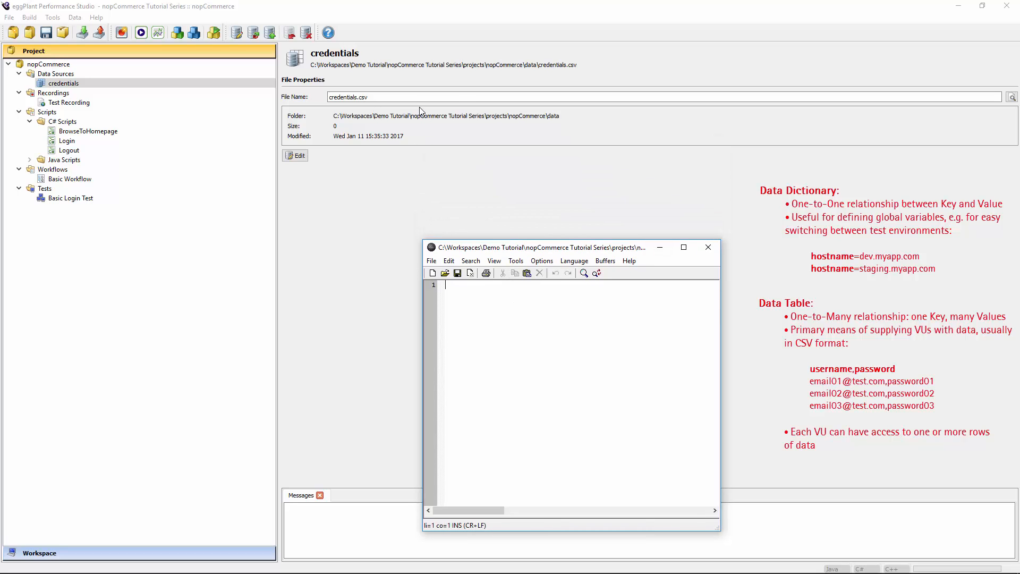
pyautogui.moveTo(481, 329)
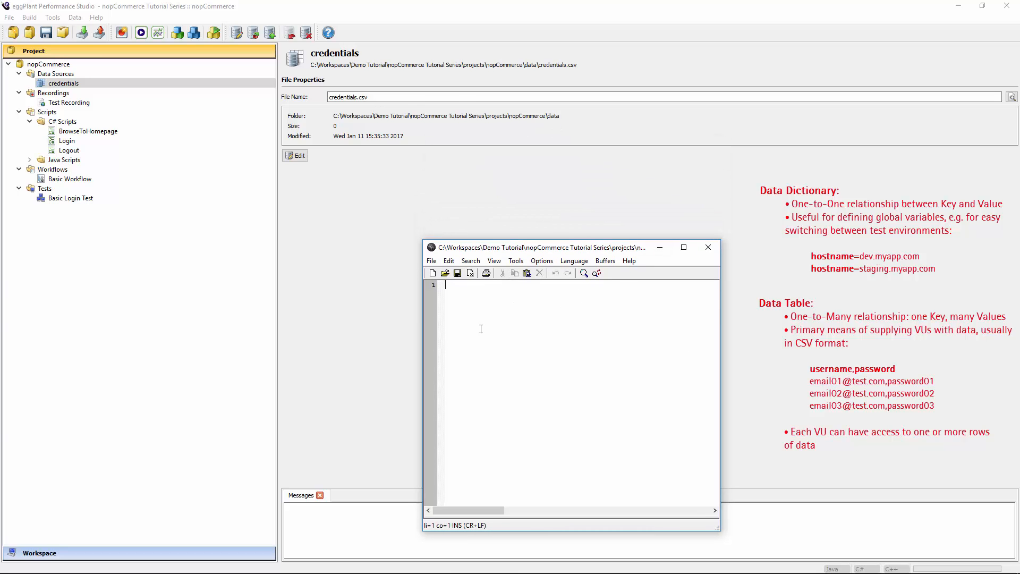
pyautogui.moveTo(504, 315)
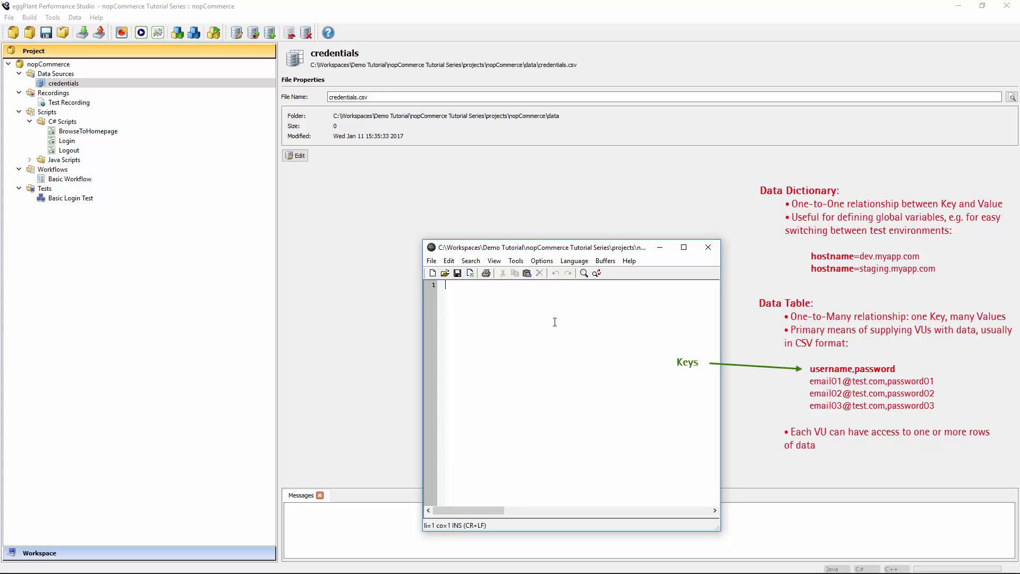
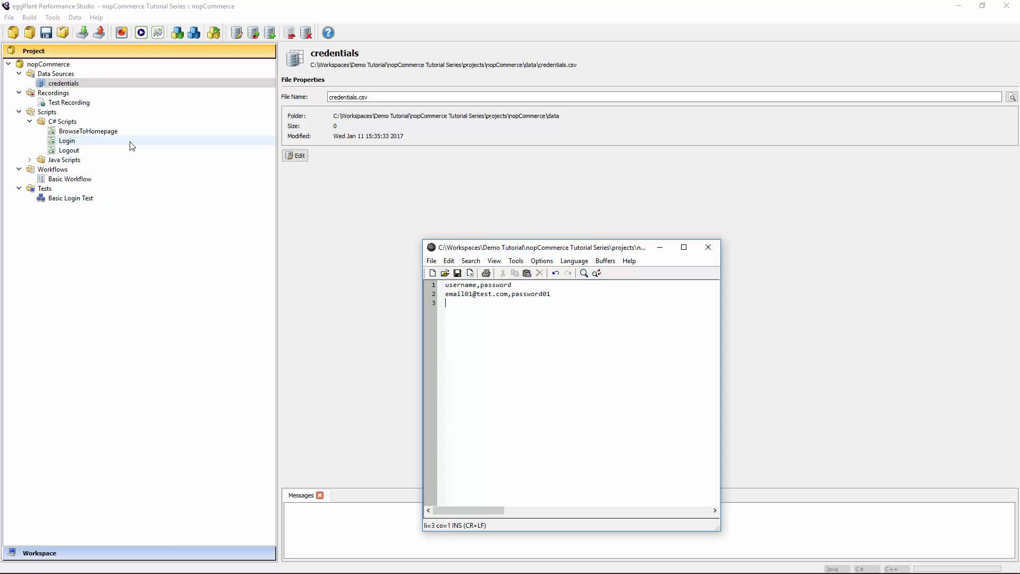
pyautogui.click(64, 82)
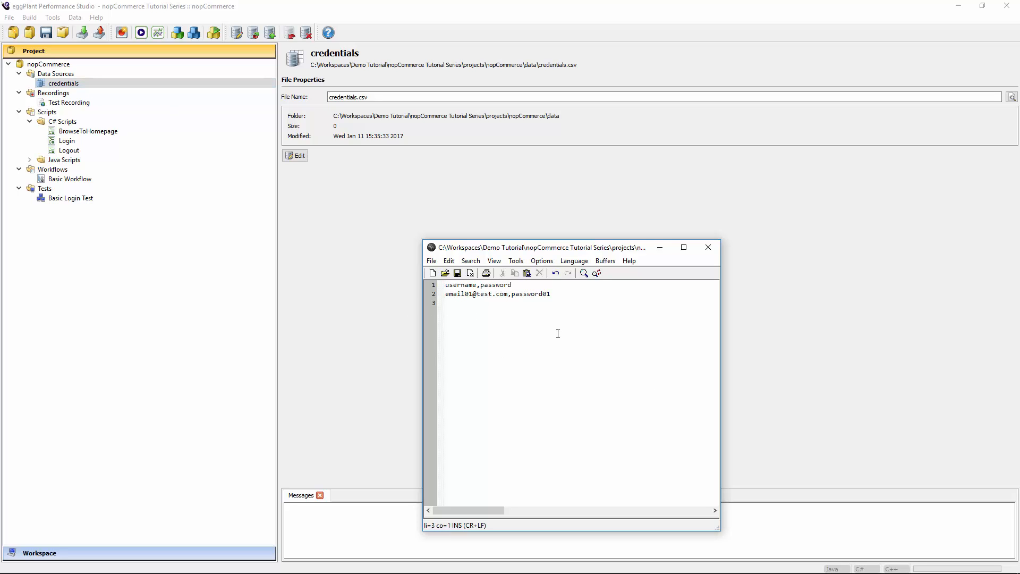
pyautogui.click(70, 198)
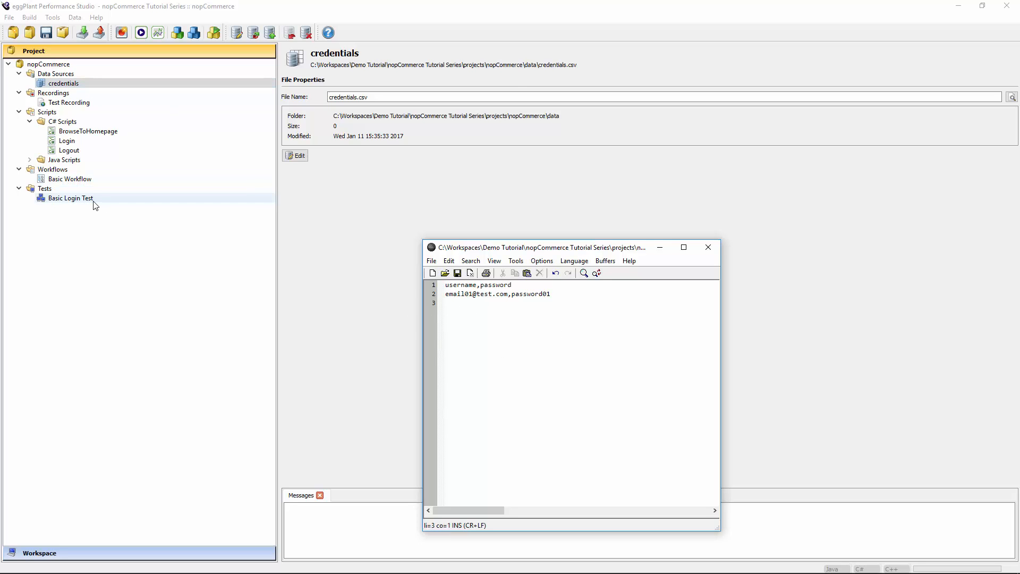
# Step: Check the credentials file's updated size, then reopen the Basic Login Test
pyautogui.click(70, 197)
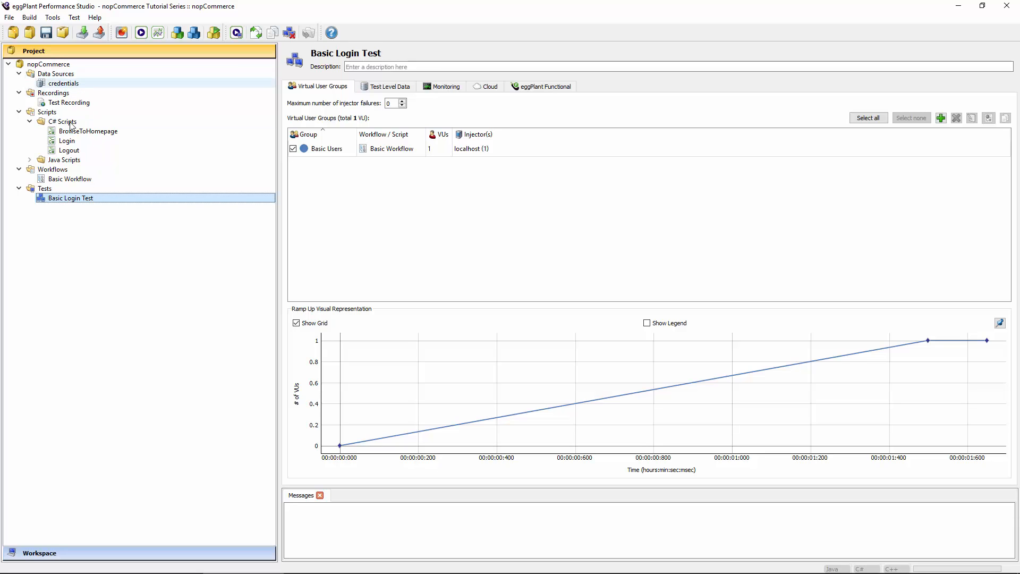
pyautogui.moveTo(116, 86)
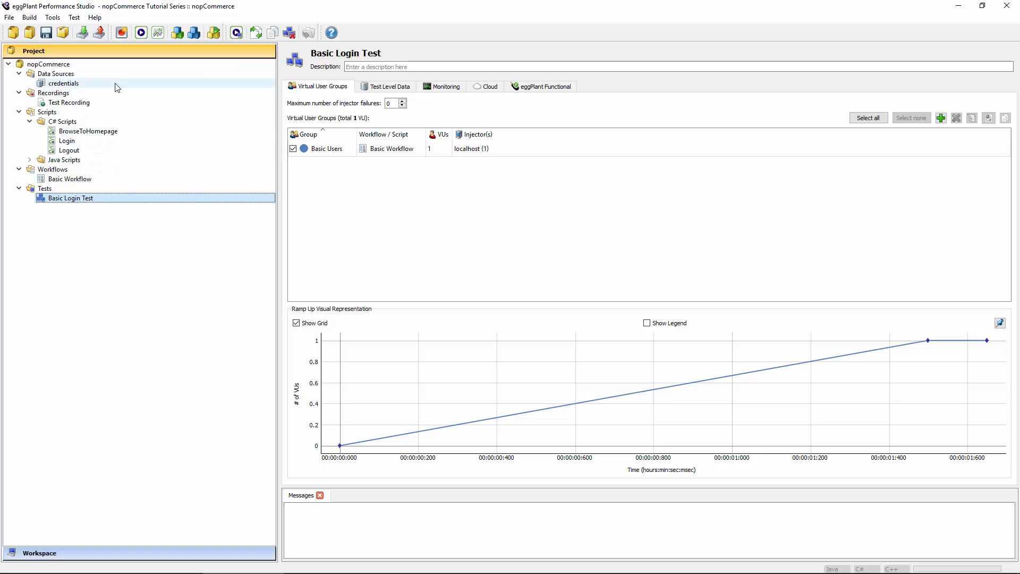
pyautogui.click(64, 83)
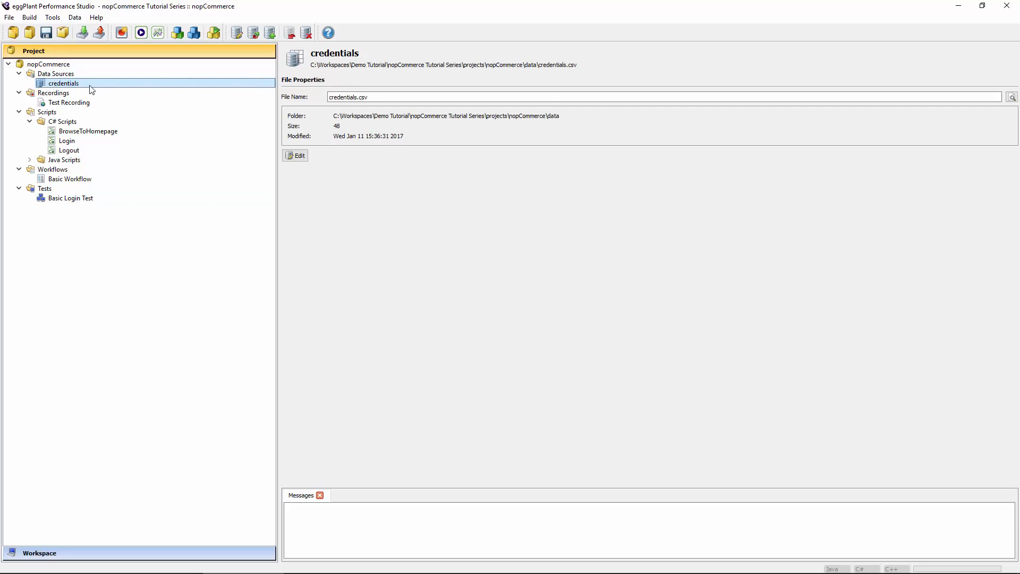
pyautogui.click(69, 151)
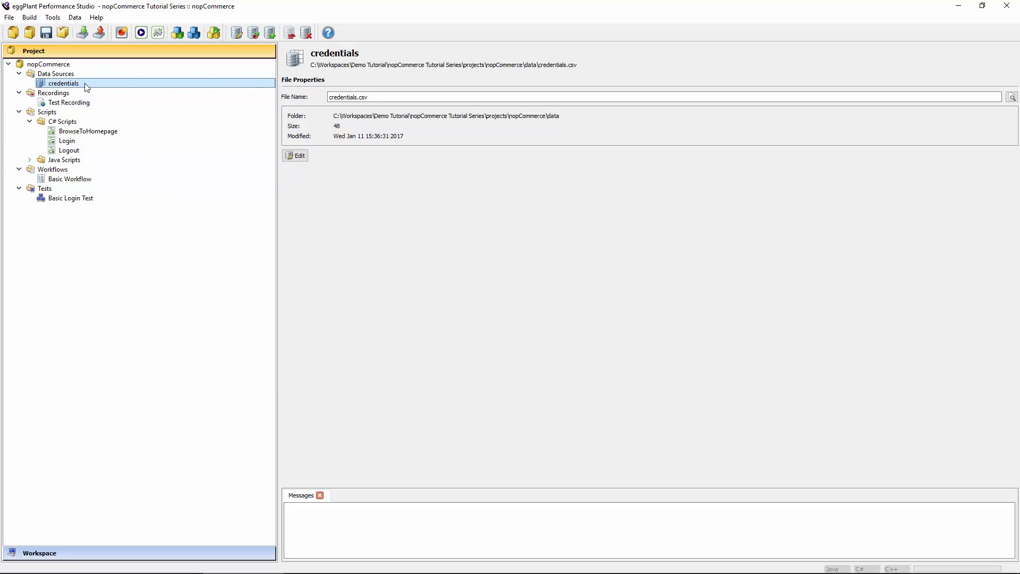
pyautogui.moveTo(289, 398)
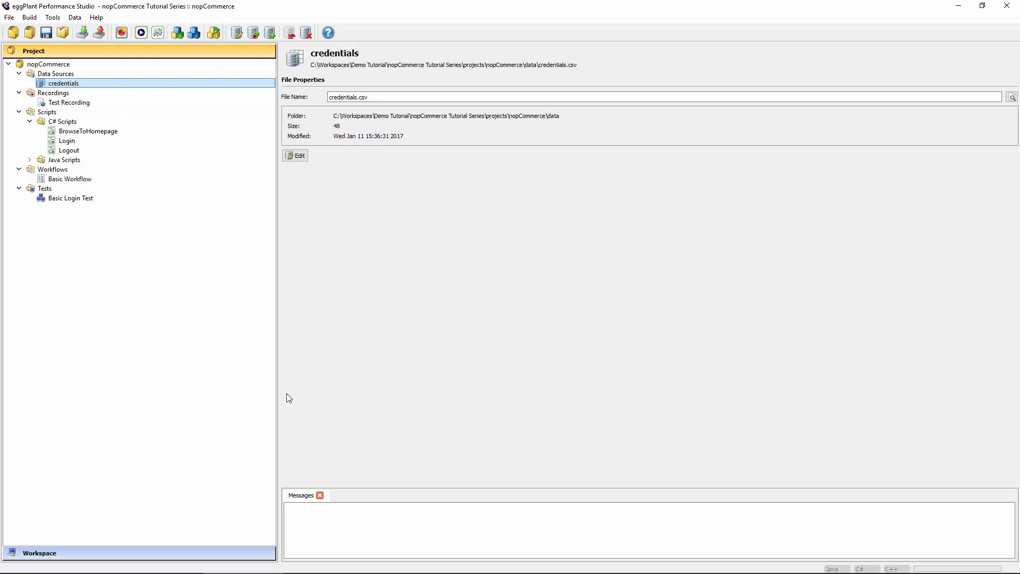
pyautogui.moveTo(136, 68)
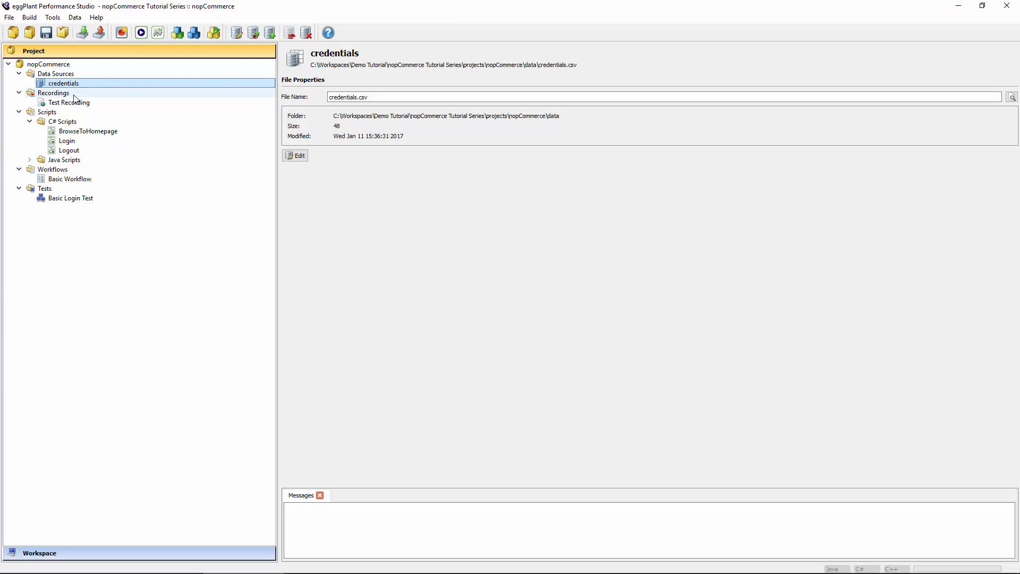
pyautogui.click(70, 197)
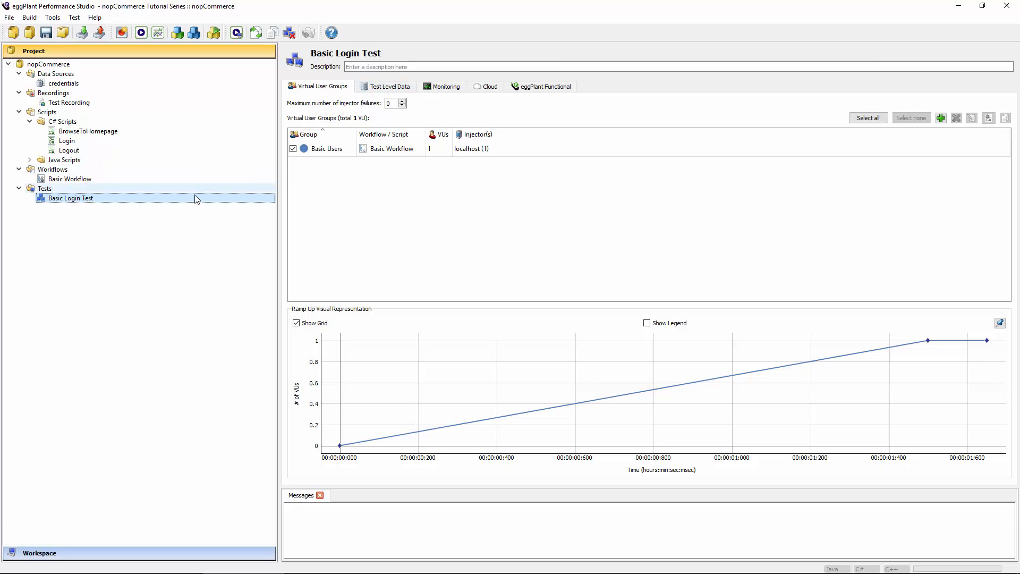
# Step: Show Basic Login Test's Test Level Data tab with its empty Data Source Bindings
pyautogui.click(389, 86)
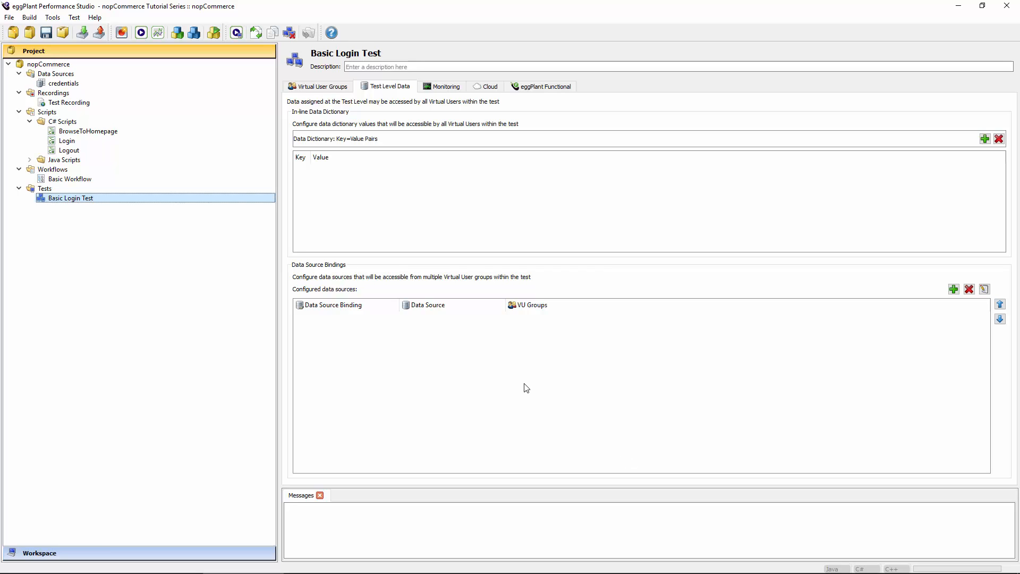
pyautogui.moveTo(343, 279)
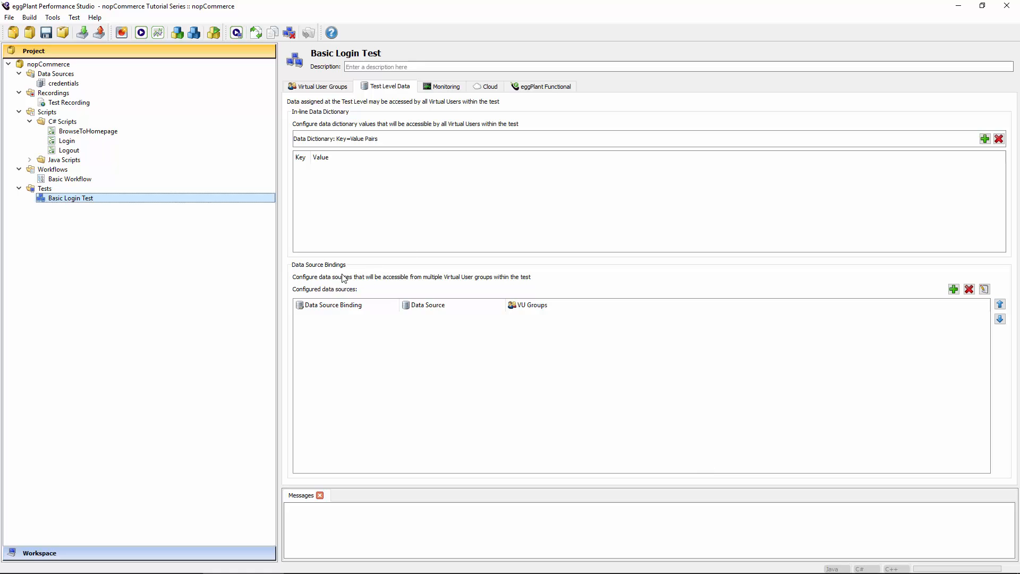
pyautogui.moveTo(812, 402)
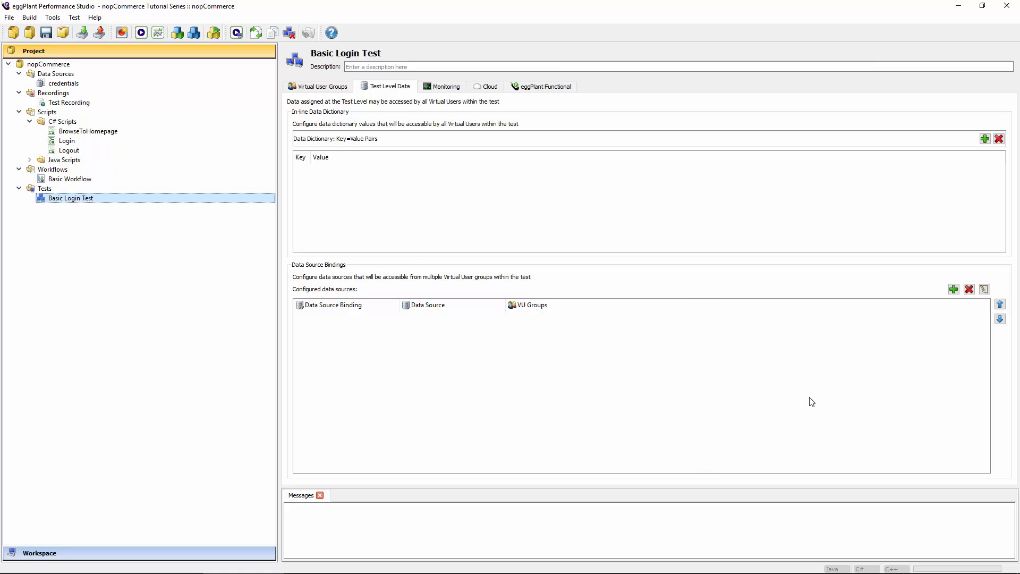
# Step: Add a credentials data source binding, keeping 'Make data available to all groups'
pyautogui.click(953, 289)
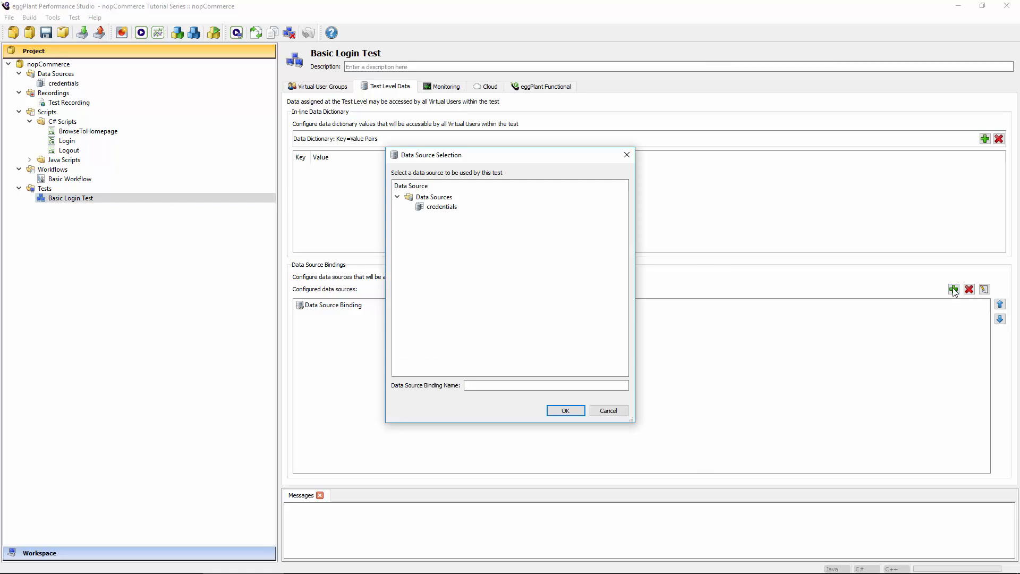
pyautogui.click(441, 206)
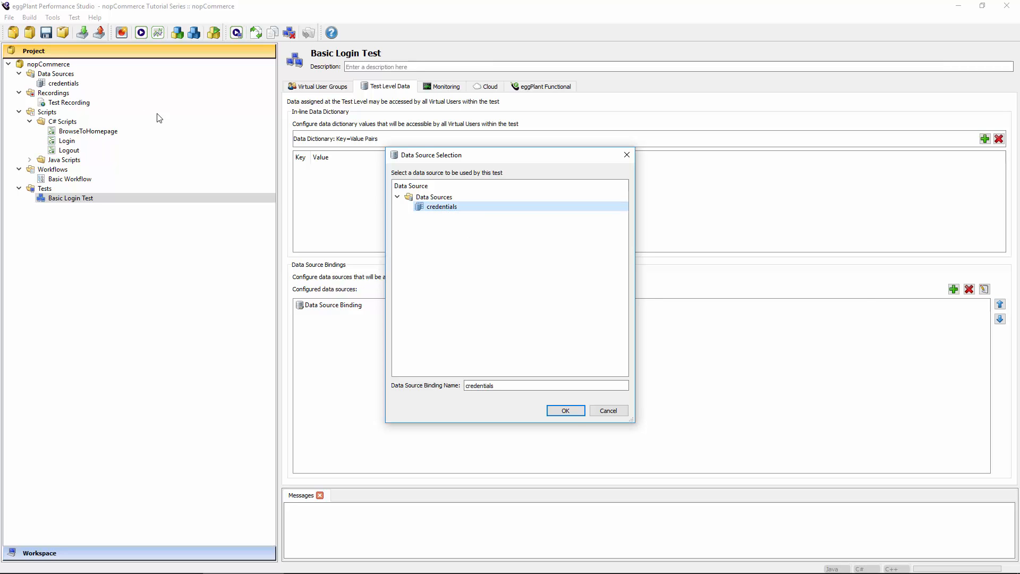
pyautogui.moveTo(429, 155); pyautogui.dragTo(631, 199)
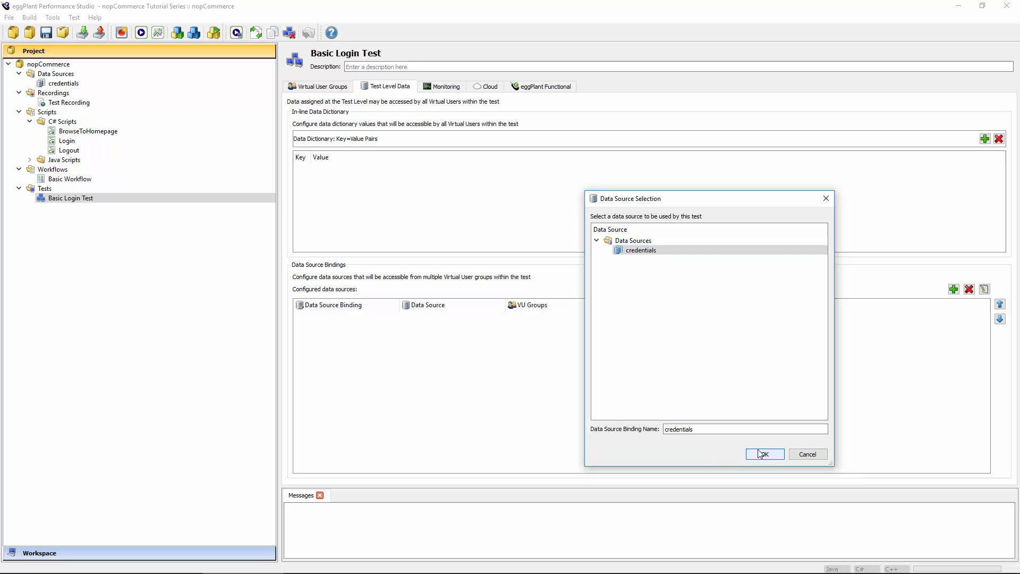
pyautogui.click(765, 454)
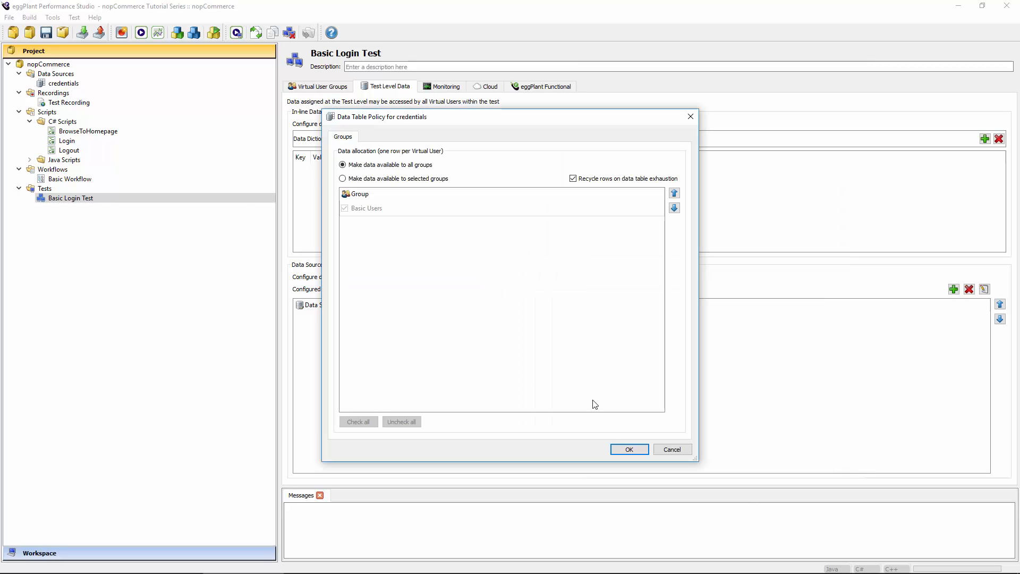
pyautogui.moveTo(427, 159)
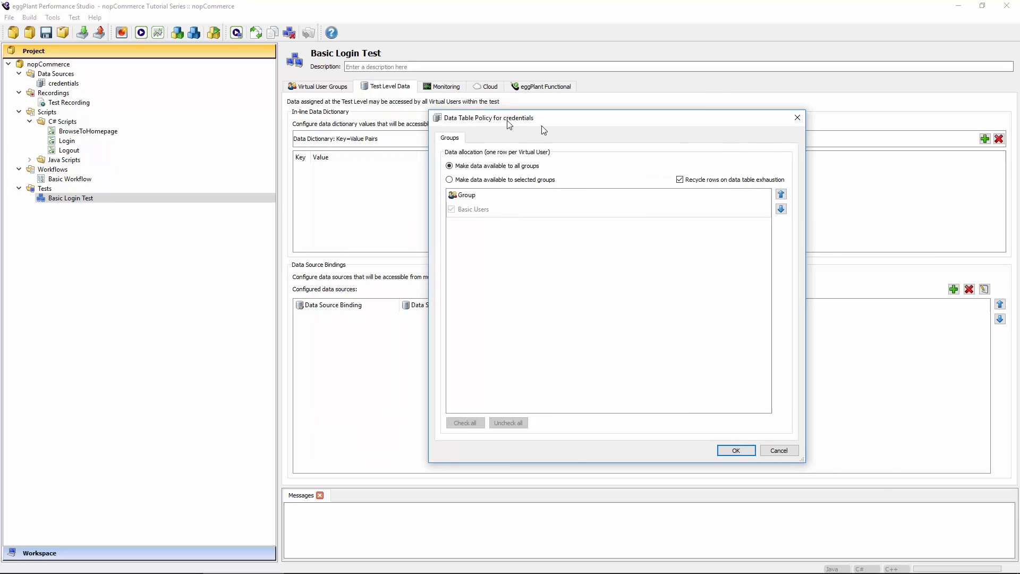
pyautogui.moveTo(508, 118); pyautogui.dragTo(603, 160)
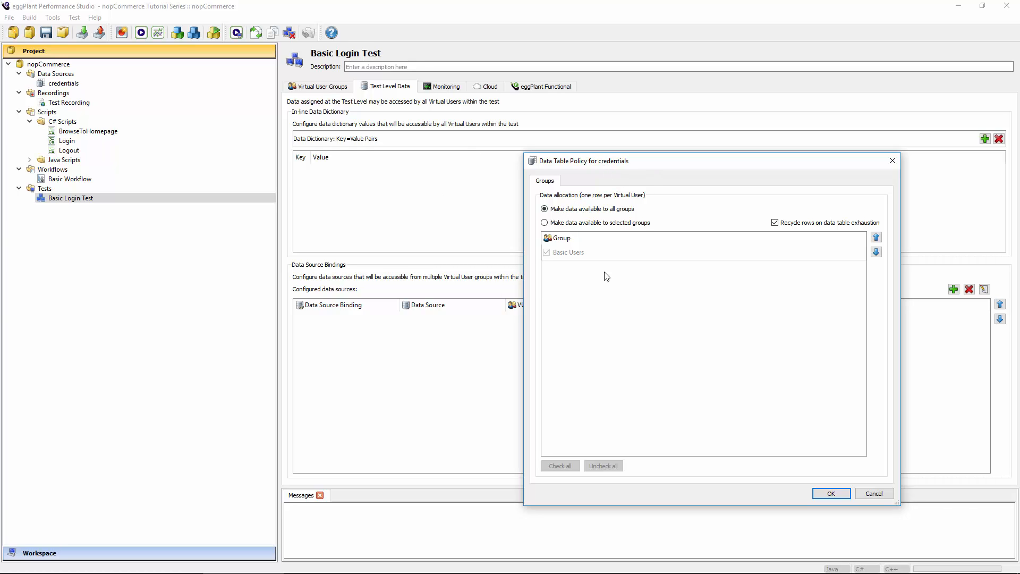
pyautogui.moveTo(838, 364)
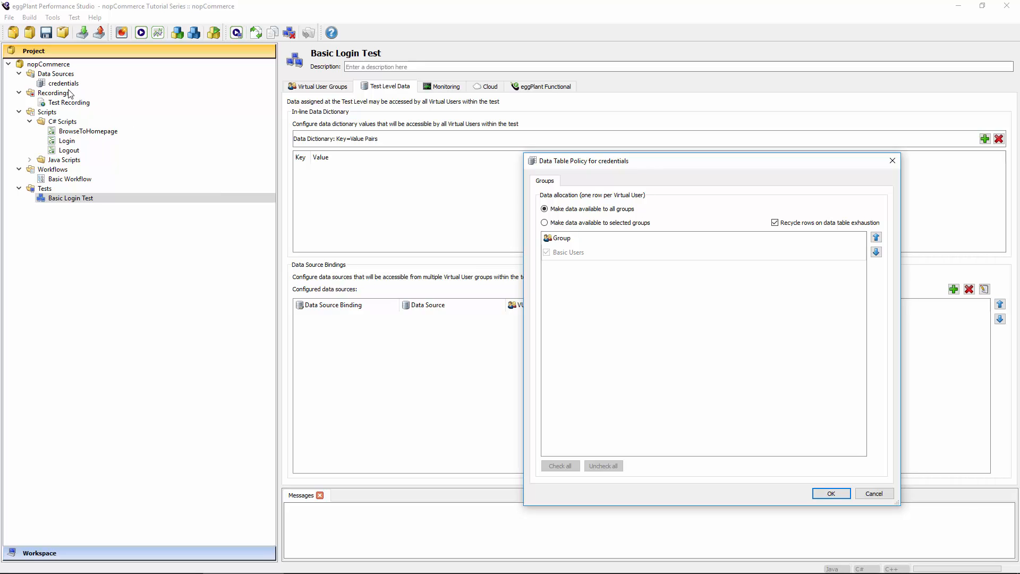
pyautogui.click(831, 493)
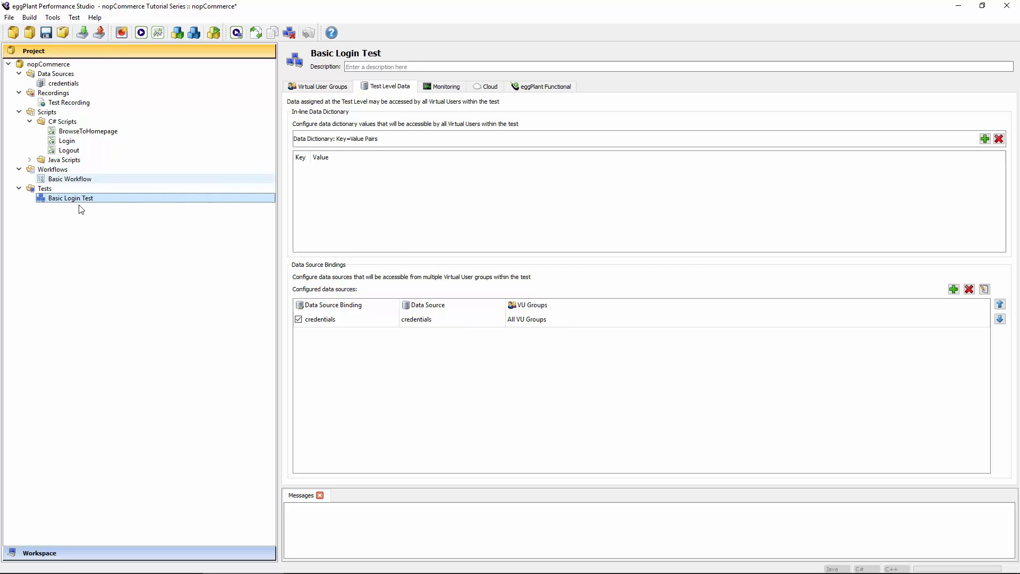
# Step: Save the nopCommerce project and return to the Virtual User Groups tab
pyautogui.click(70, 198)
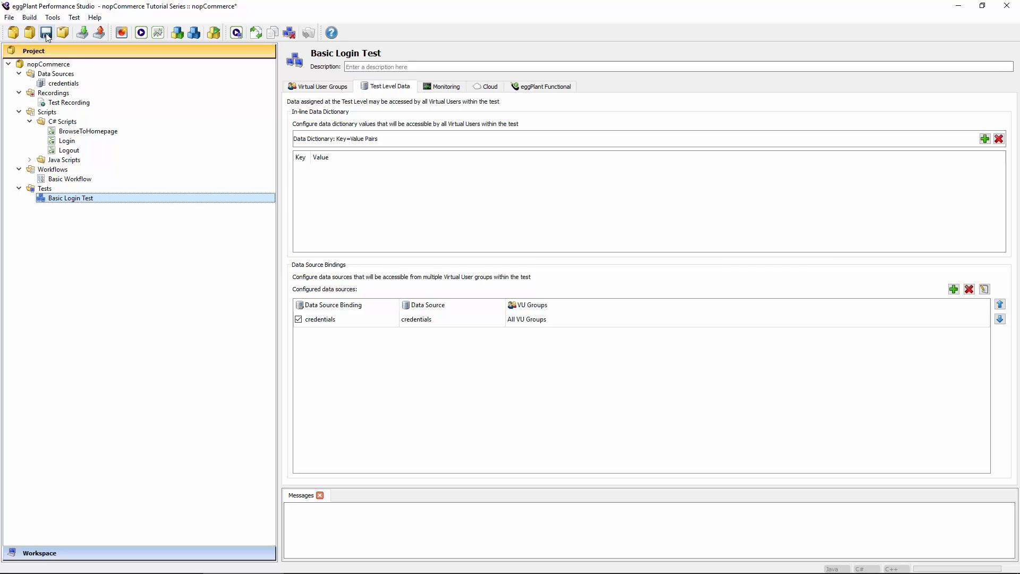
pyautogui.click(46, 32)
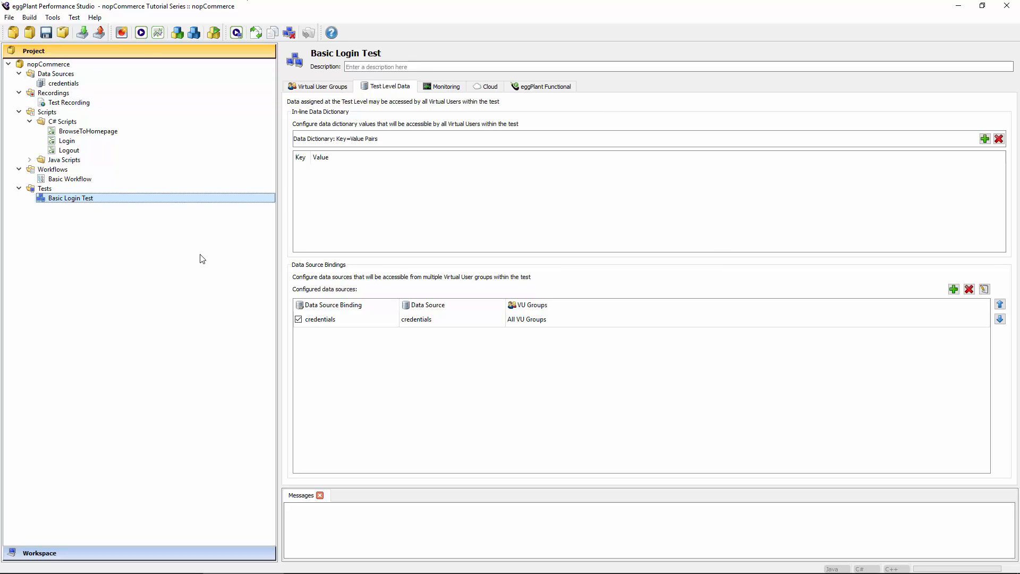
pyautogui.moveTo(402, 206)
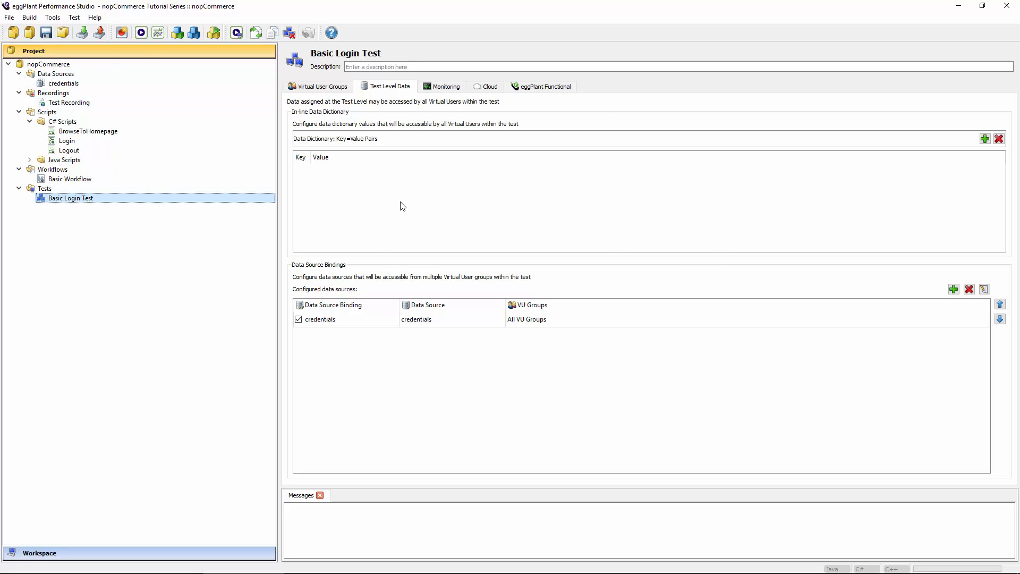
pyautogui.click(321, 87)
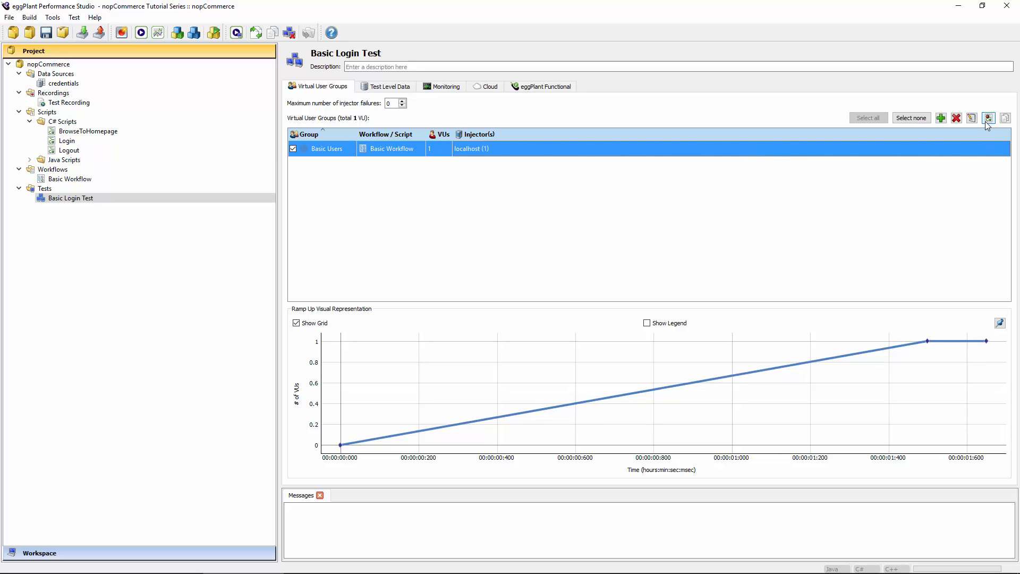
pyautogui.moveTo(988, 118)
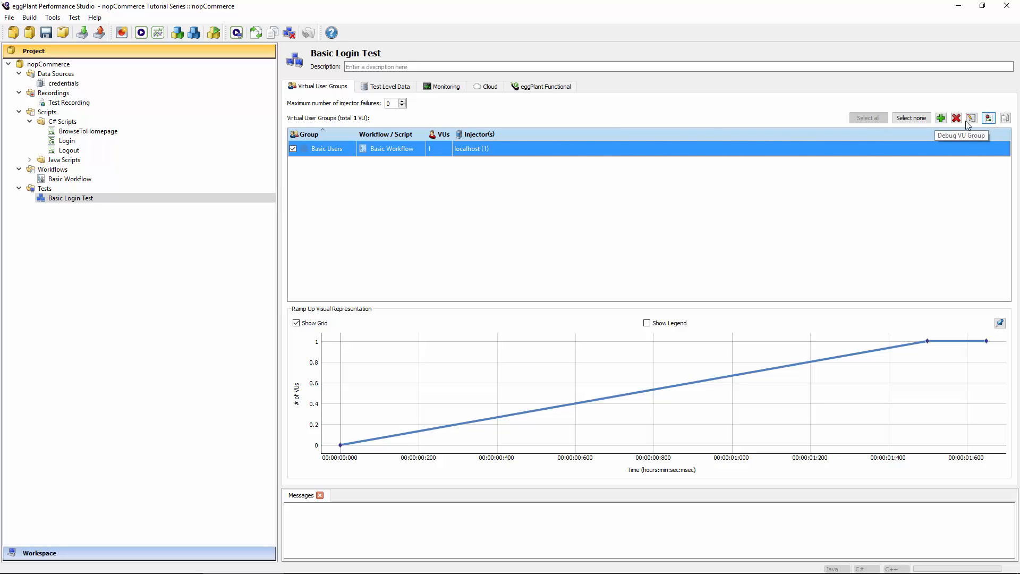
pyautogui.moveTo(407, 125)
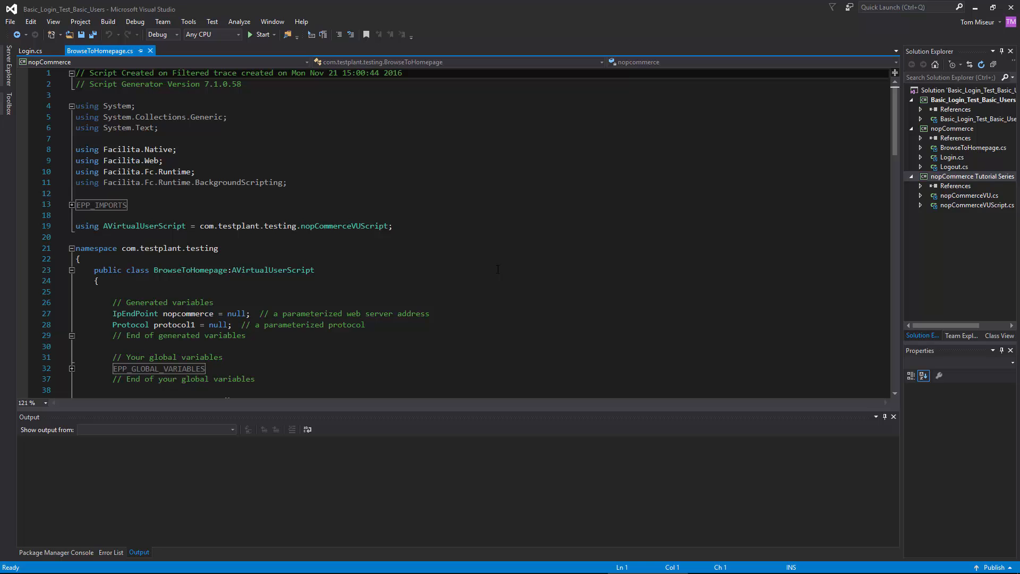
# Step: Scroll through BrowseToHomepage.cs, then switch to the Login.cs script
pyautogui.scroll(-3)
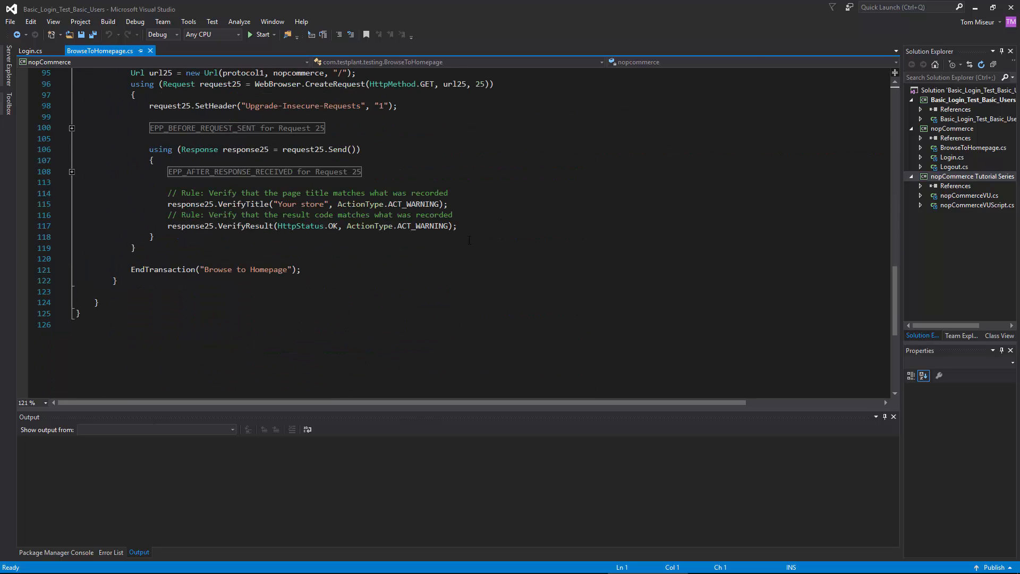
pyautogui.click(29, 51)
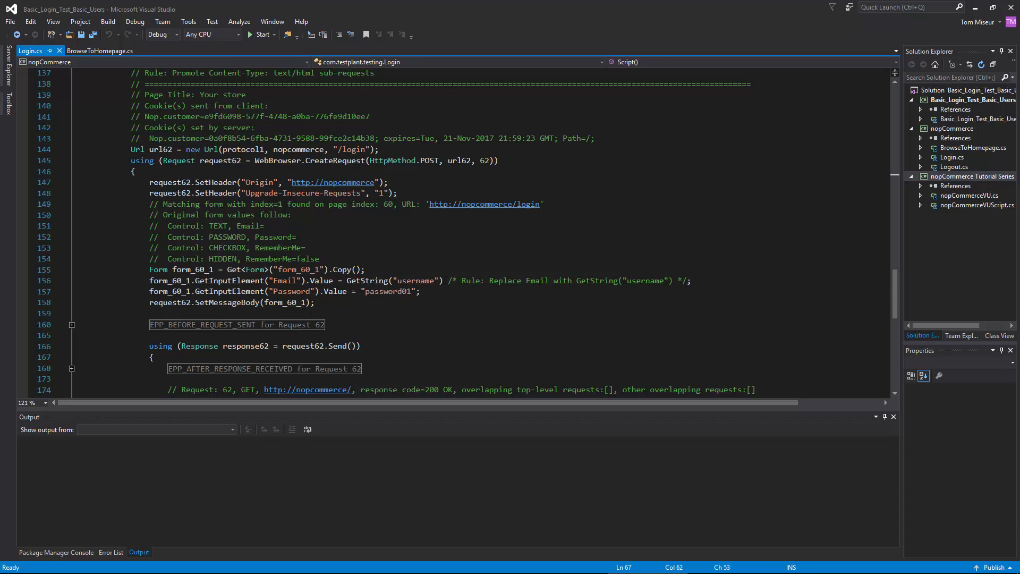
pyautogui.write(', "email01@test.com')
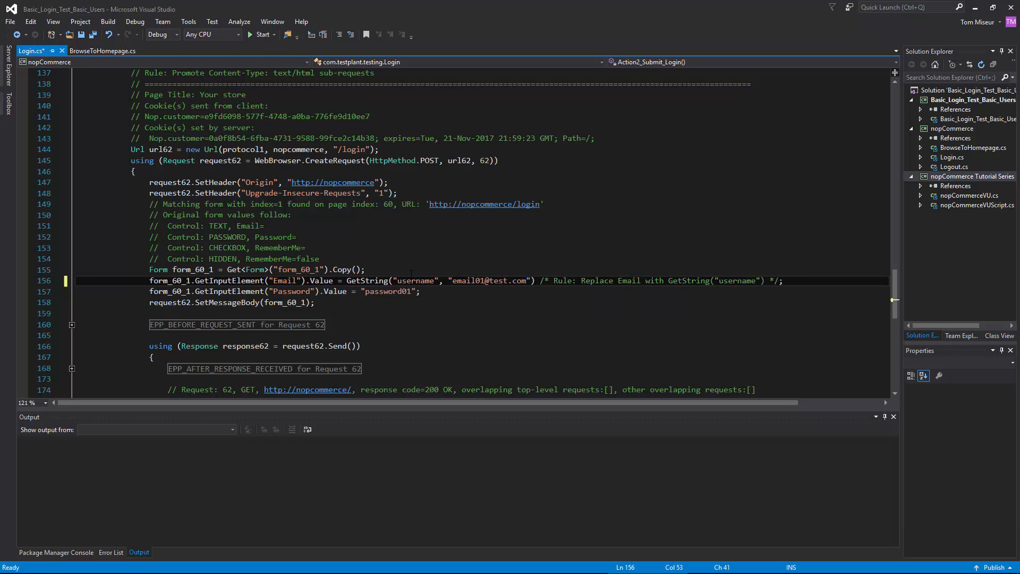
pyautogui.doubleClick(488, 281)
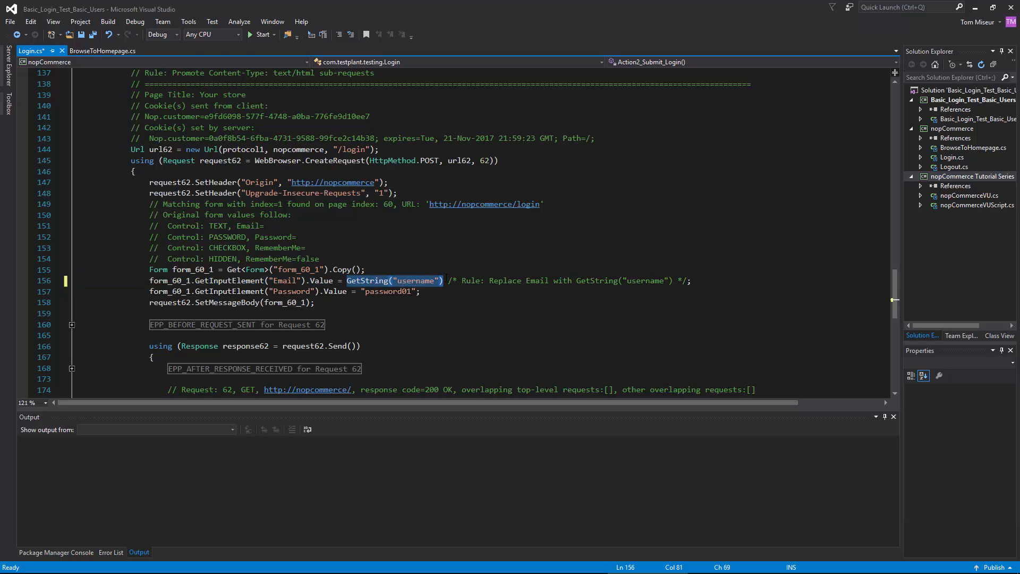
pyautogui.moveTo(423, 290)
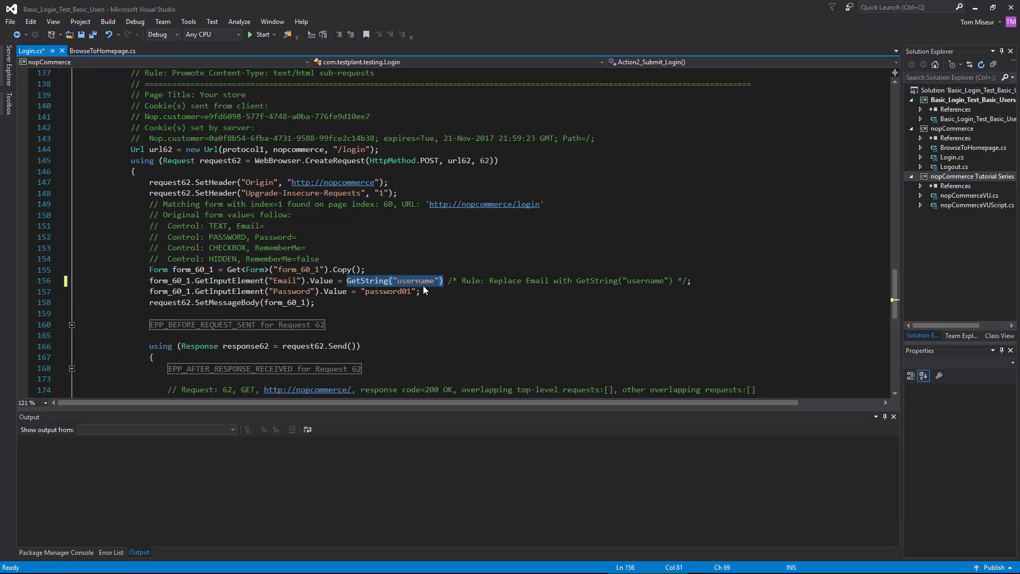
pyautogui.moveTo(416, 290)
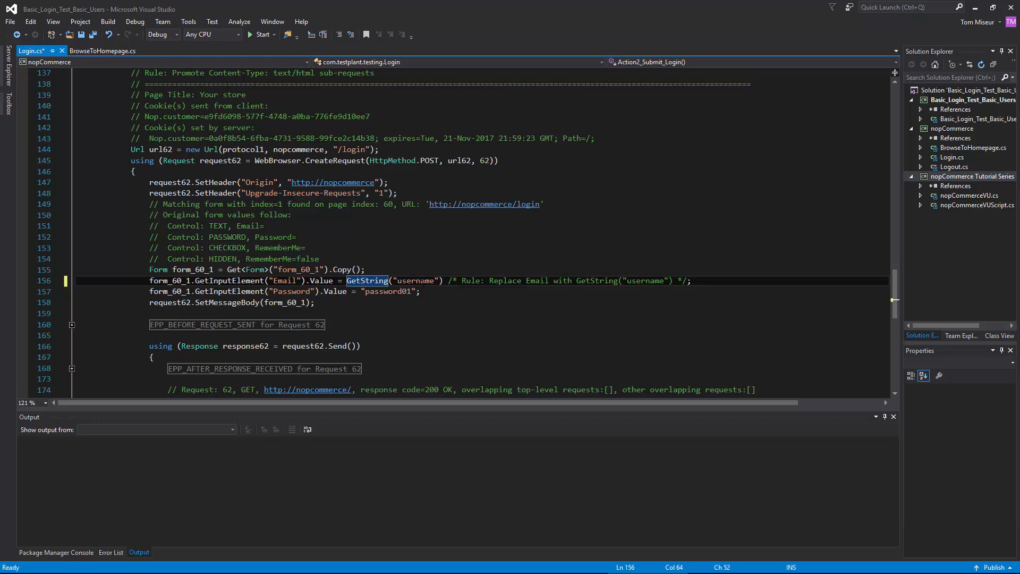
pyautogui.press('ctrl+s')
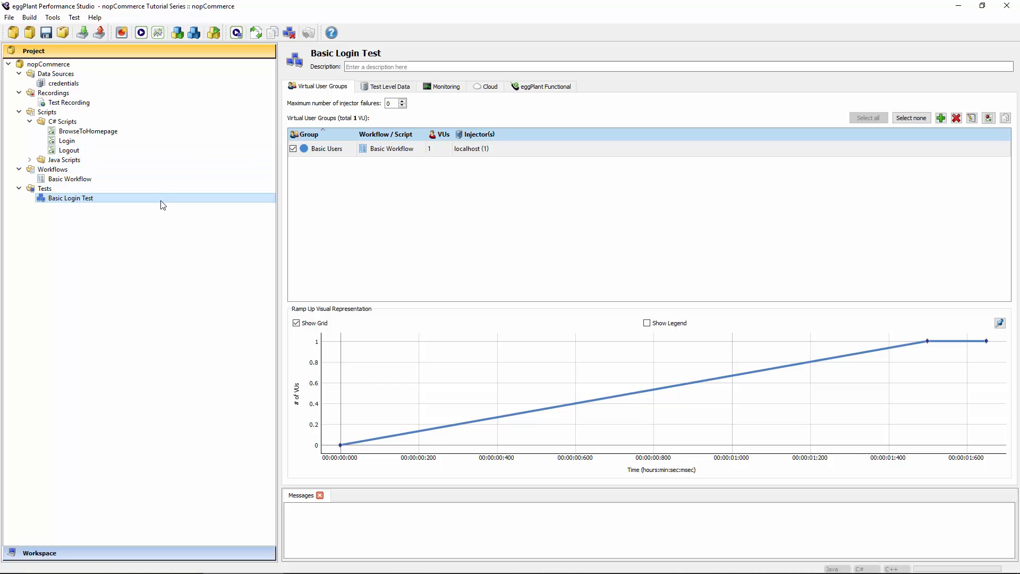
# Step: Open the Login script's details and start regenerating it from its recording
pyautogui.click(67, 141)
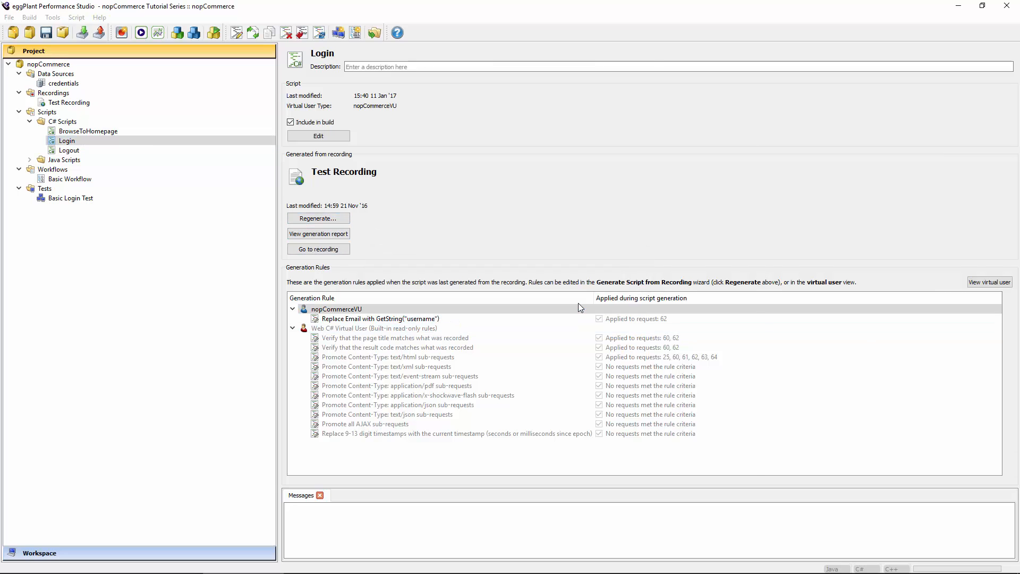
pyautogui.click(318, 218)
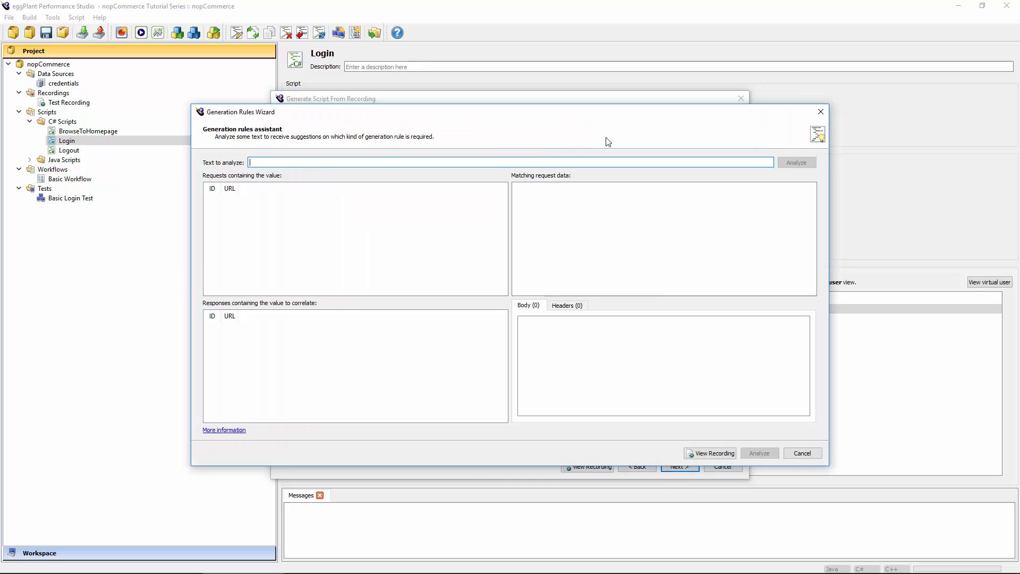
pyautogui.write('pass')
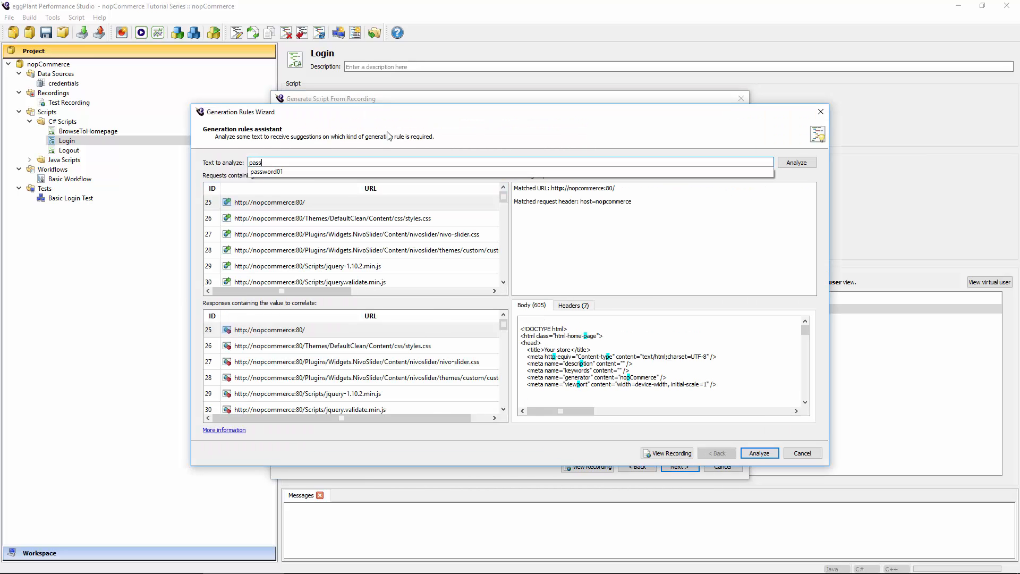
pyautogui.click(796, 162)
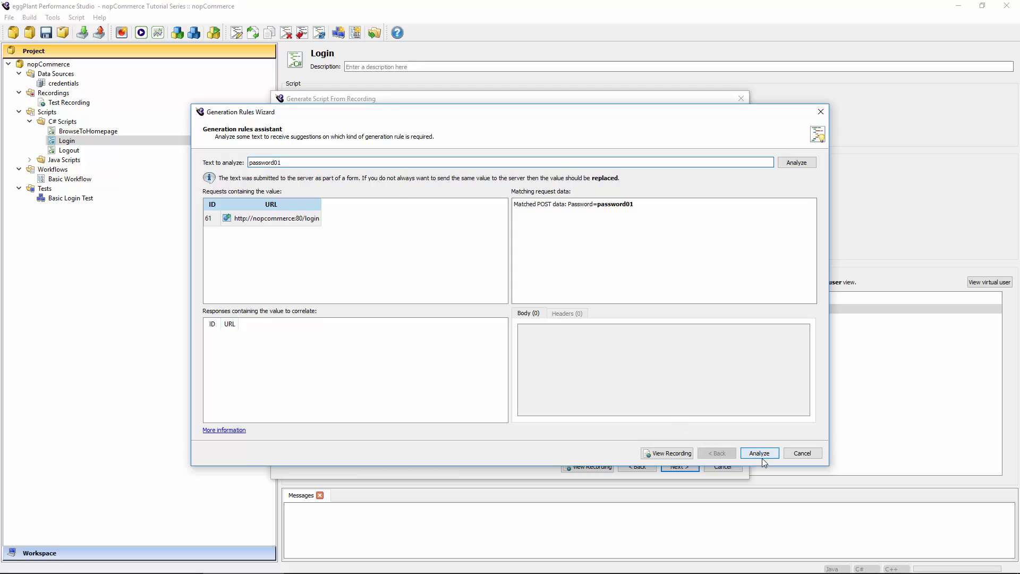
pyautogui.click(758, 452)
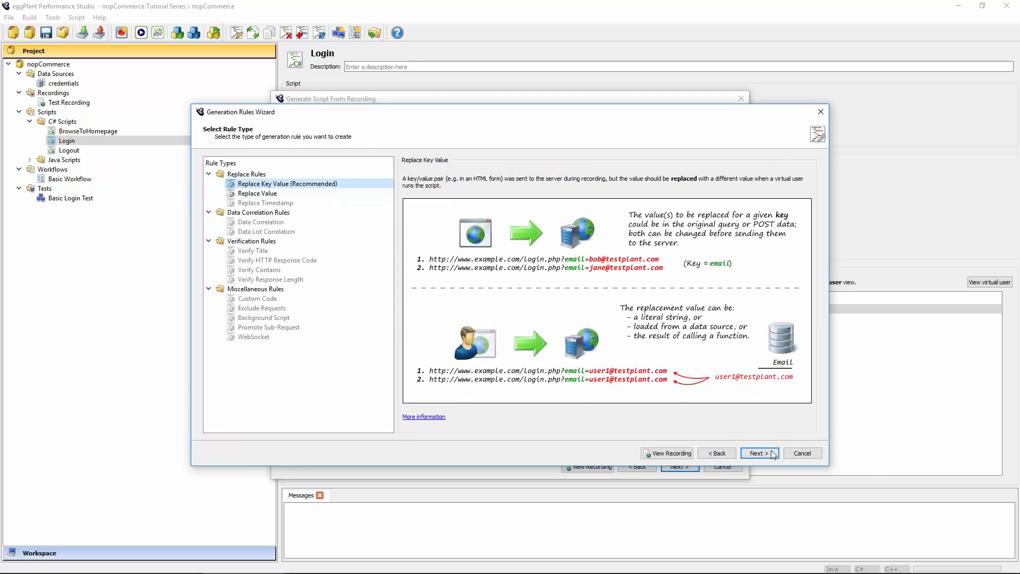
pyautogui.click(758, 453)
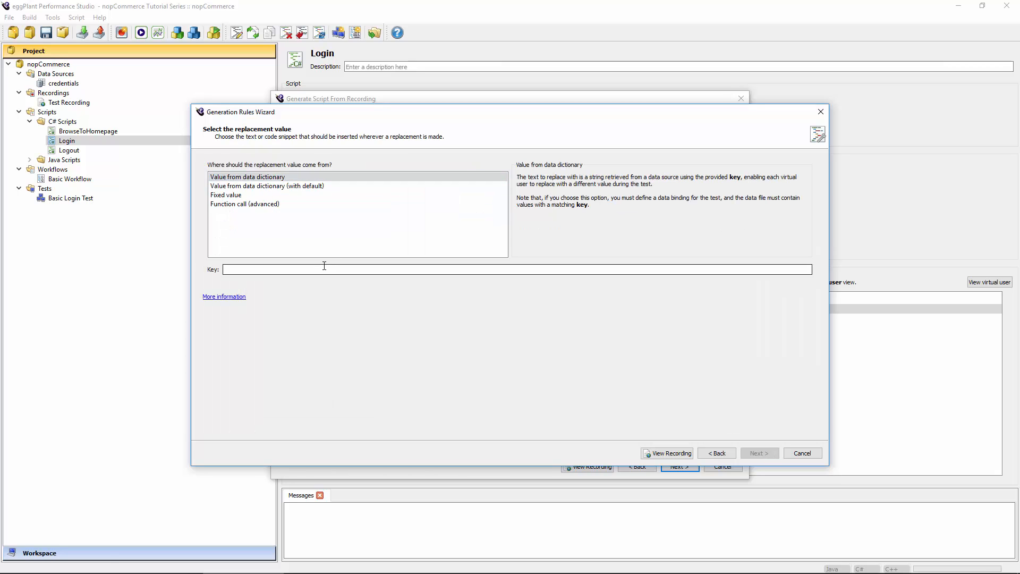
pyautogui.click(517, 269)
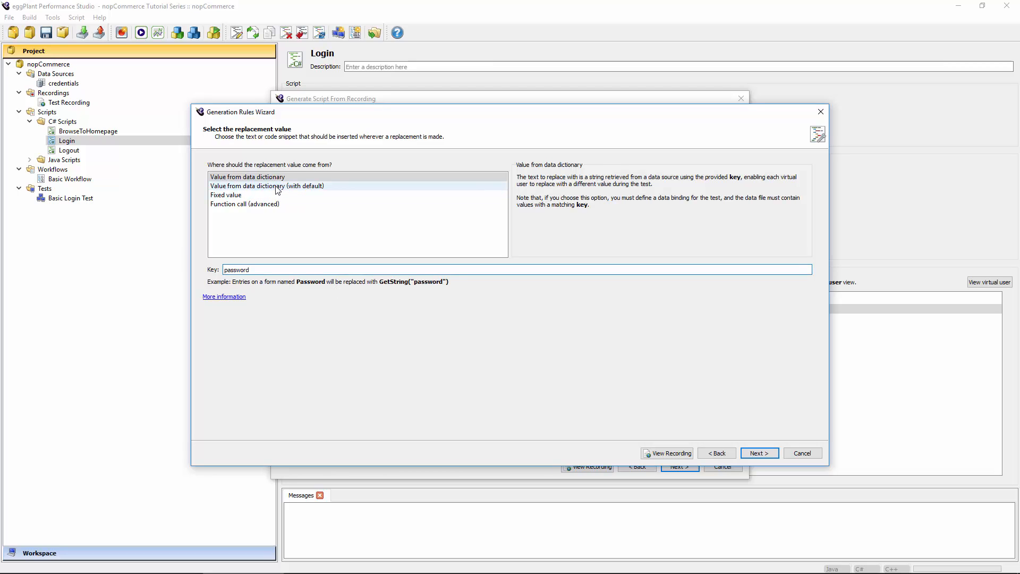
pyautogui.click(266, 186)
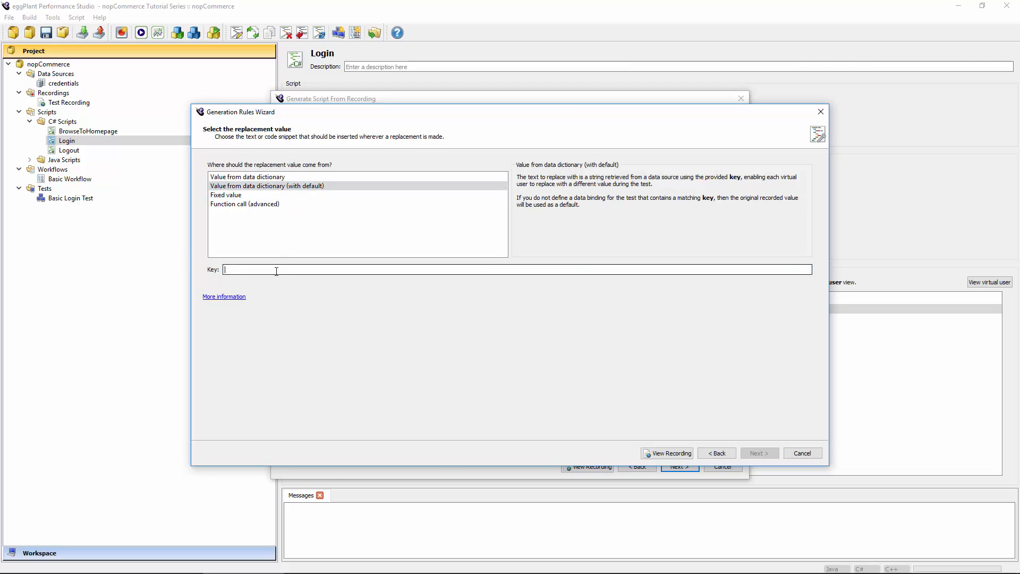
pyautogui.write('password')
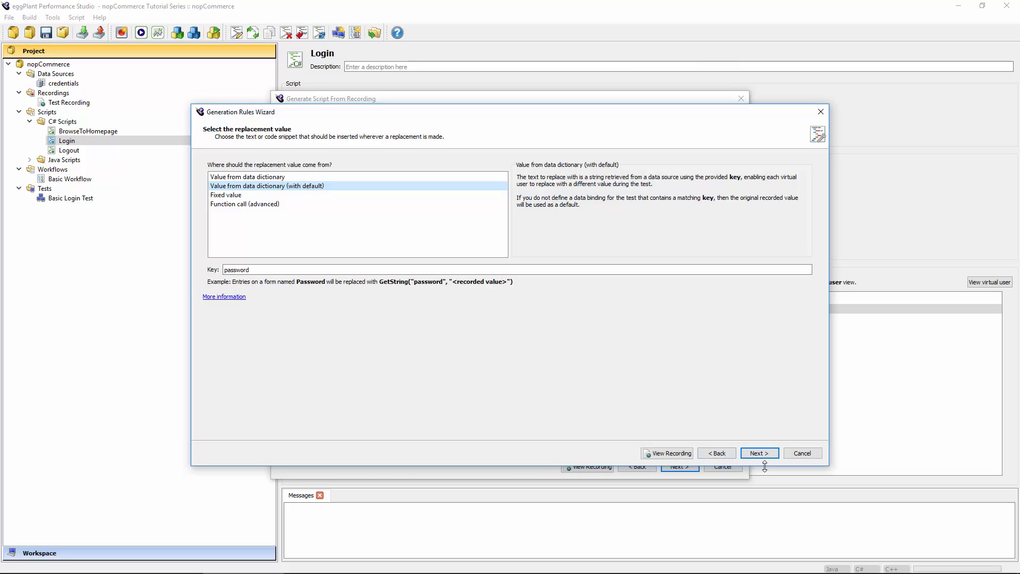
pyautogui.click(758, 452)
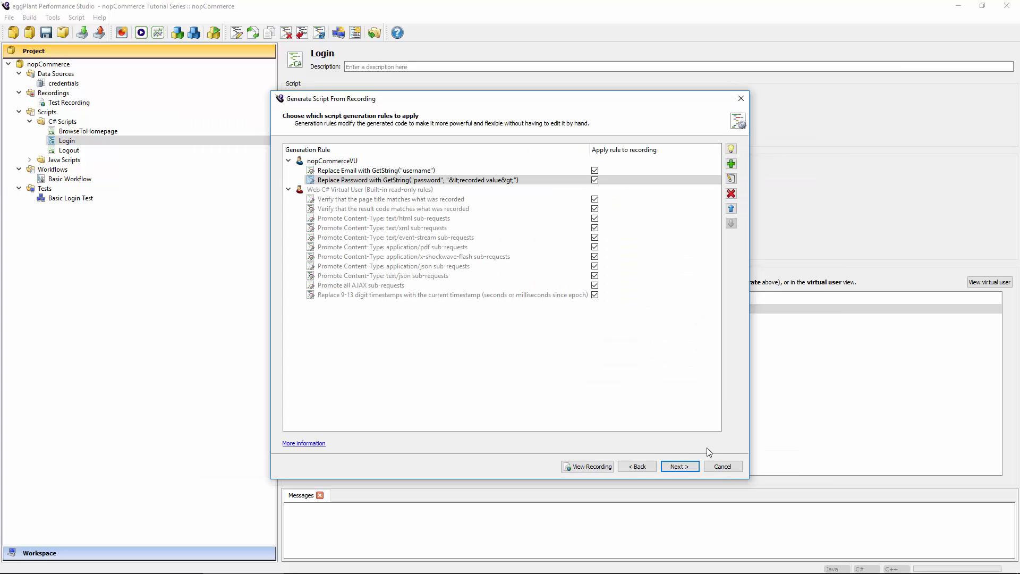
# Step: Generate the Login script with both rules and bring up Visual Studio's recent solutions
pyautogui.click(678, 467)
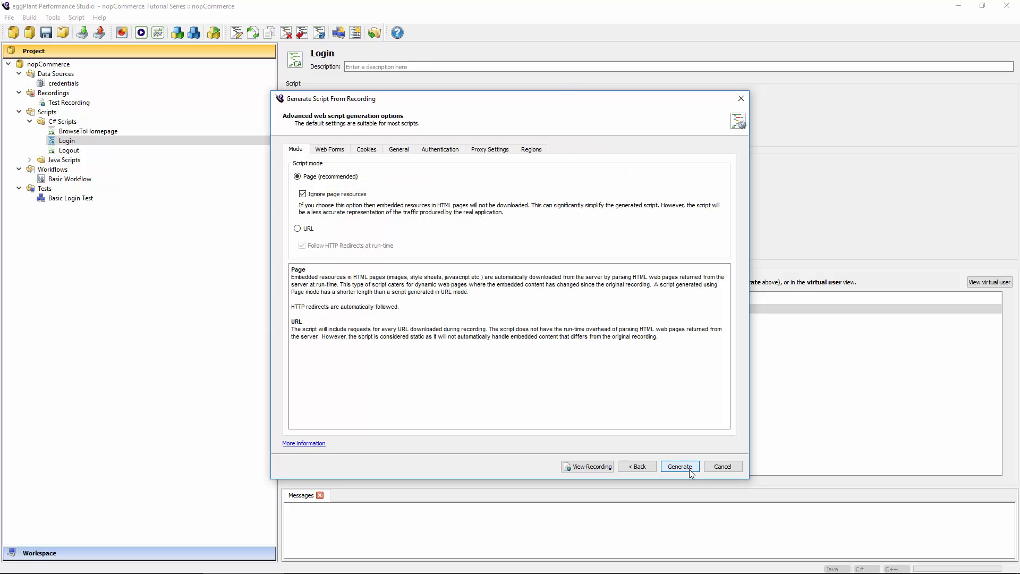
pyautogui.click(680, 466)
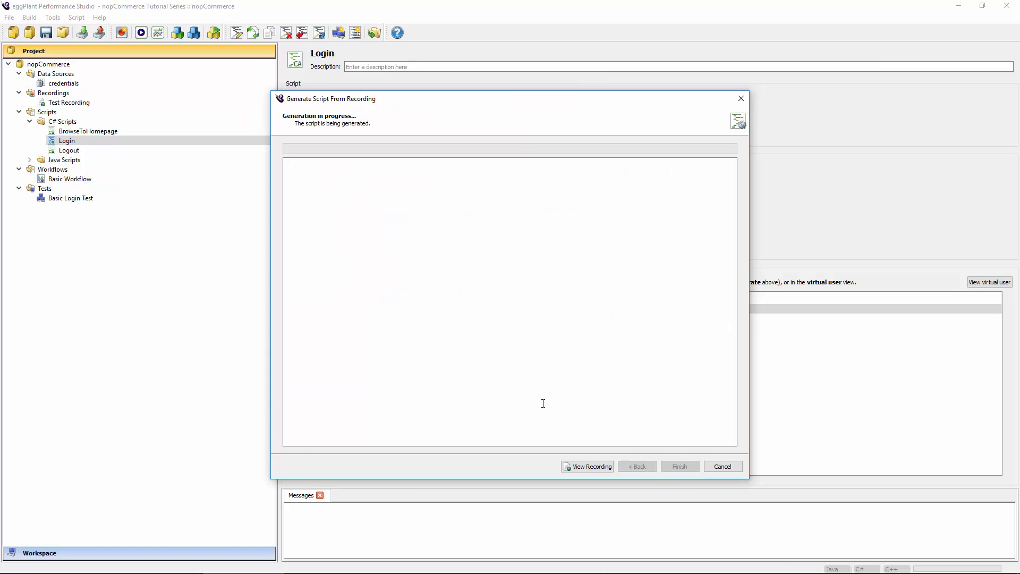
pyautogui.rightClick(566, 549)
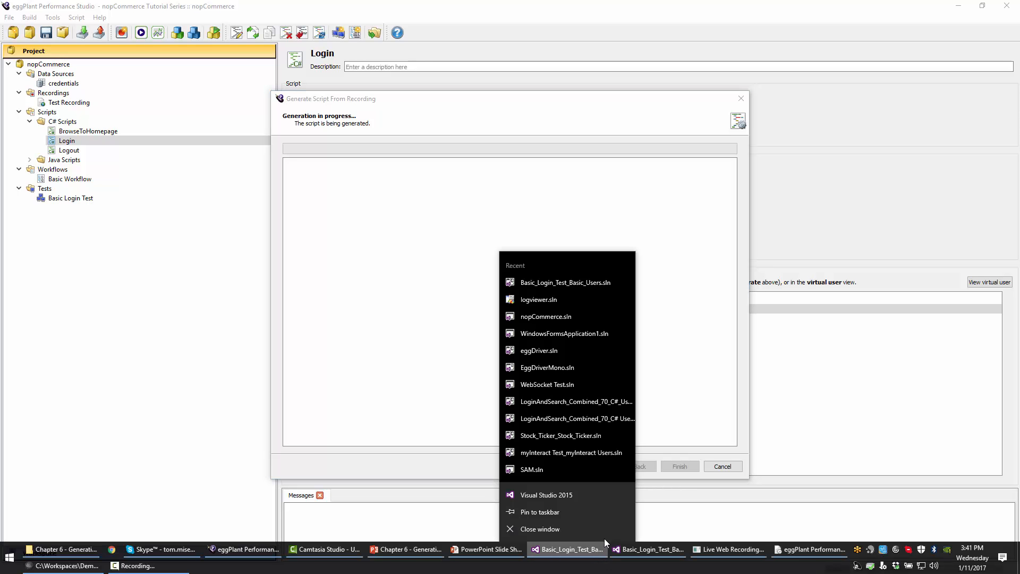
pyautogui.click(564, 364)
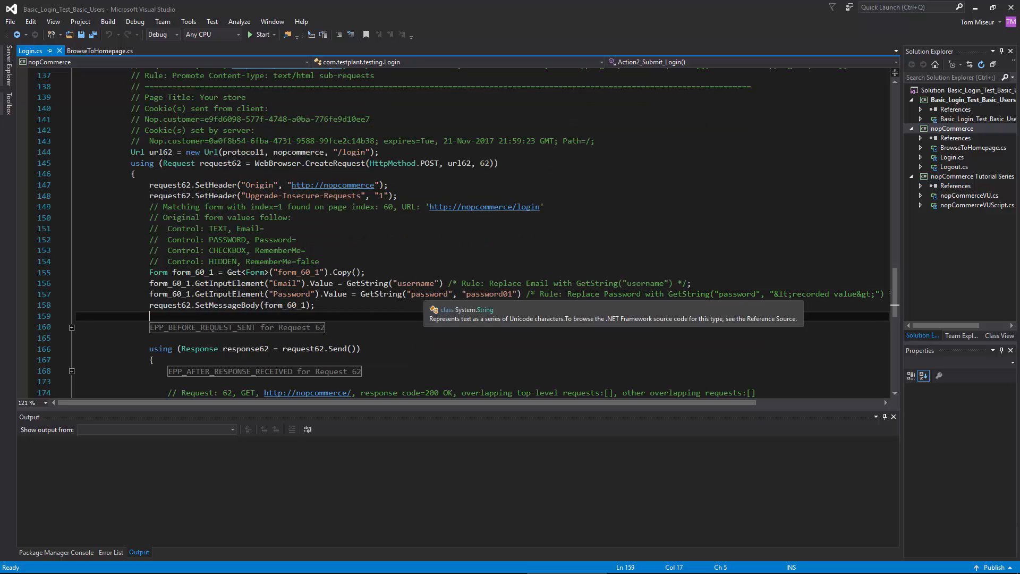
pyautogui.doubleClick(430, 294)
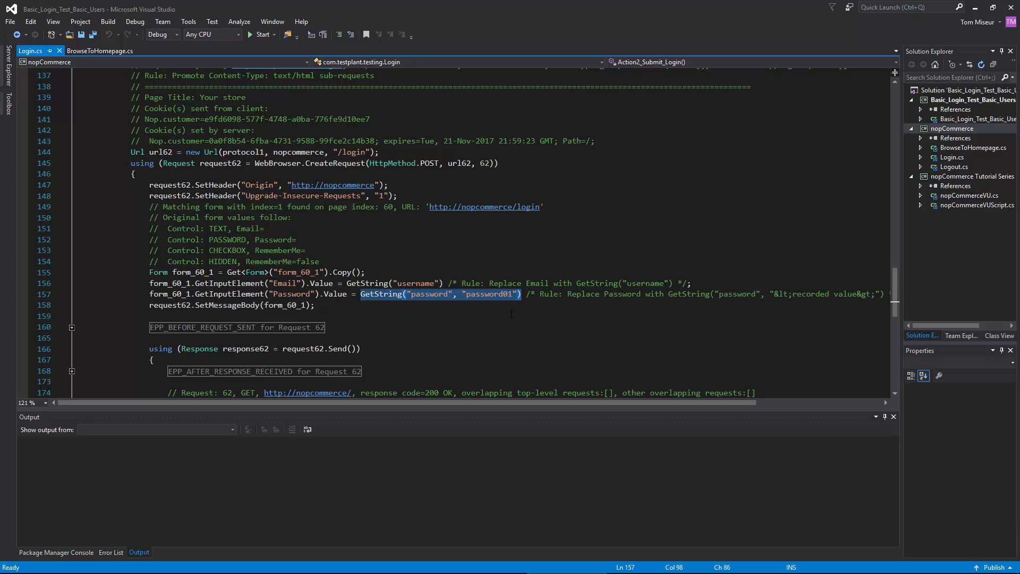
pyautogui.moveTo(380, 293)
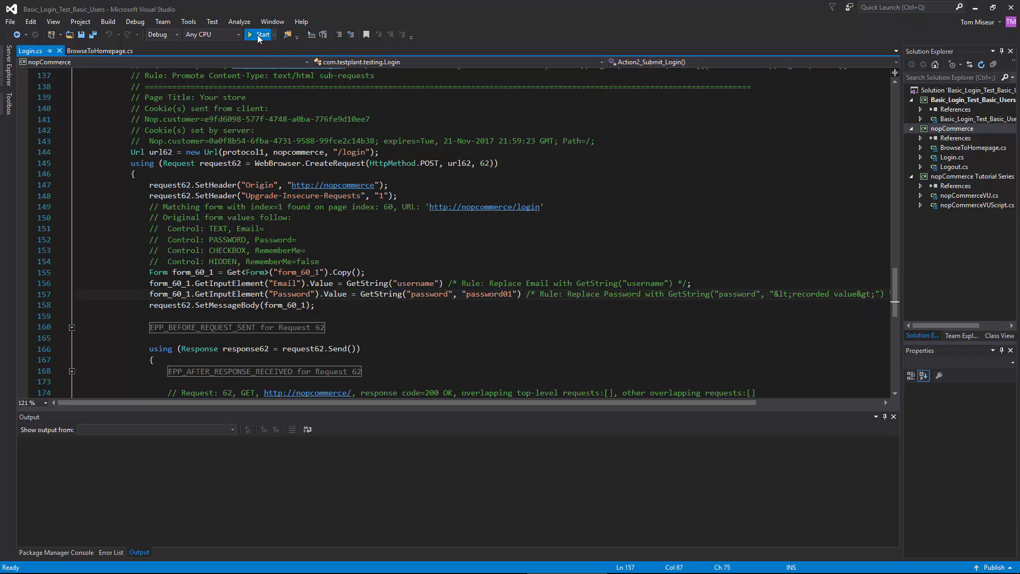
pyautogui.click(261, 34)
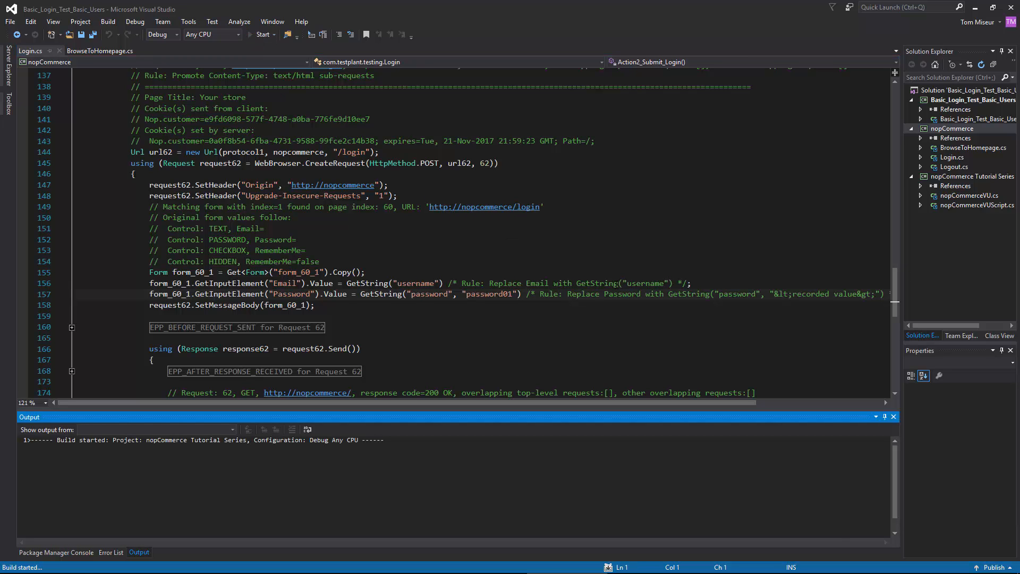
# Step: Debug-run the login script and view the login POST response with its title warning
pyautogui.click(260, 35)
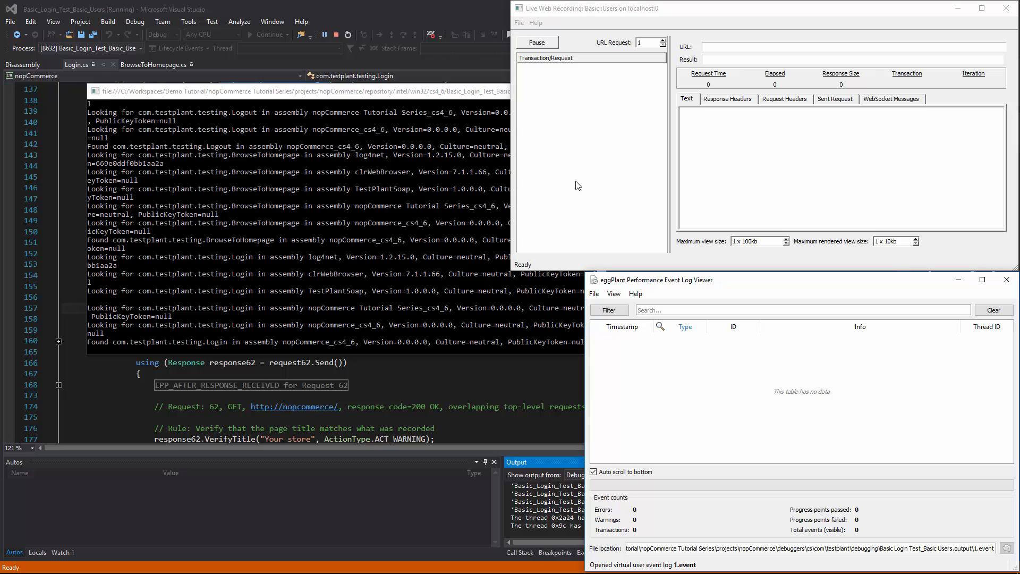
pyautogui.moveTo(578, 188)
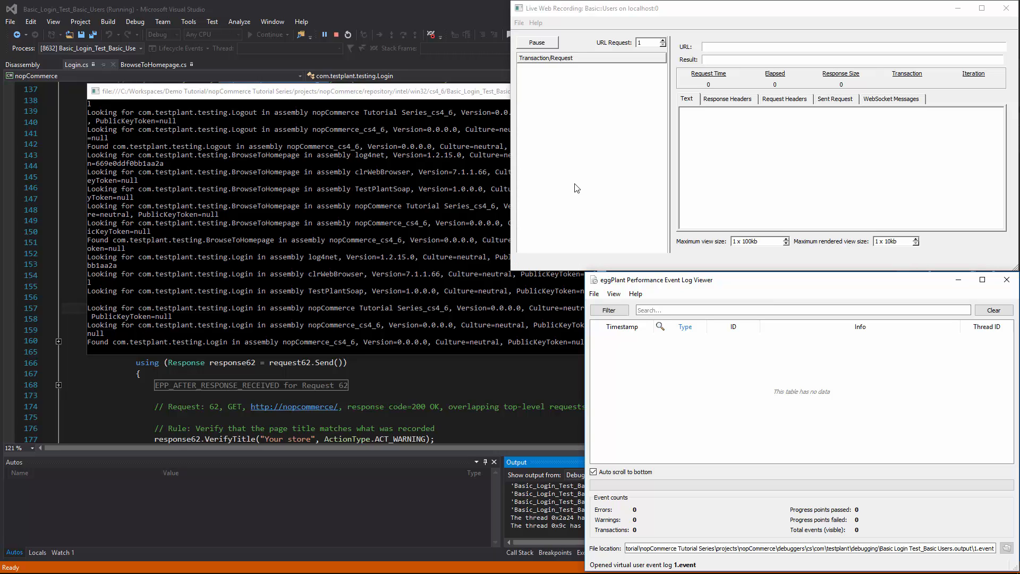
pyautogui.moveTo(724, 294)
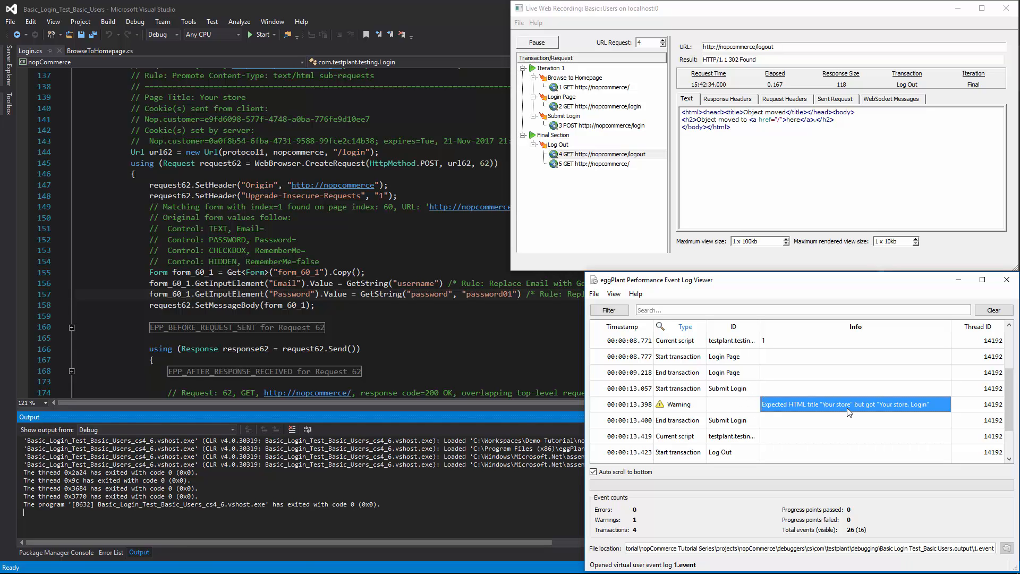
pyautogui.moveTo(938, 411)
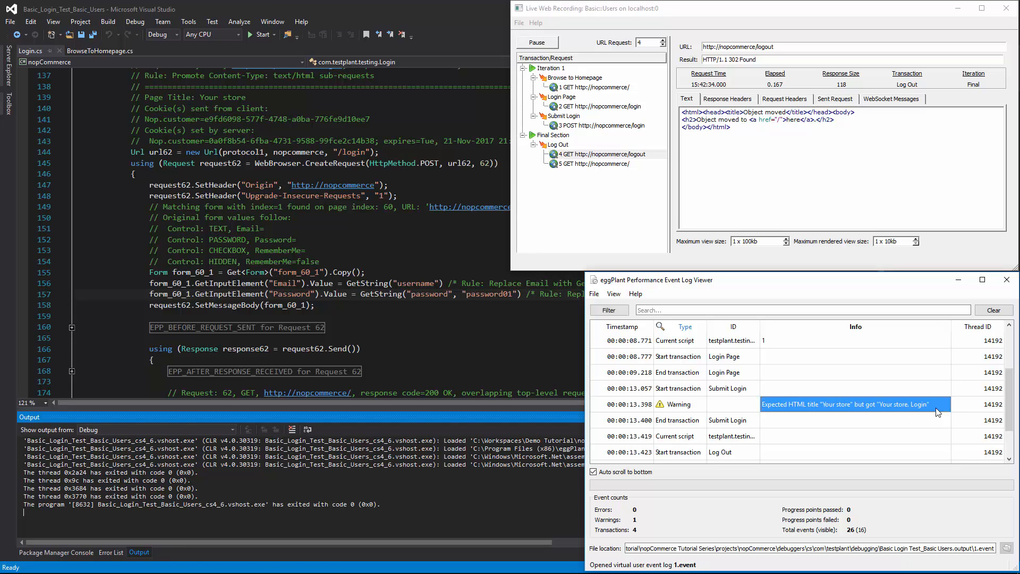
pyautogui.moveTo(915, 417)
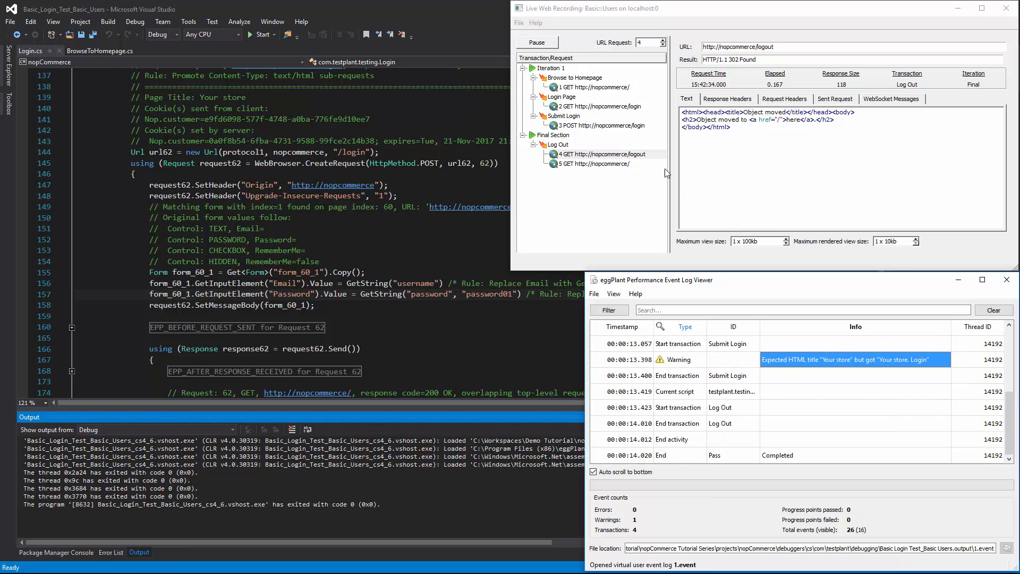
pyautogui.click(603, 125)
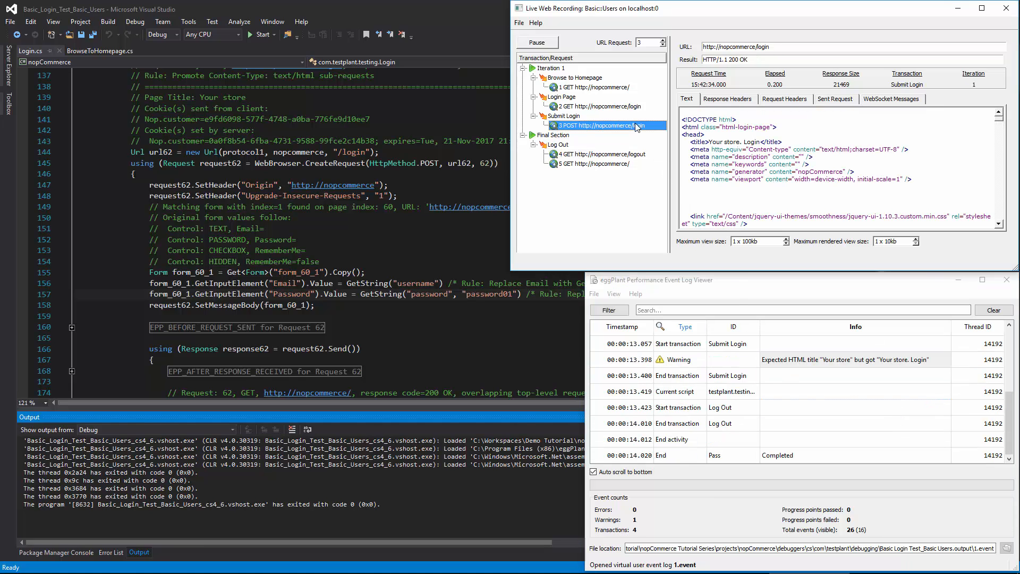
pyautogui.click(835, 98)
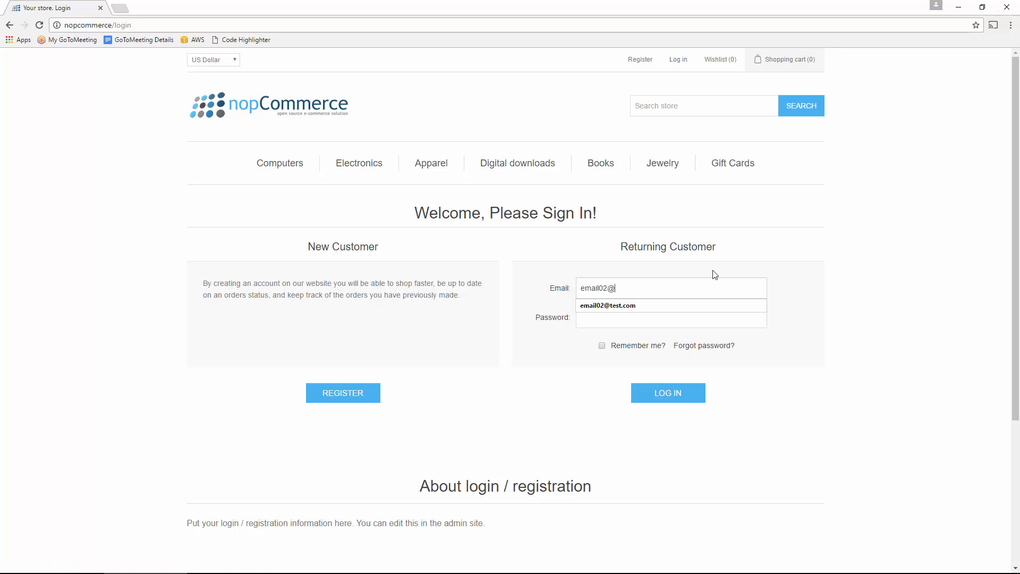
pyautogui.click(606, 305)
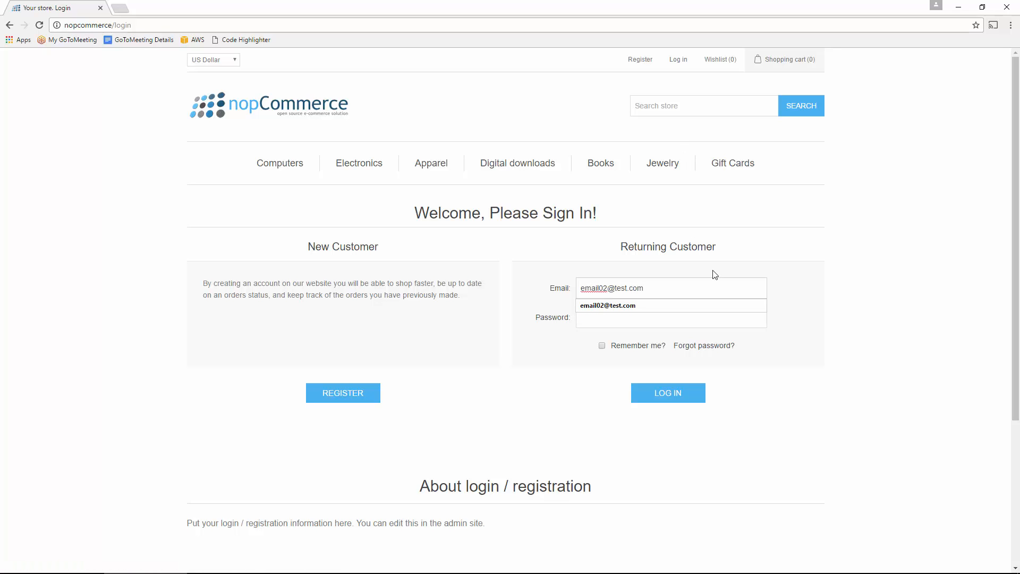
pyautogui.write('••••••')
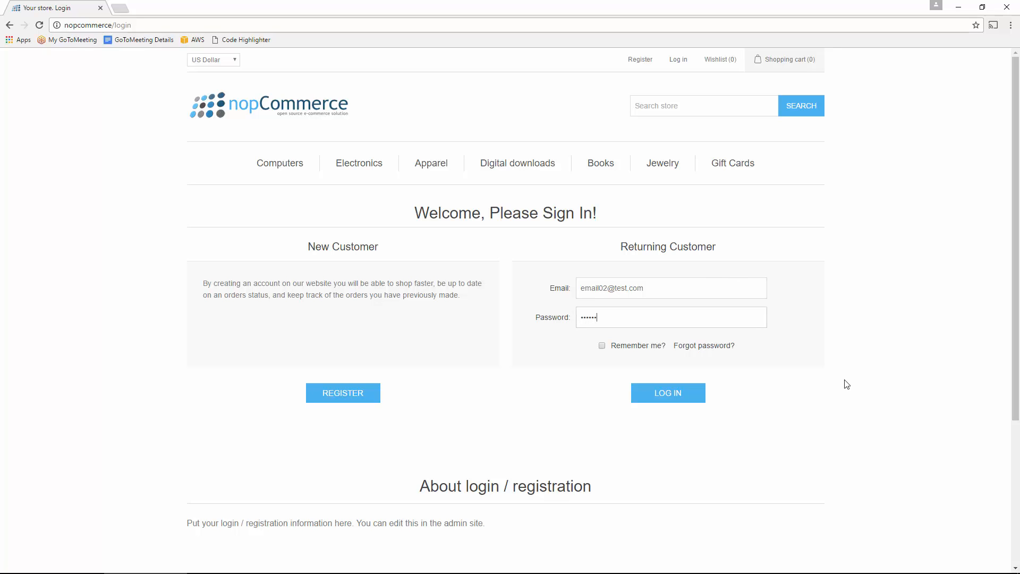
pyautogui.click(667, 392)
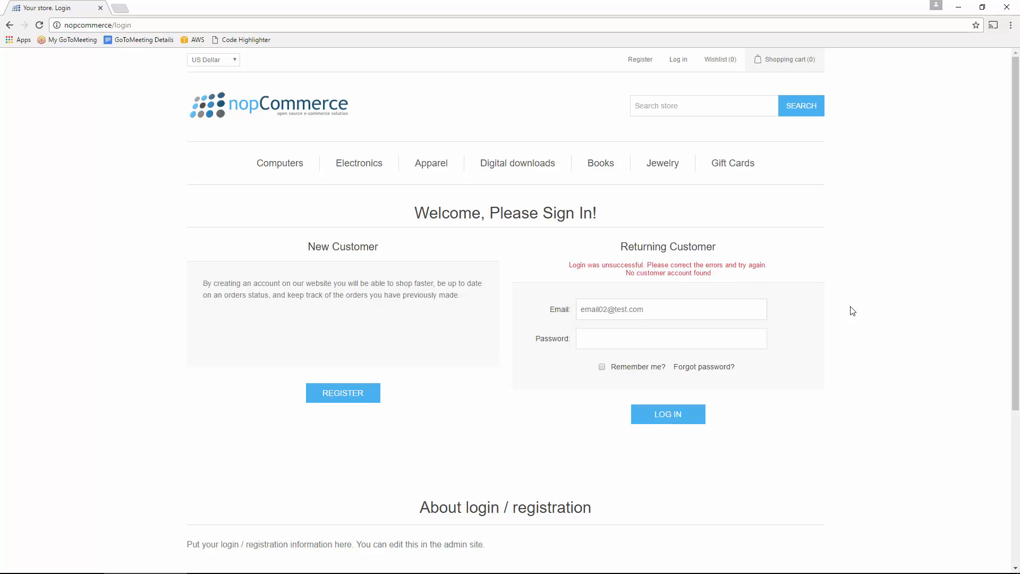
pyautogui.moveTo(609, 557)
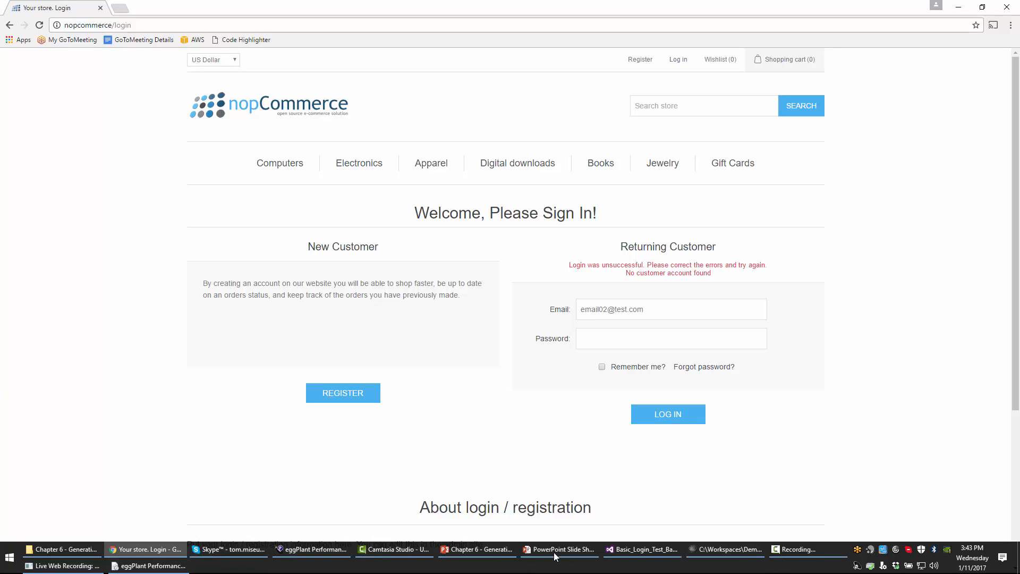
pyautogui.moveTo(591, 567)
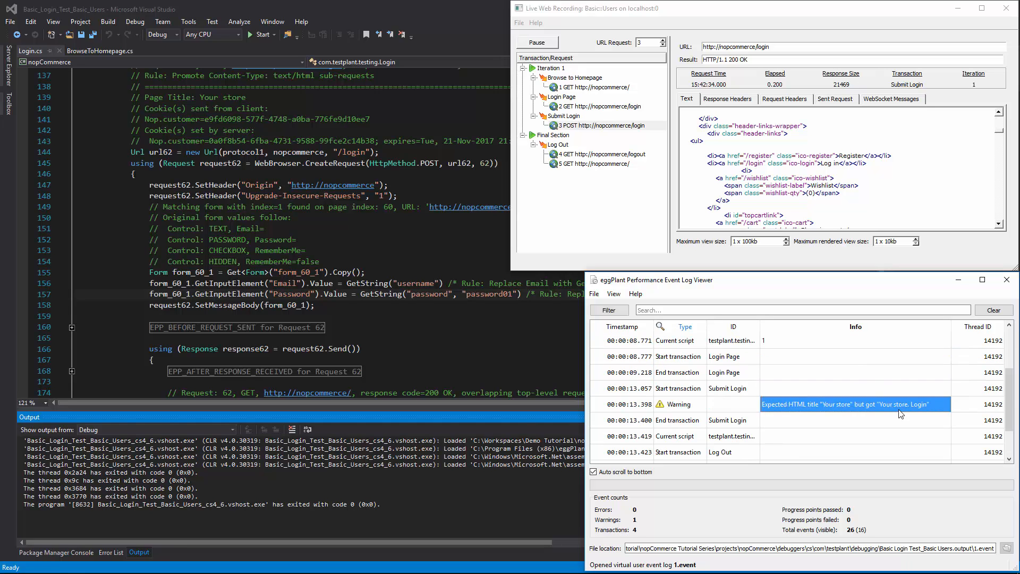
pyautogui.moveTo(818, 417)
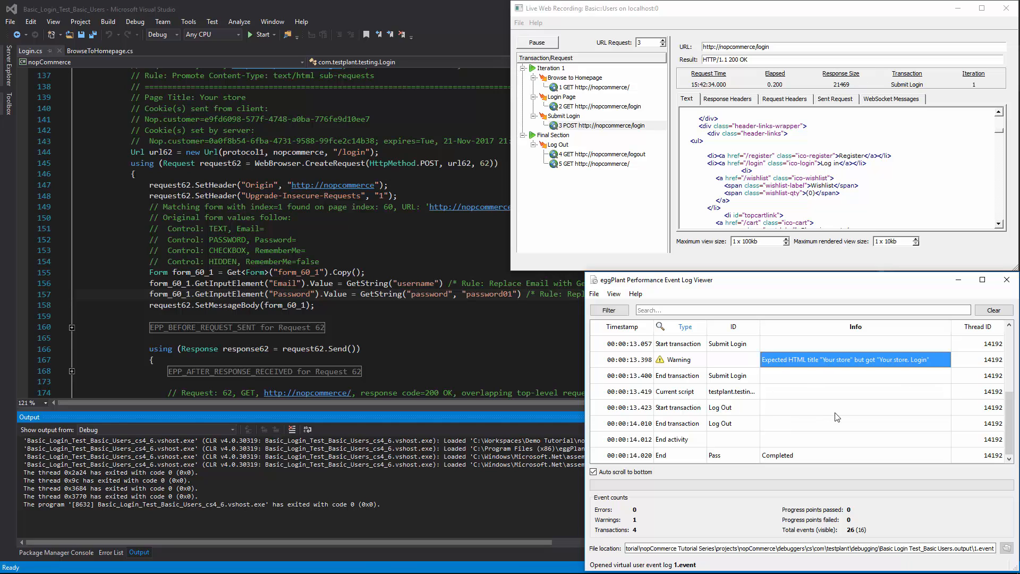
pyautogui.moveTo(721, 377)
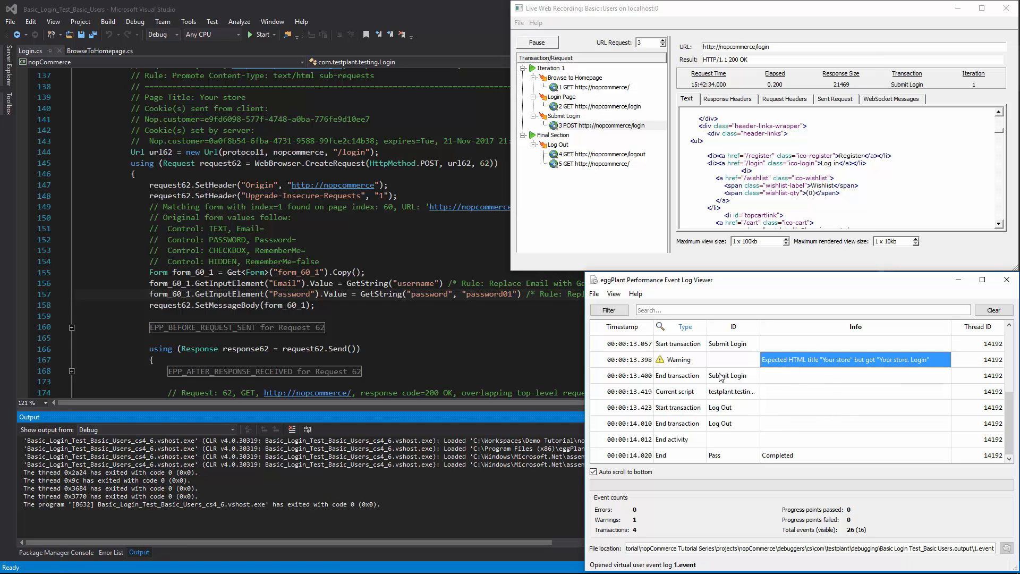
pyautogui.click(677, 360)
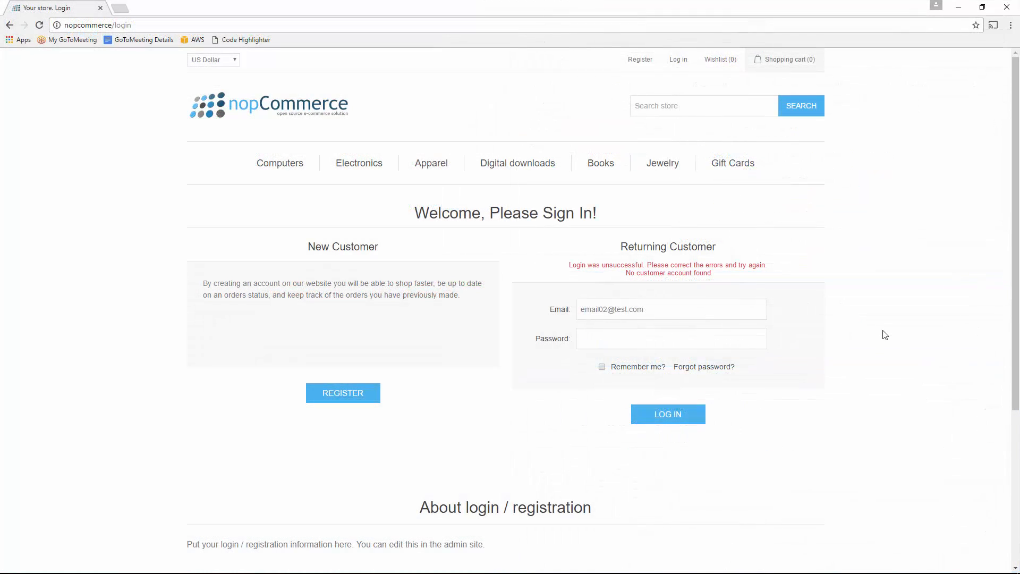
pyautogui.moveTo(838, 330)
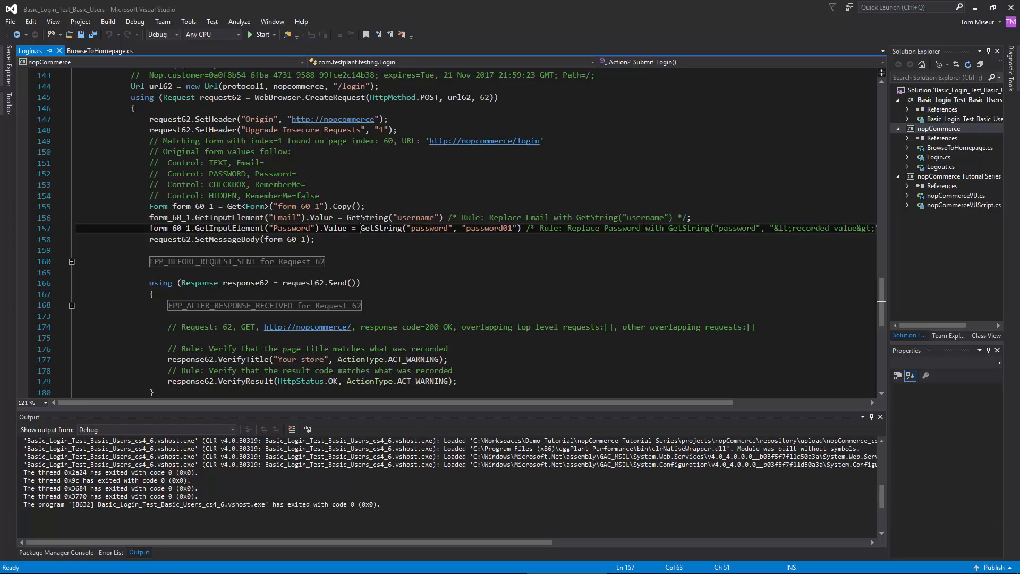
pyautogui.doubleClick(381, 228)
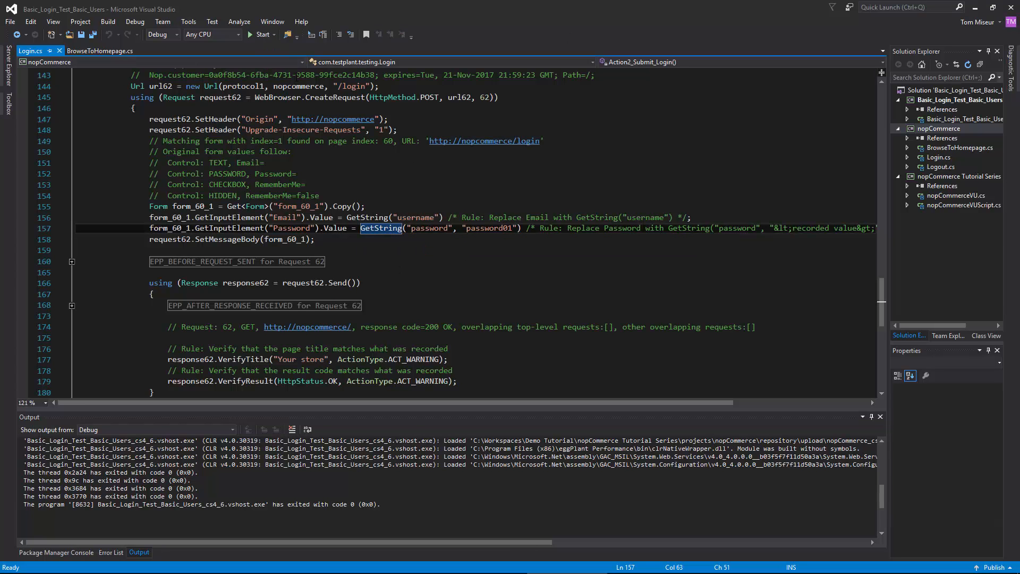
pyautogui.click(260, 34)
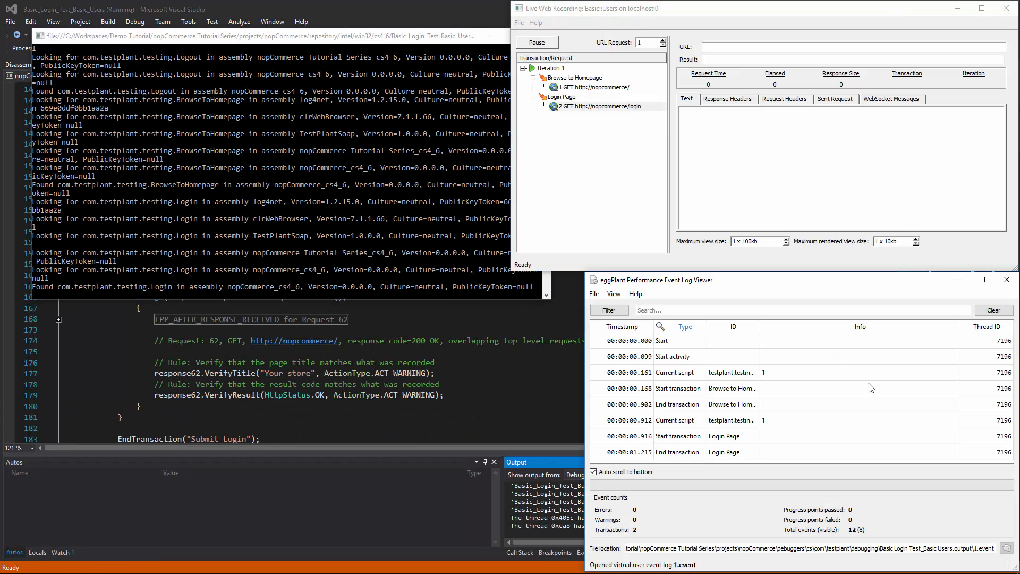
pyautogui.click(859, 403)
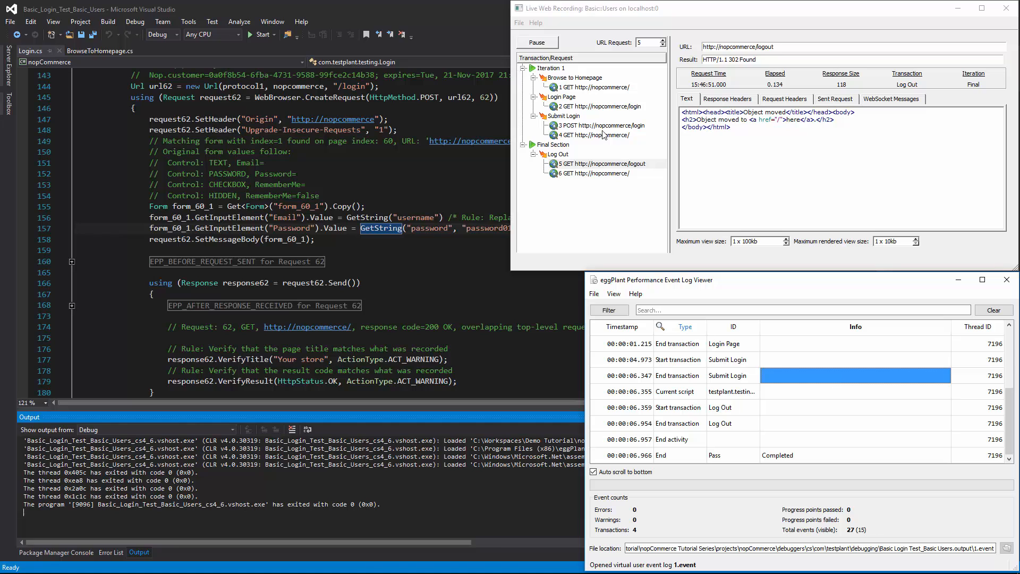
pyautogui.click(603, 125)
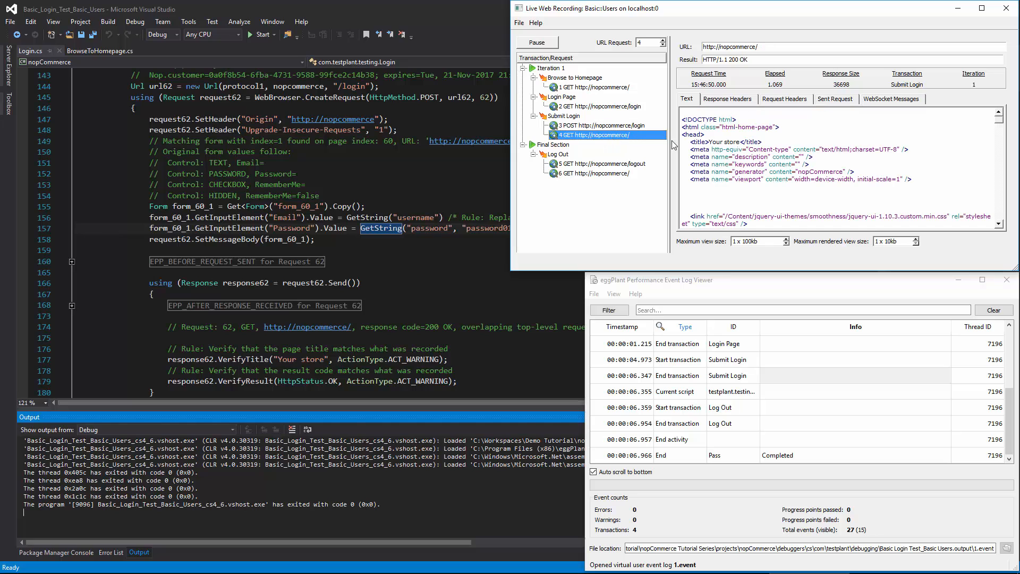
pyautogui.moveTo(709, 148)
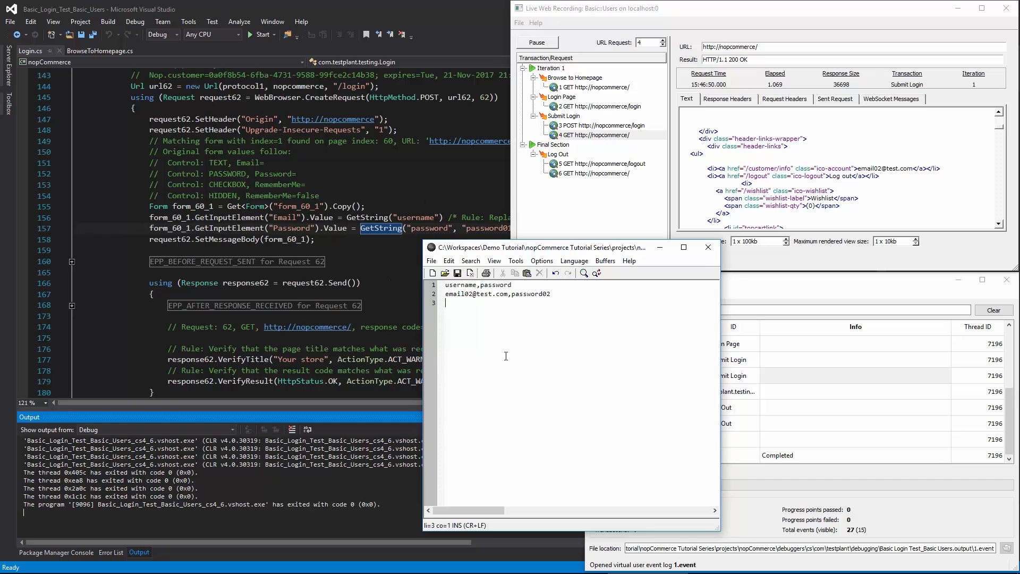
pyautogui.moveTo(605, 387)
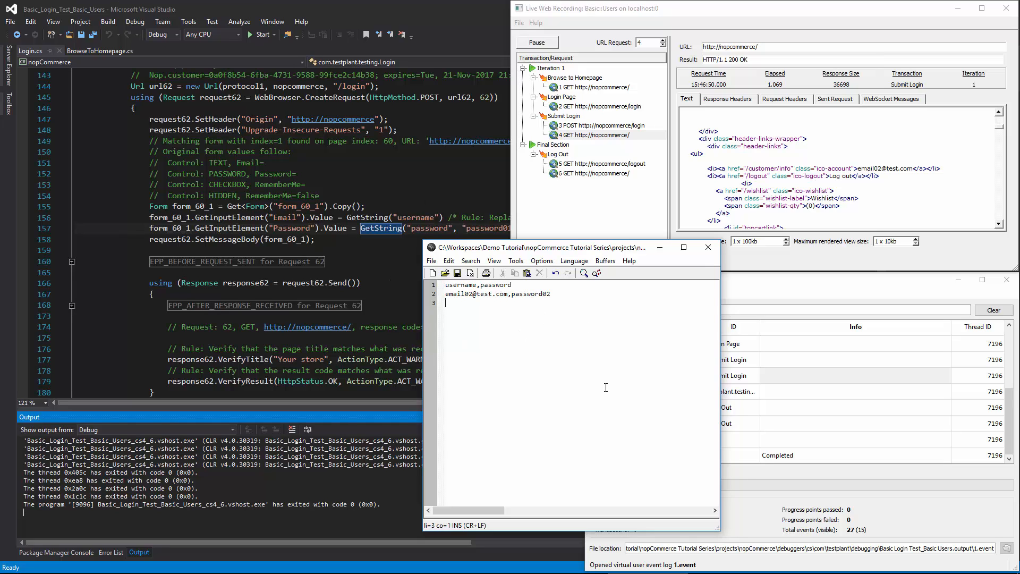